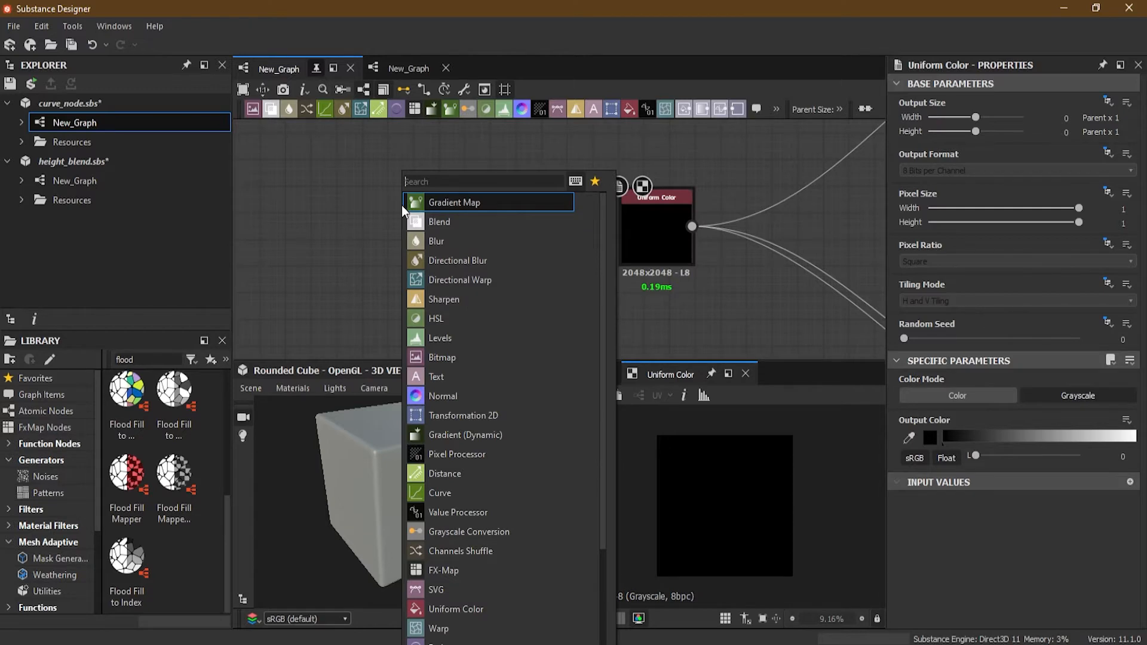
# - Add a Gradient Linear 1 generator and a Curve node through node search
pyautogui.write('gras')
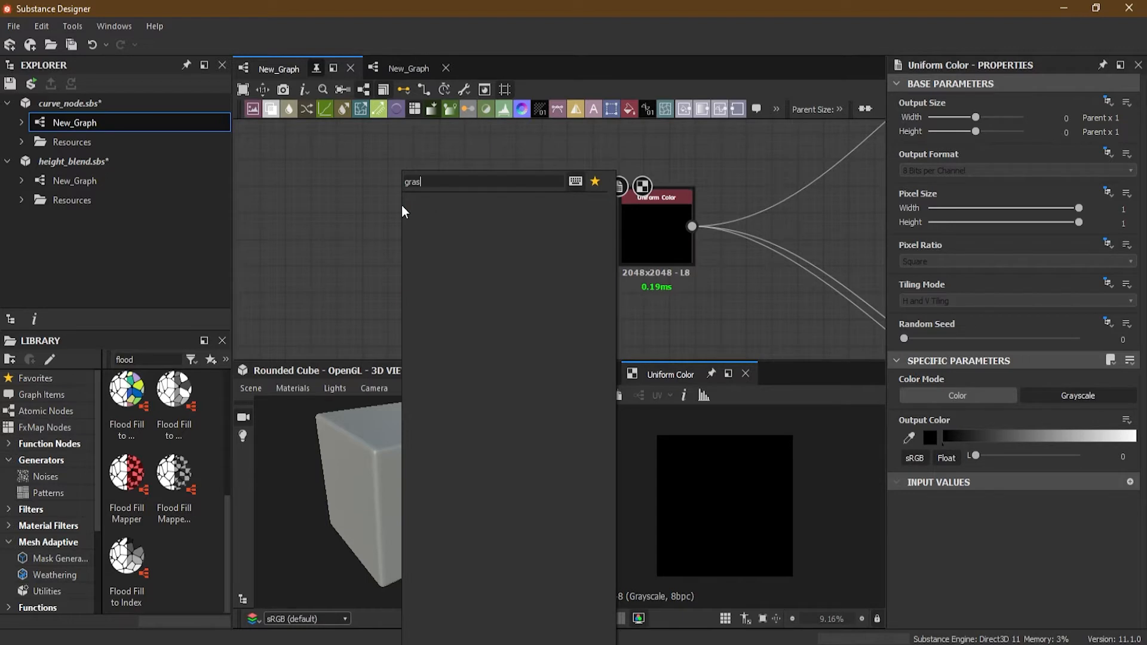
pyautogui.write('rad')
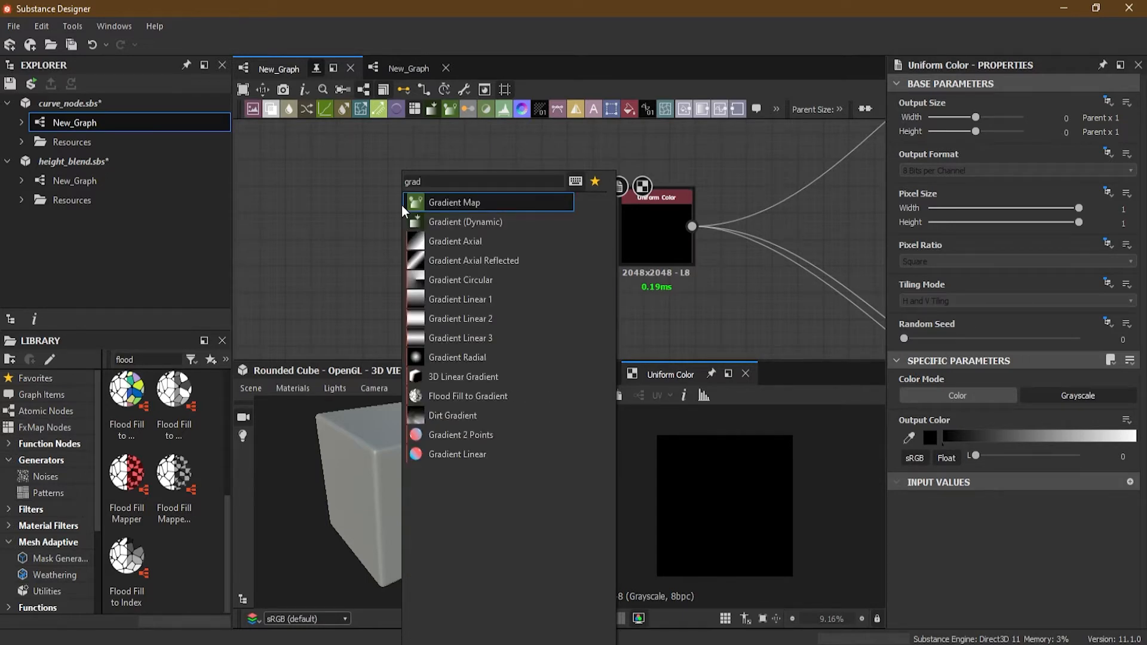
pyautogui.moveTo(508, 300)
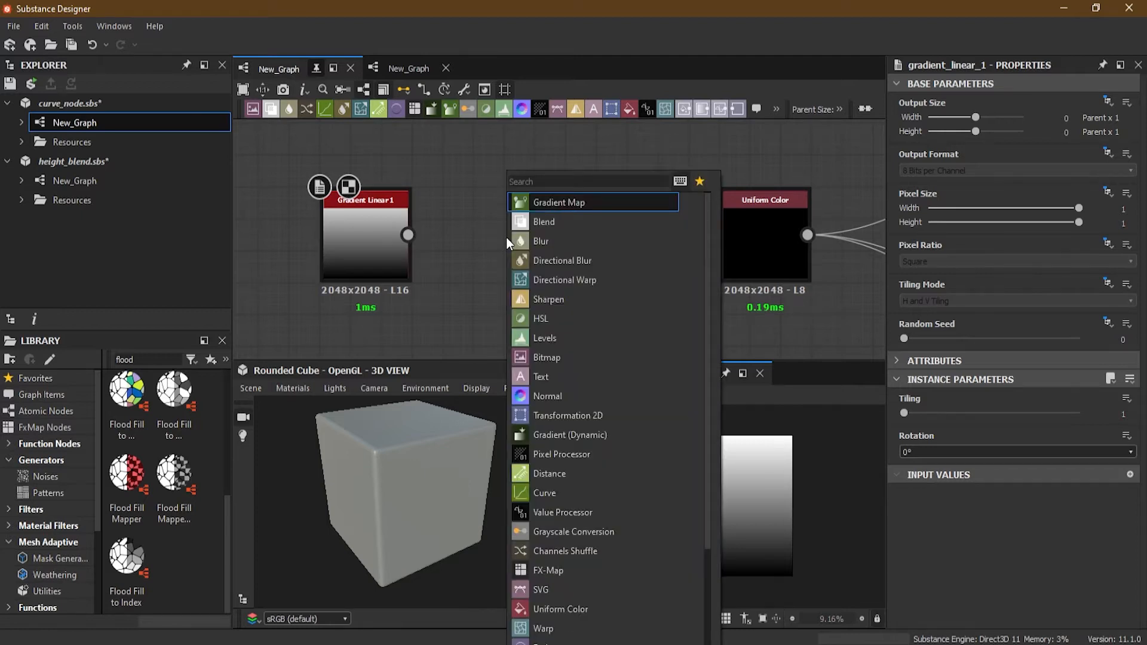
pyautogui.write('vur')
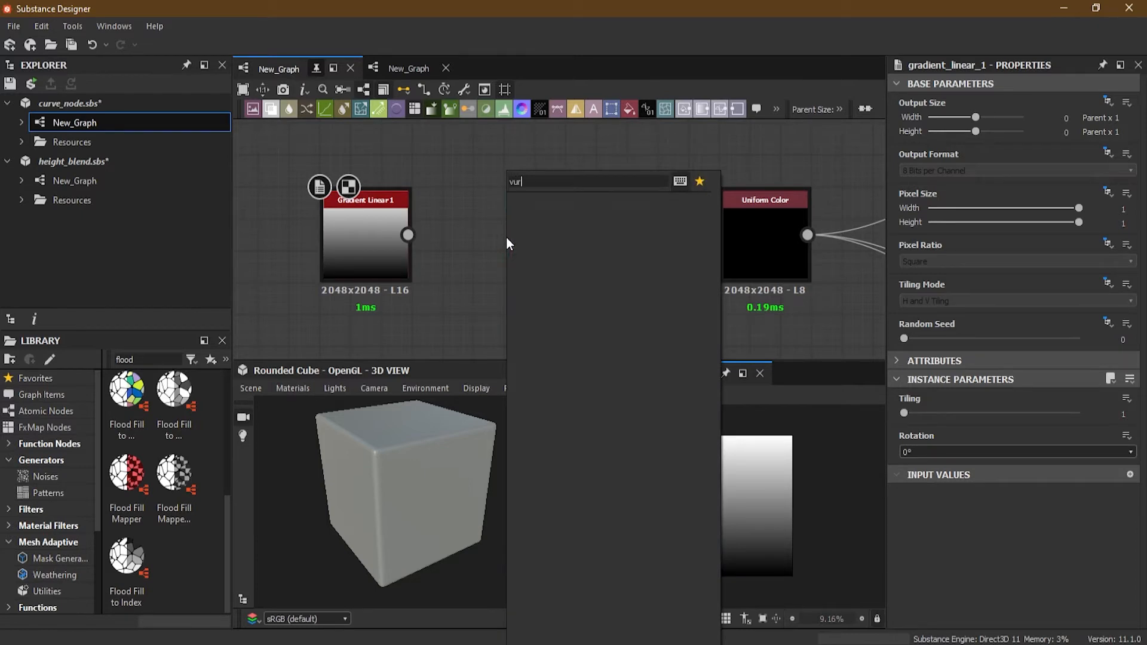
pyautogui.write('c')
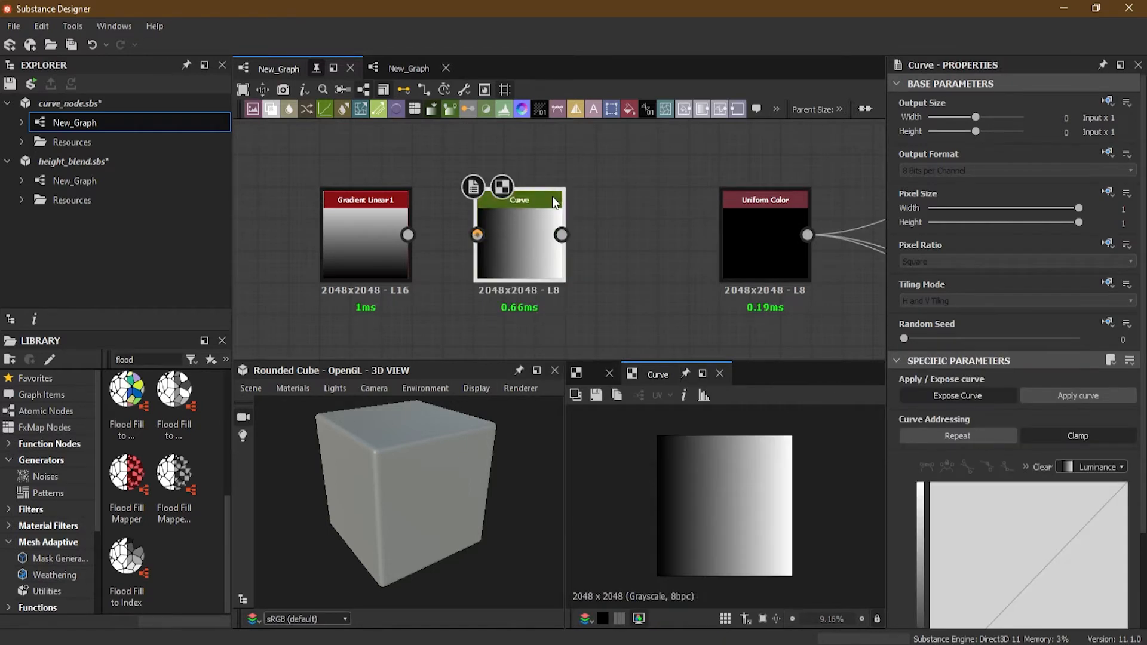
pyautogui.moveTo(1060, 452)
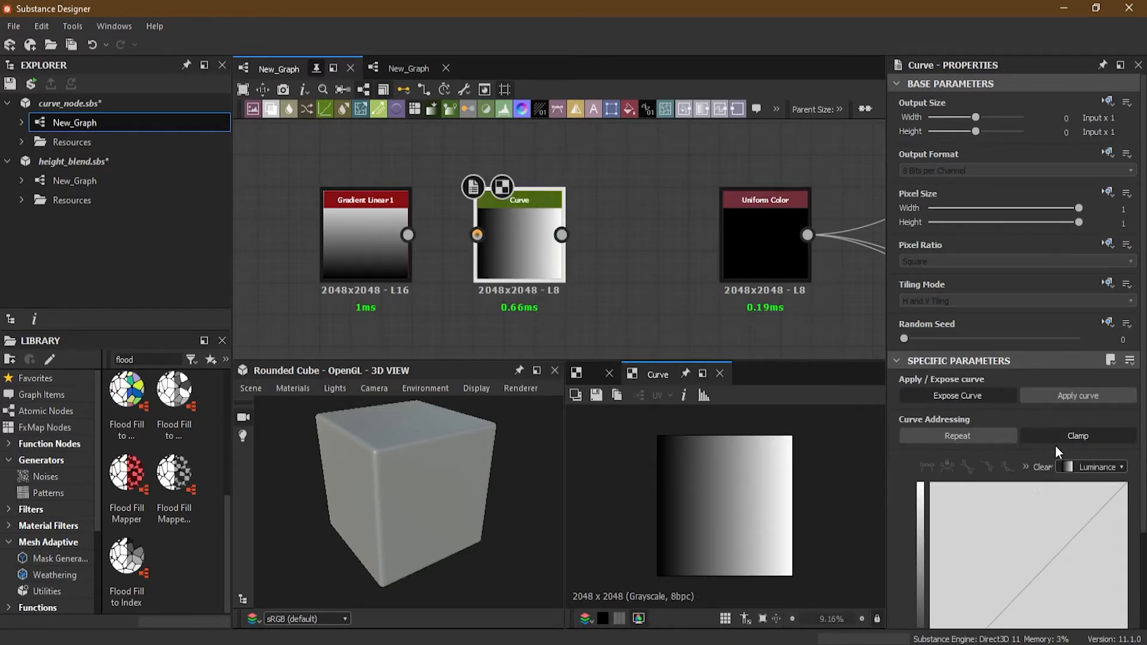
# - Connect the Gradient Linear 1 output to the Curve node's input
pyautogui.scroll(-3)
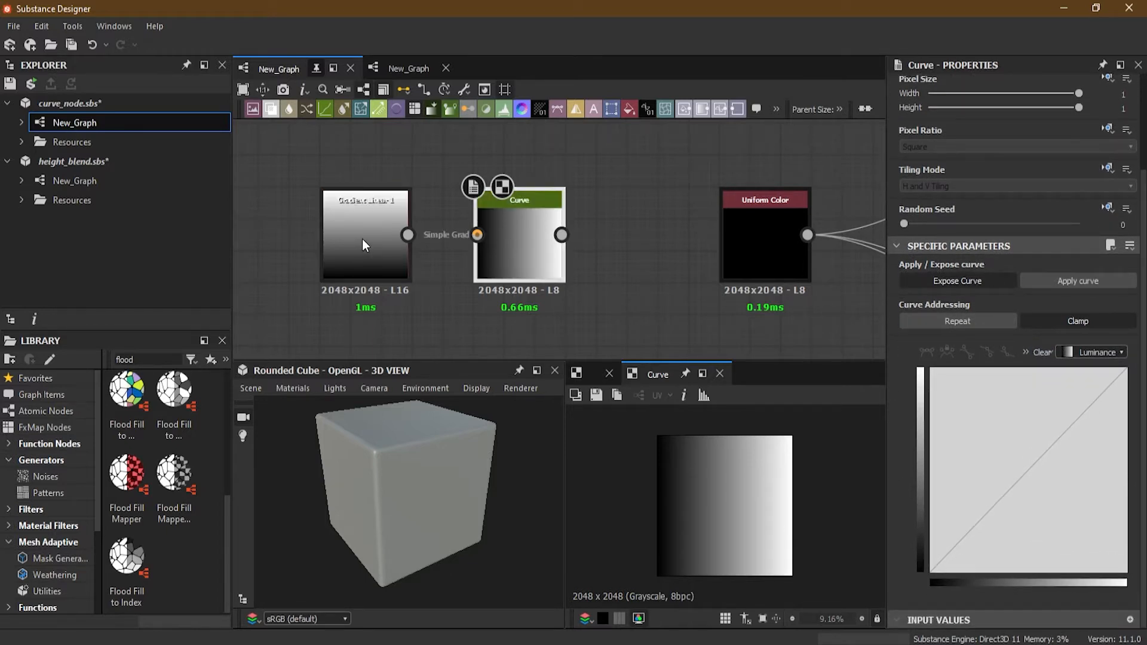
pyautogui.moveTo(406, 235)
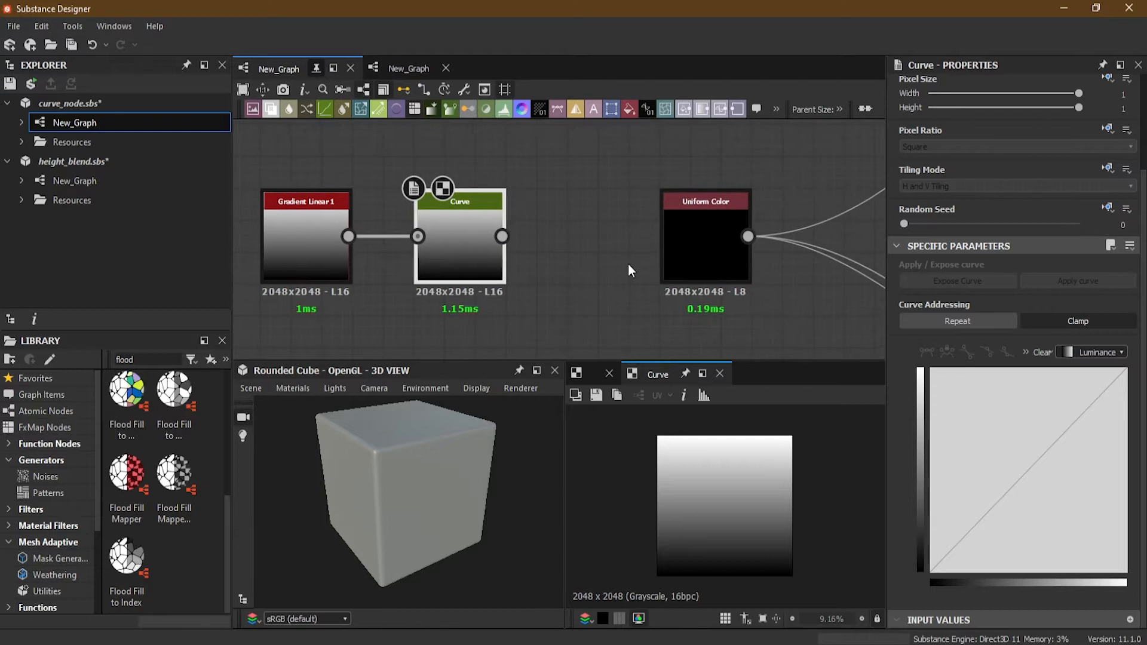
pyautogui.moveTo(497, 344)
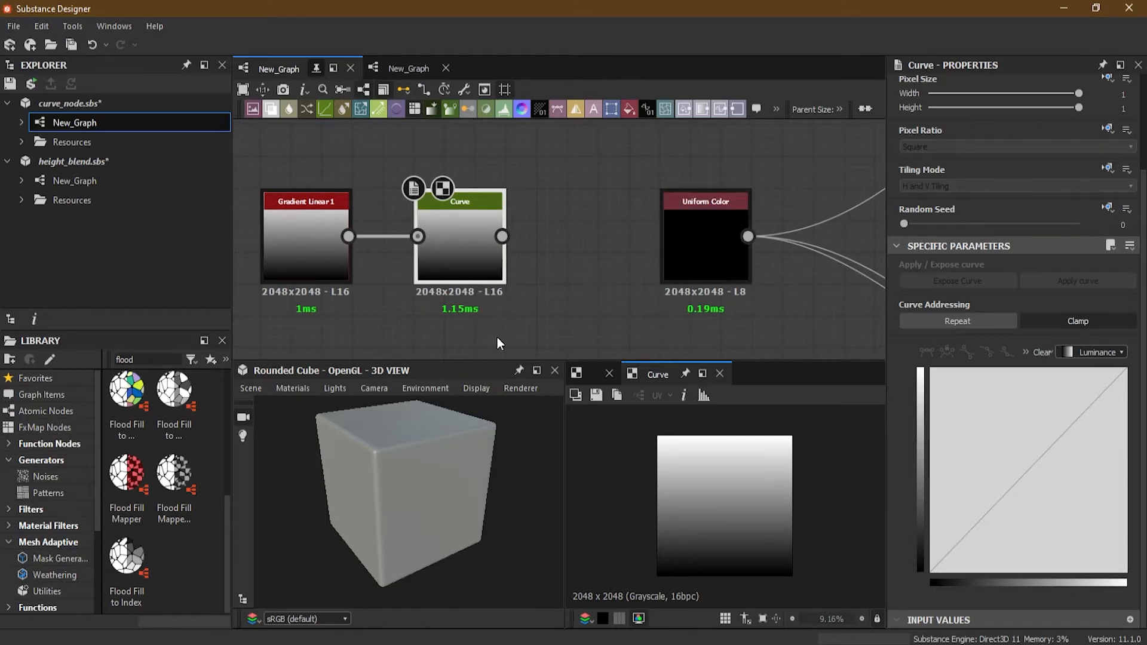
# - Switch the 3D preview mesh to the high-resolution plane
pyautogui.click(293, 388)
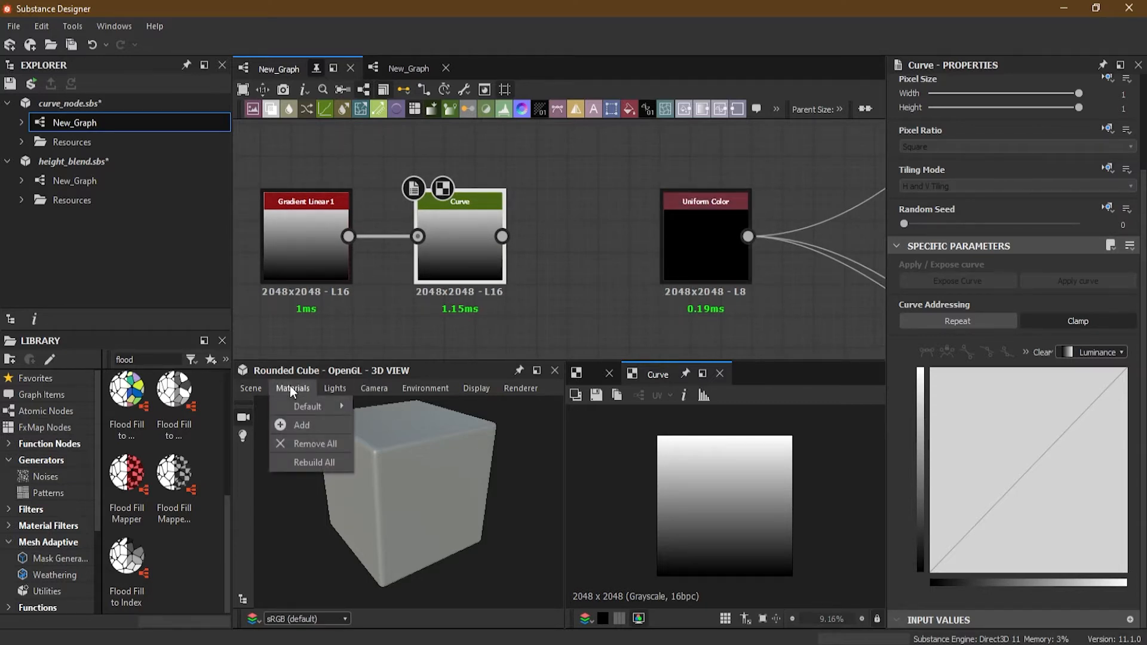
pyautogui.click(250, 388)
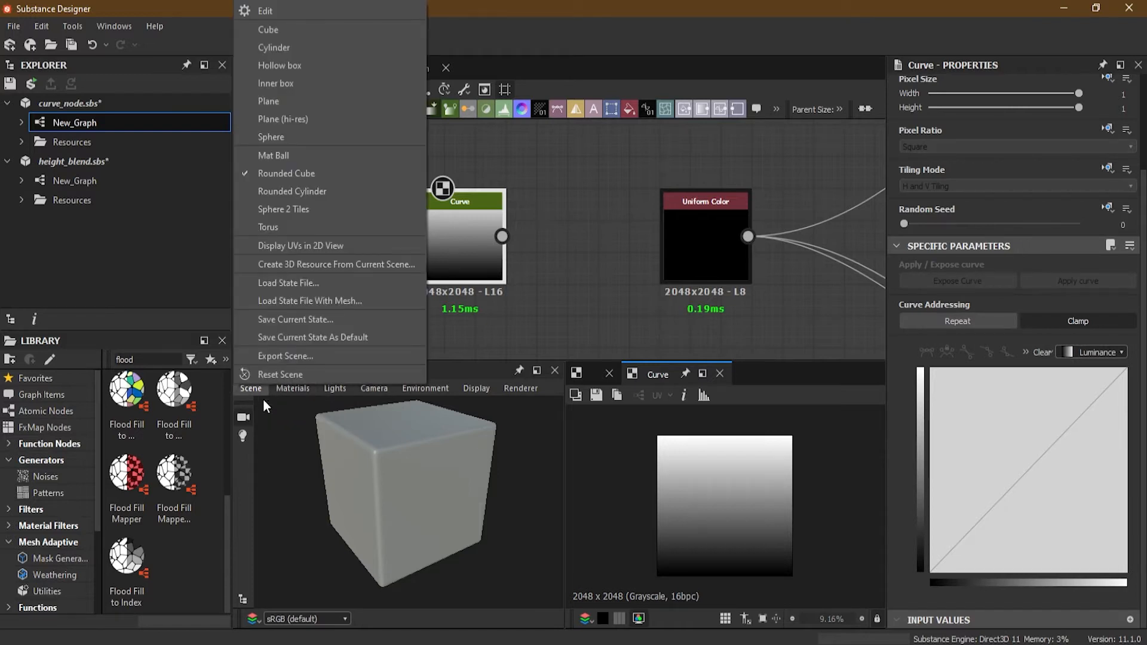
pyautogui.moveTo(294, 123)
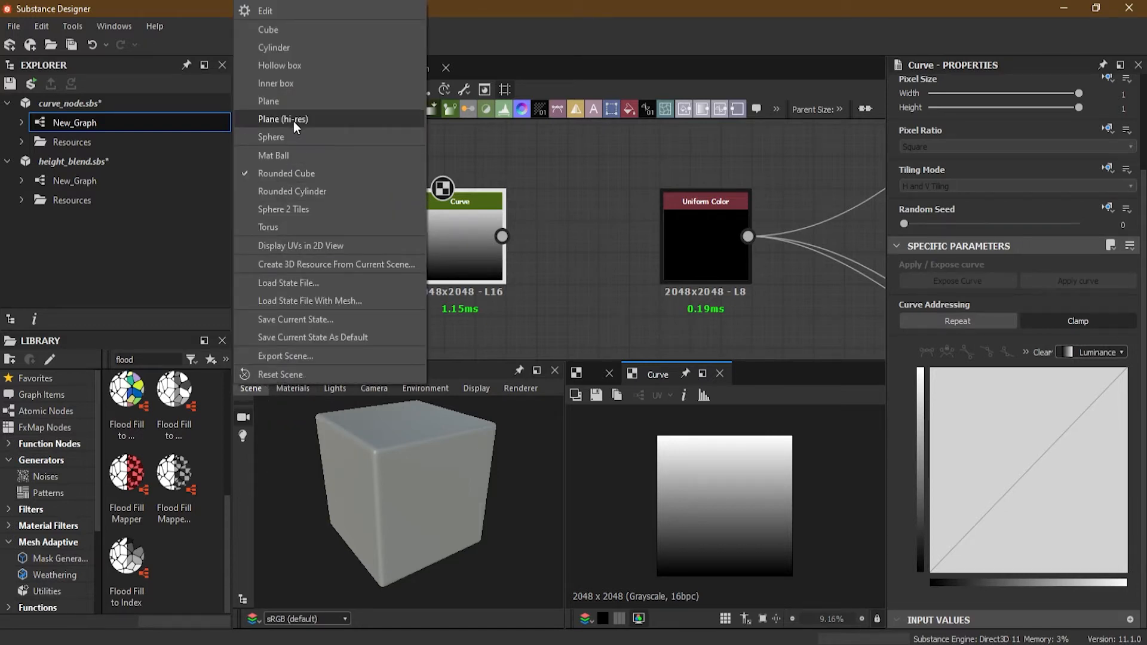
pyautogui.click(281, 119)
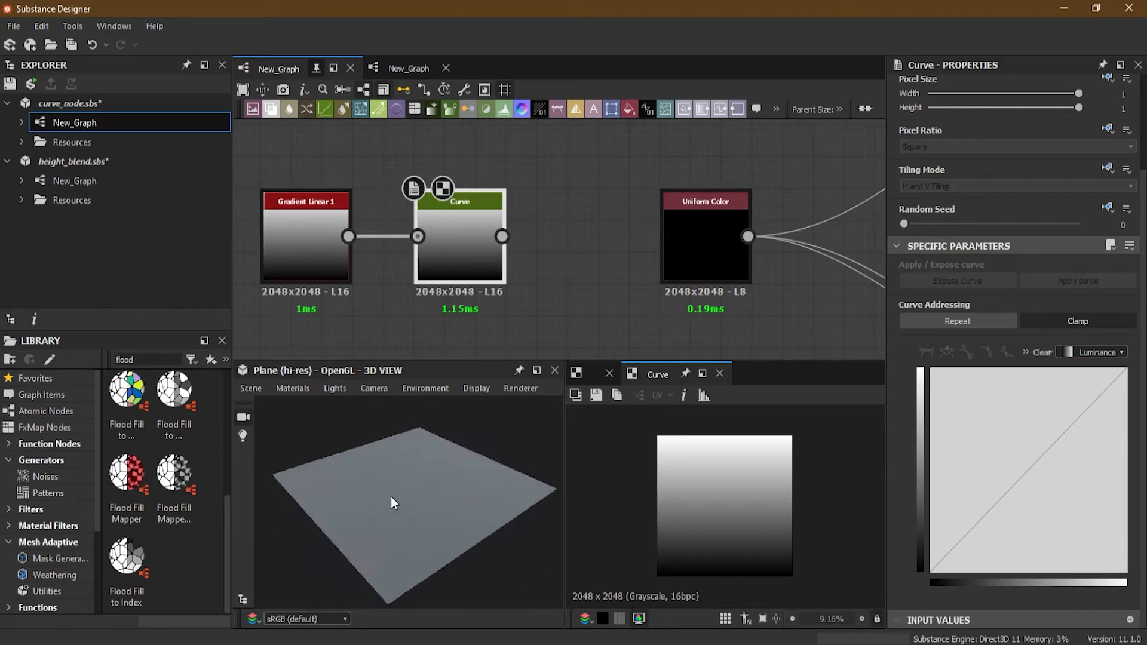
pyautogui.moveTo(748, 237)
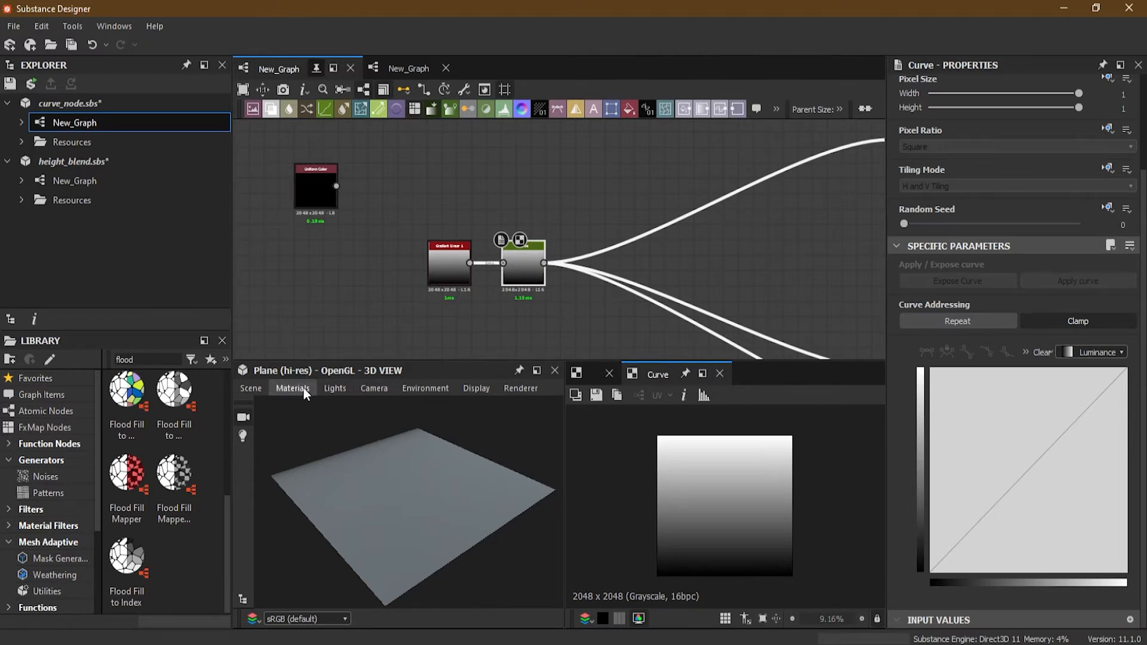
# - Enable tessellation on the preview material and reselect the Curve node
pyautogui.click(292, 388)
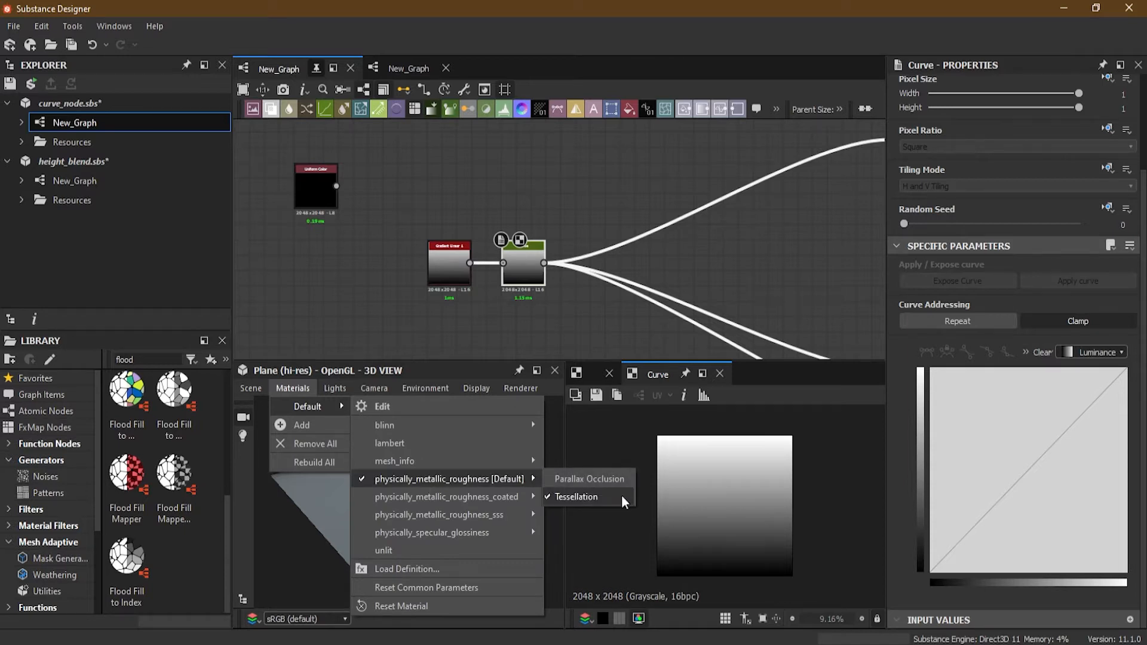
pyautogui.click(577, 496)
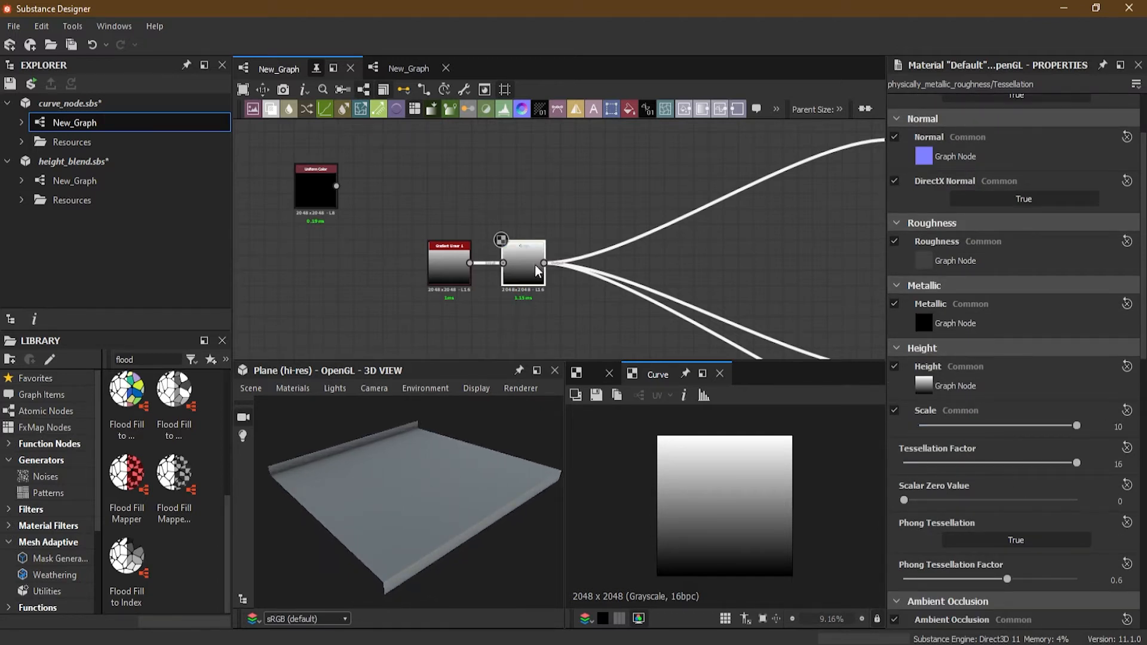
pyautogui.click(521, 263)
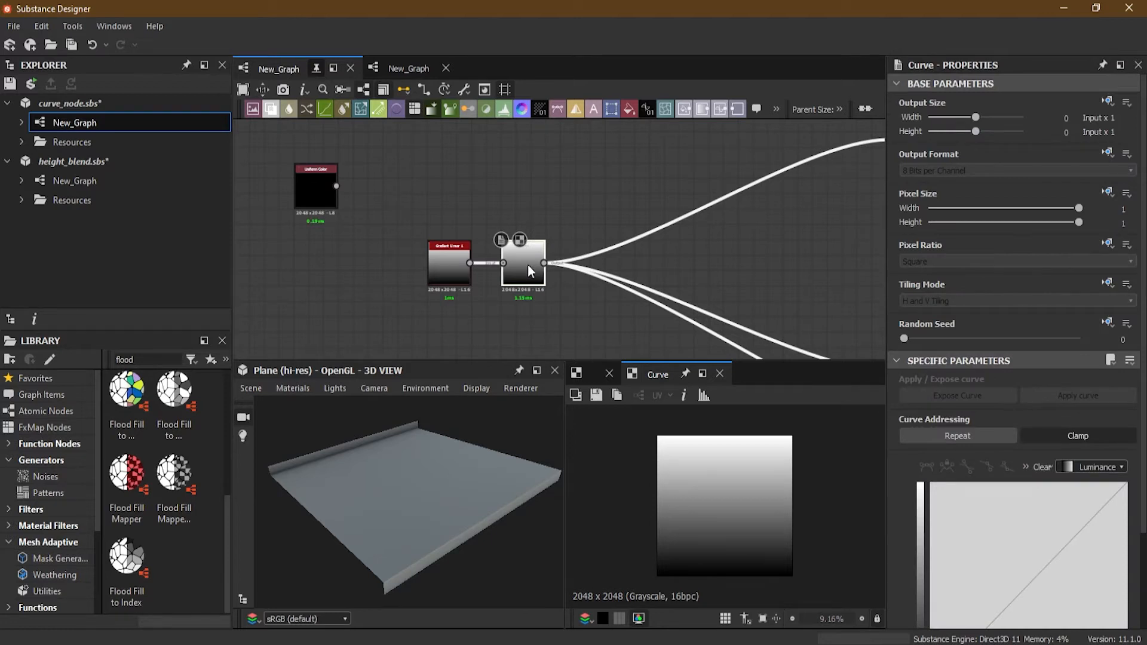
pyautogui.click(522, 262)
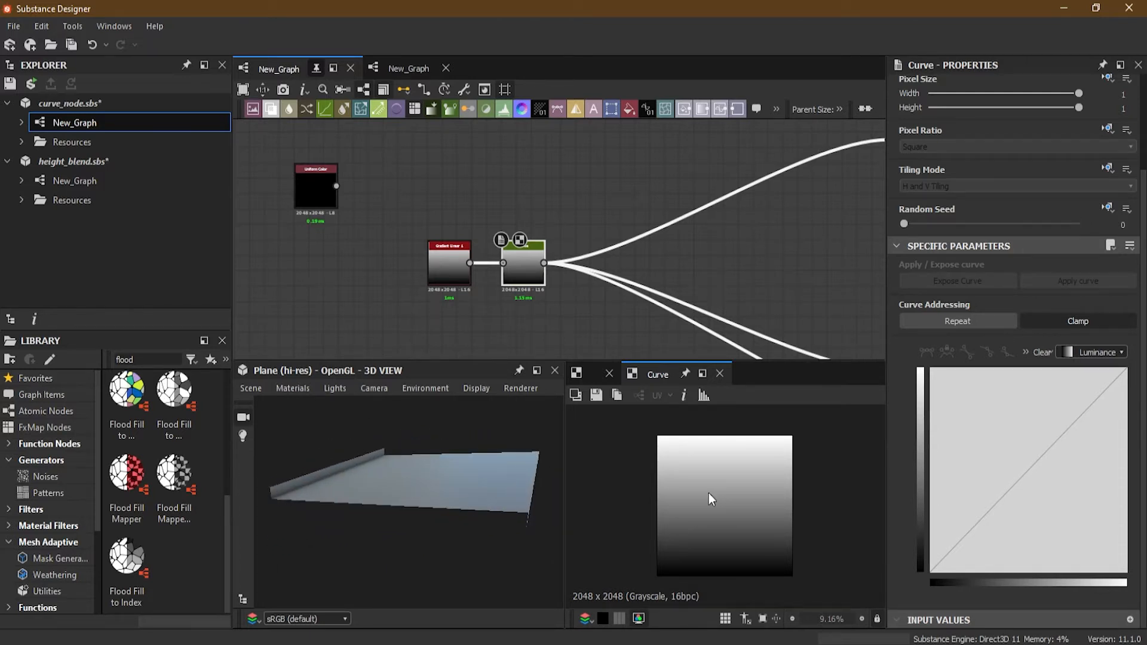
pyautogui.scroll(3)
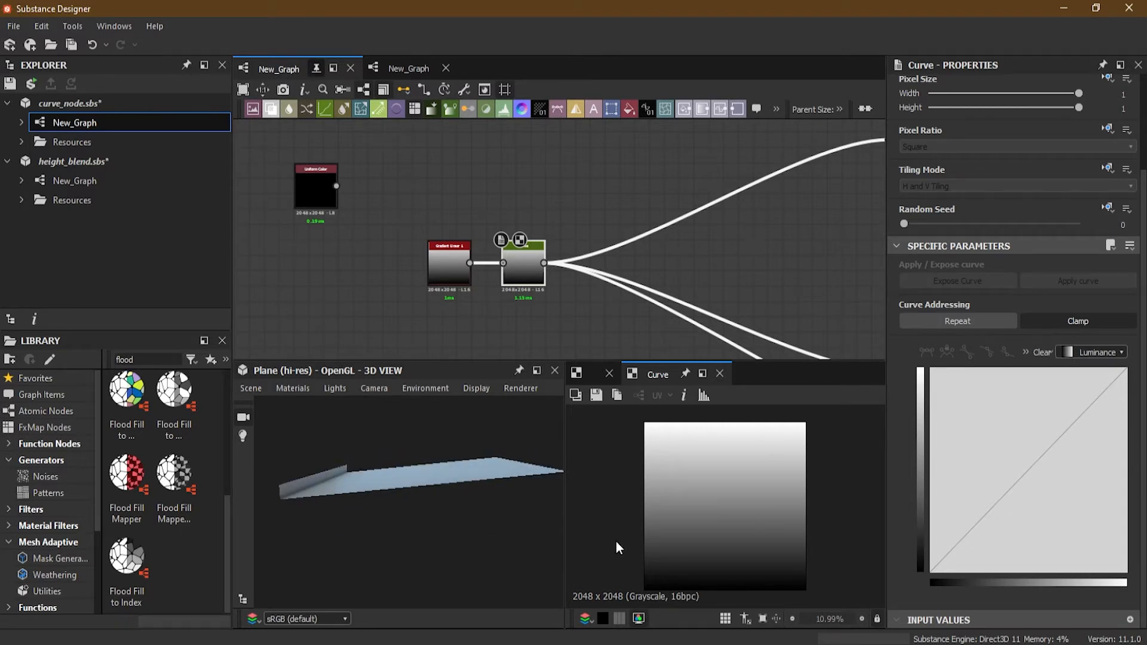
pyautogui.moveTo(811, 577)
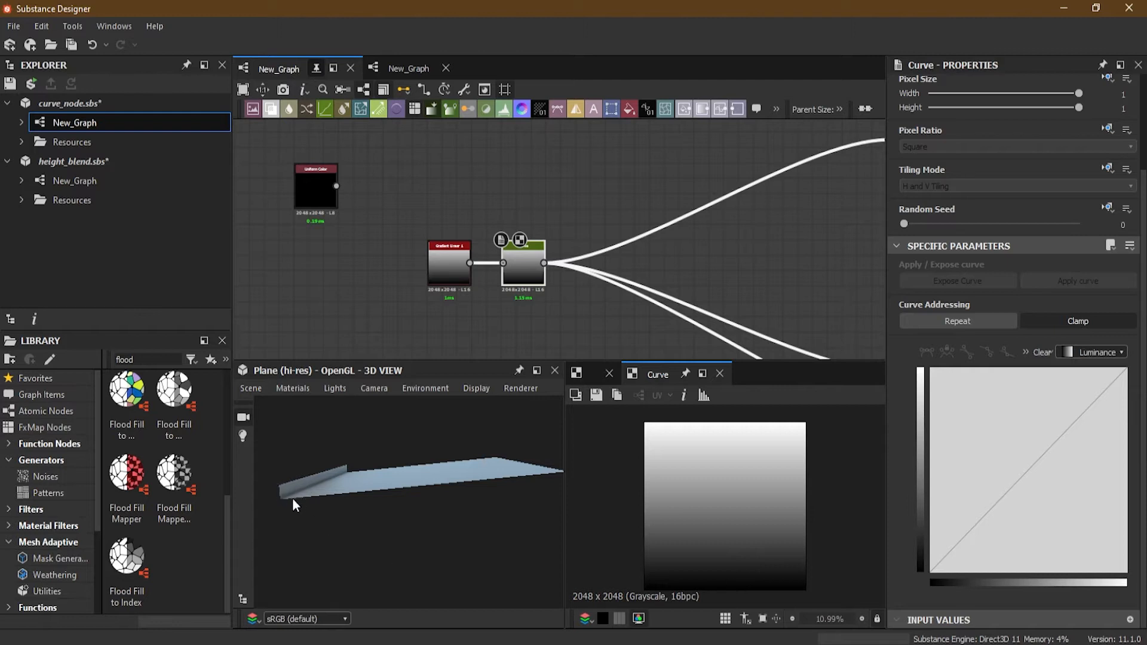
pyautogui.moveTo(694, 491)
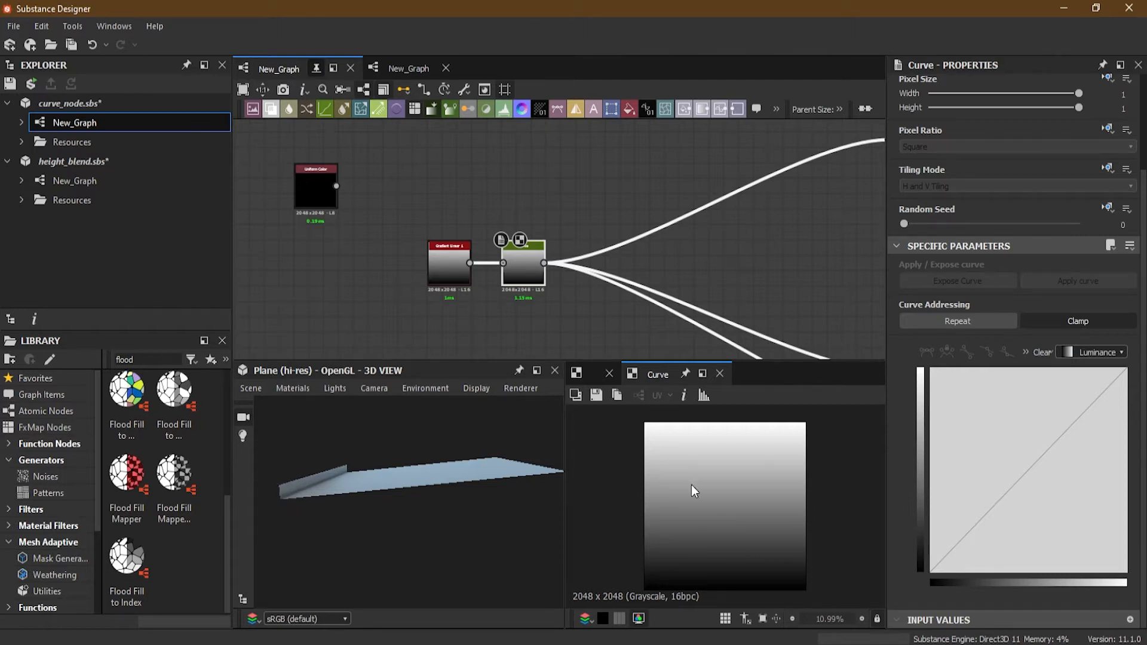
pyautogui.moveTo(515, 511)
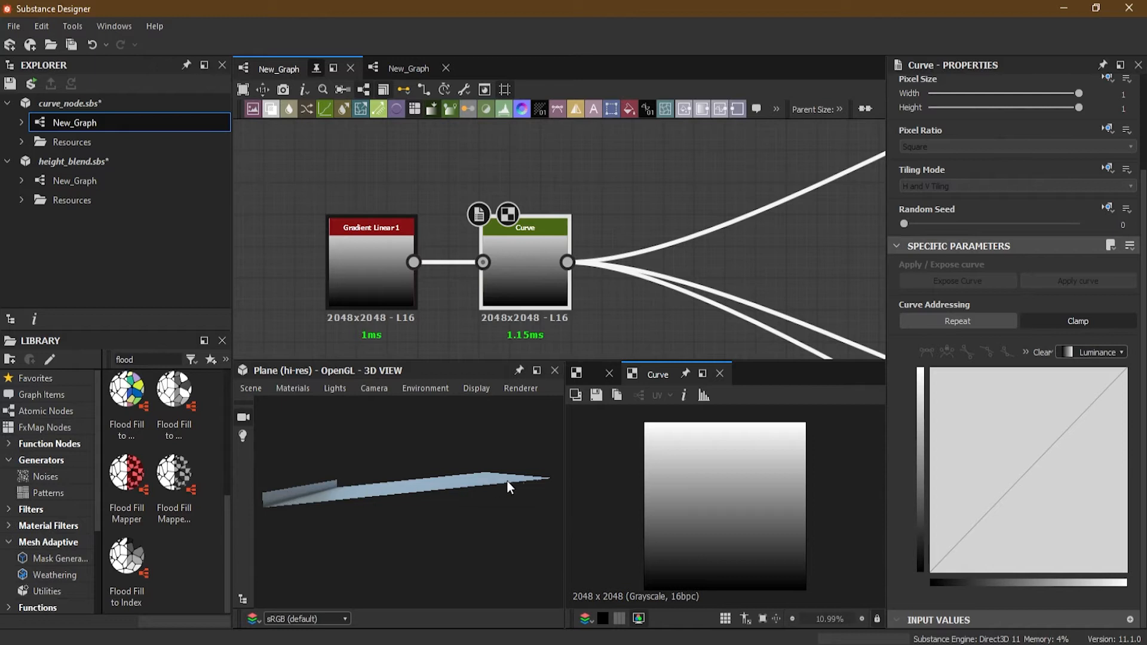
pyautogui.moveTo(1086, 450)
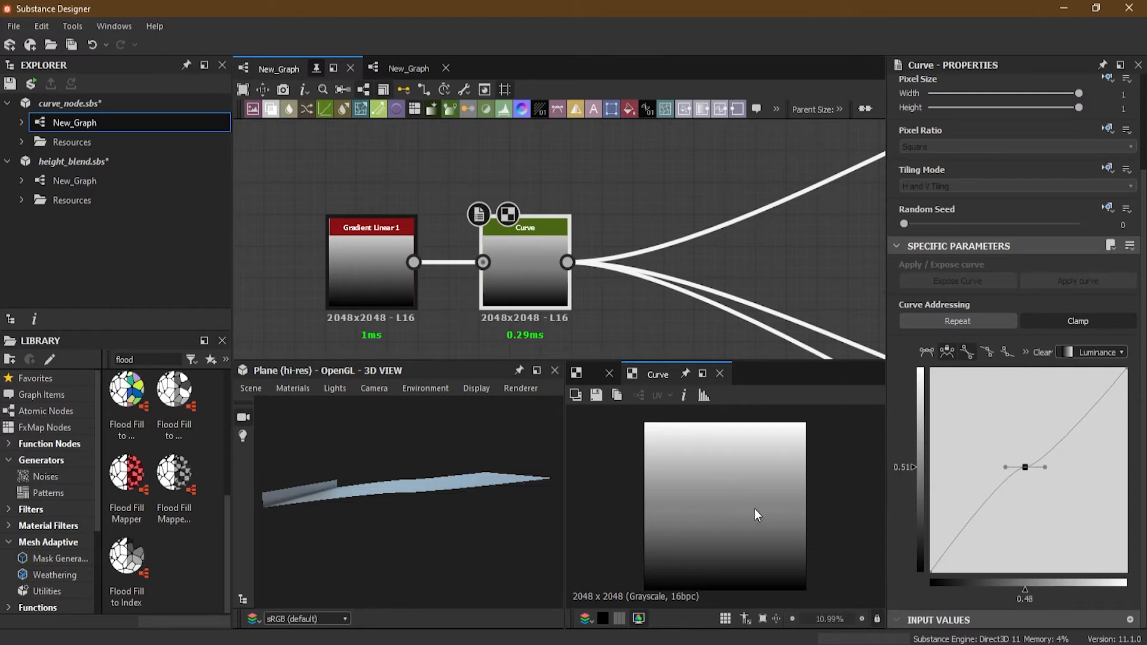
pyautogui.moveTo(1028, 470)
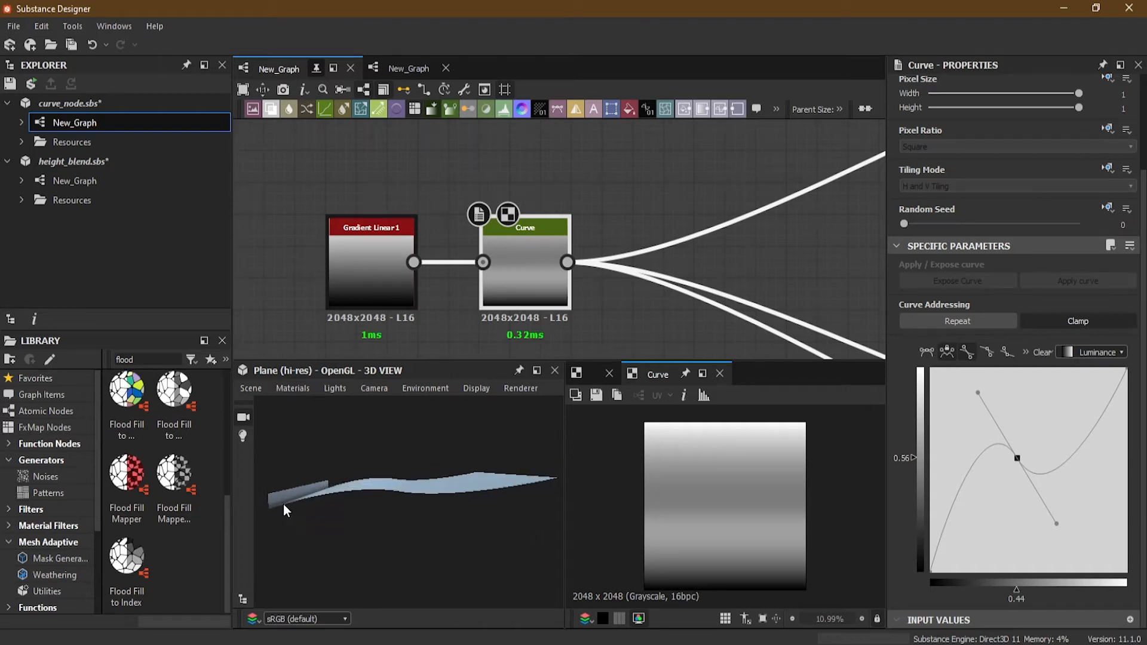
pyautogui.moveTo(420, 501)
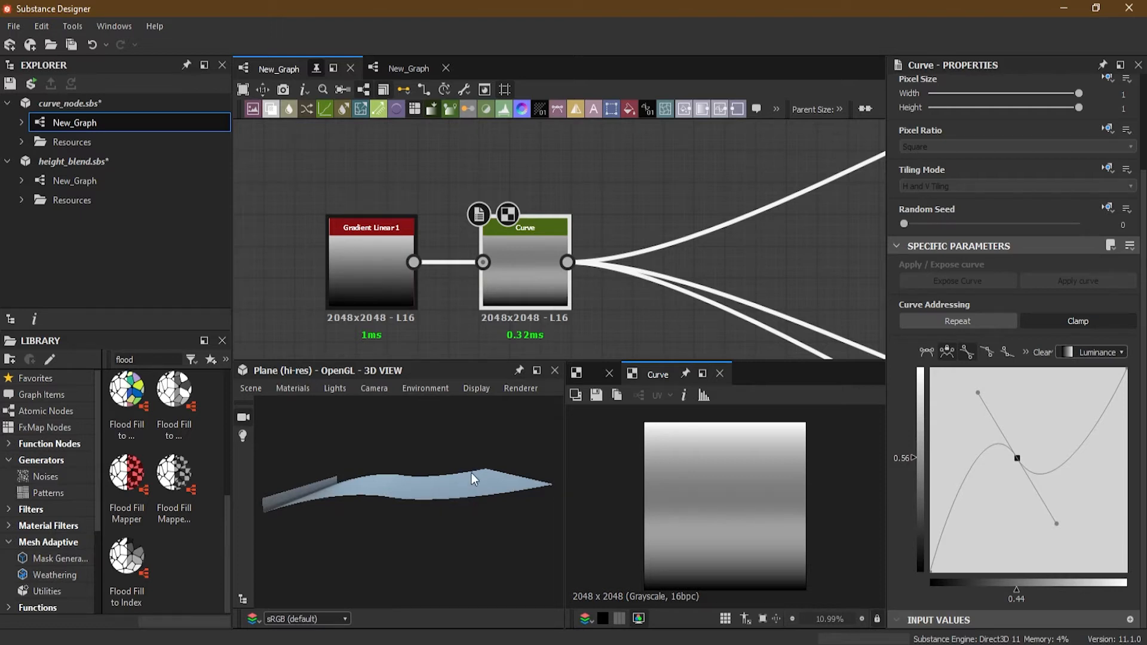
pyautogui.moveTo(1110, 440)
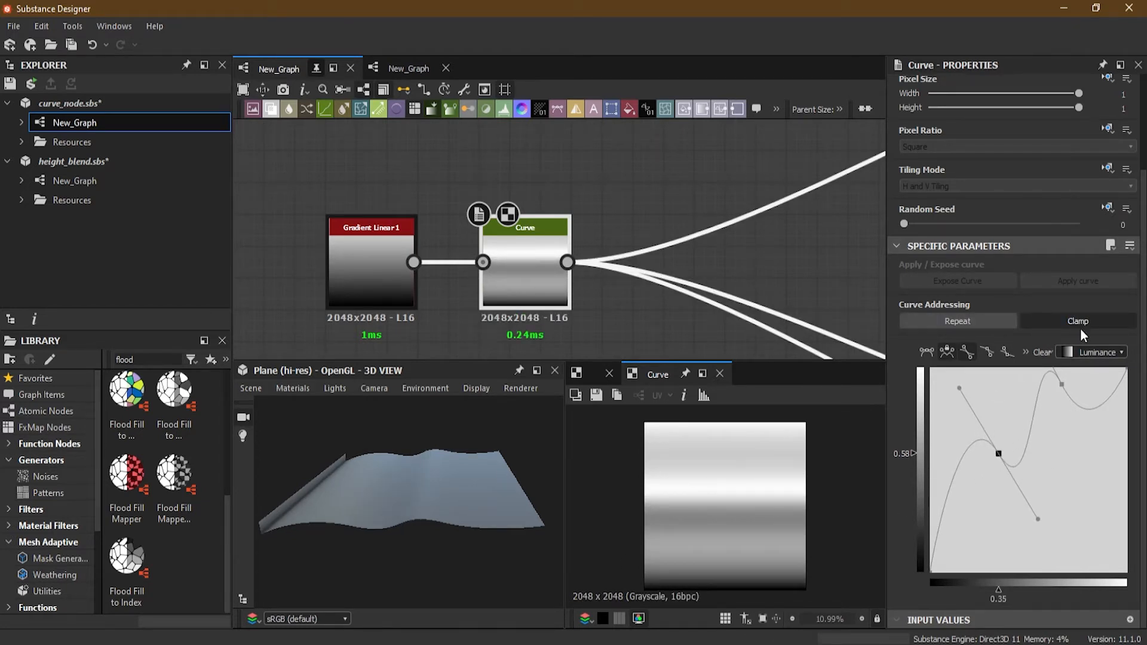
pyautogui.moveTo(947, 373)
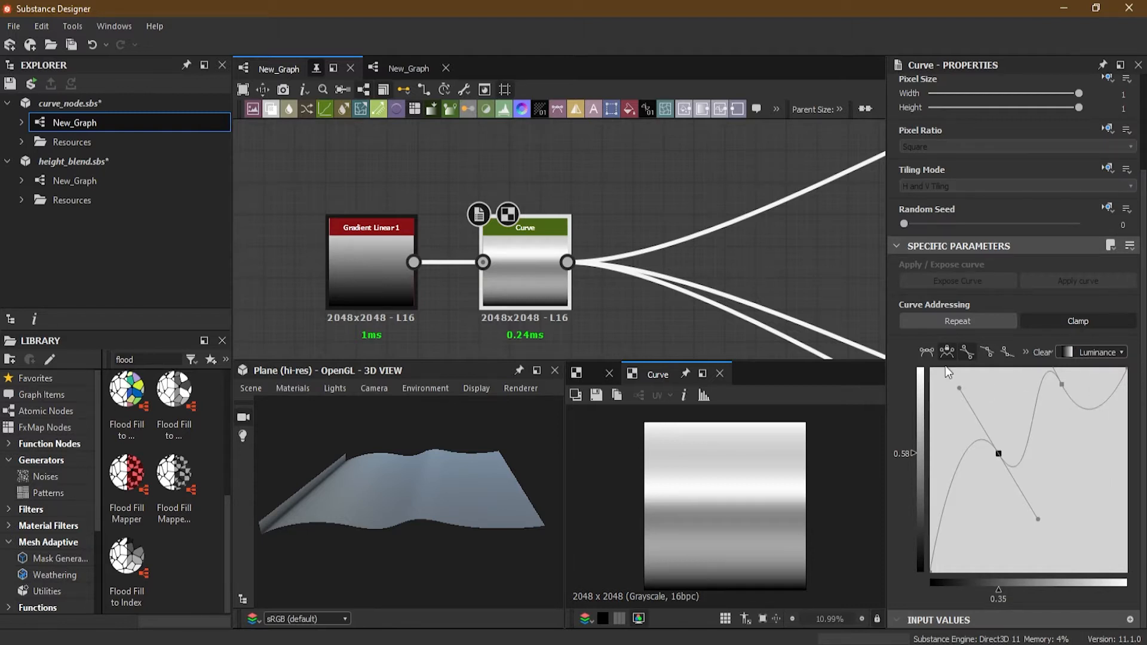
pyautogui.moveTo(928, 352)
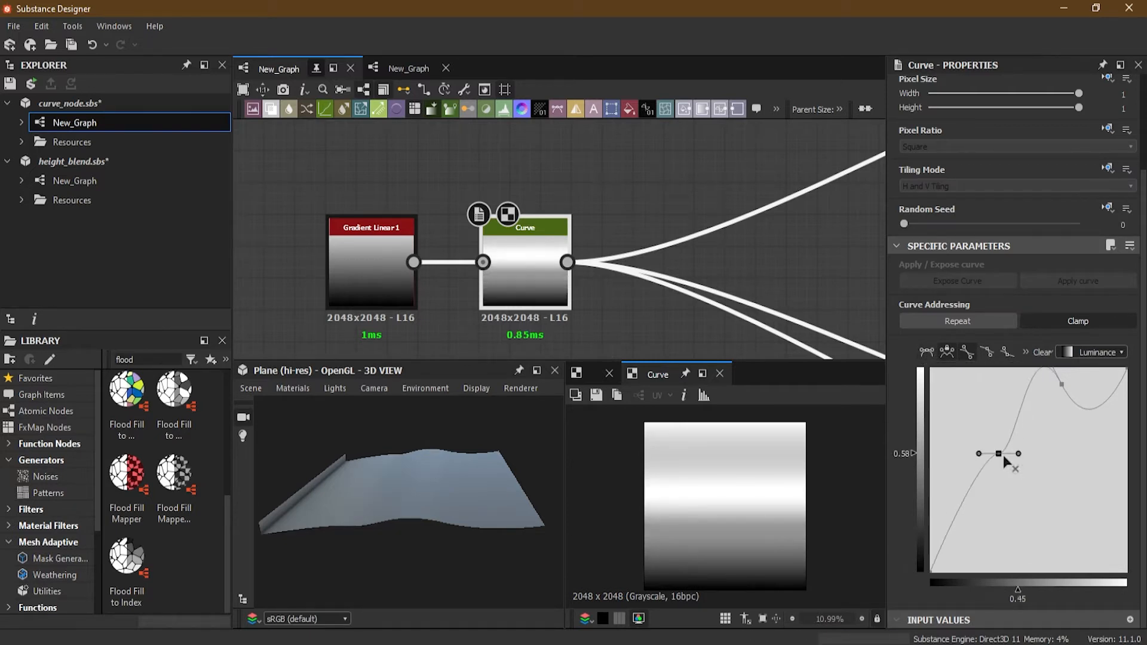
pyautogui.moveTo(946, 353)
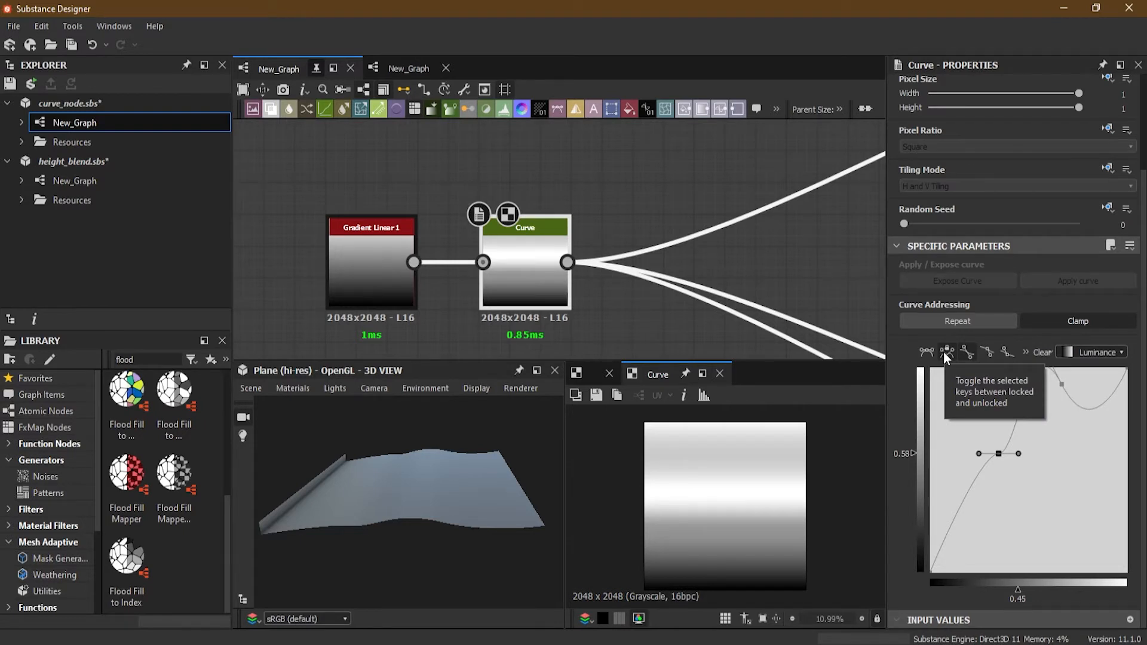
pyautogui.moveTo(1021, 460)
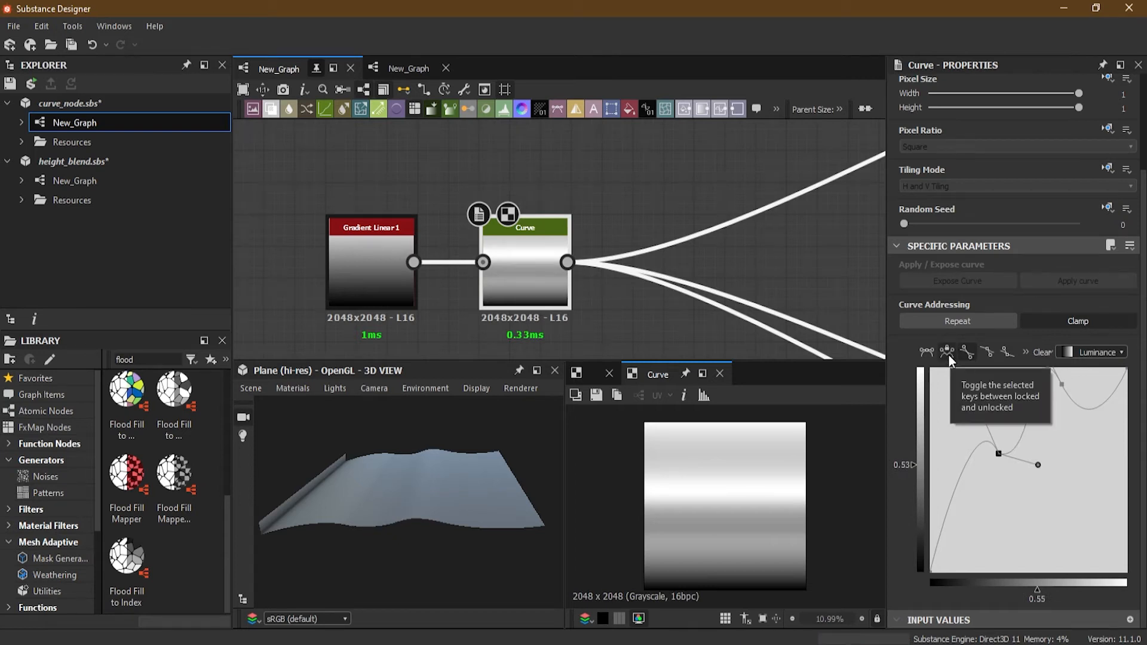
pyautogui.moveTo(1045, 479)
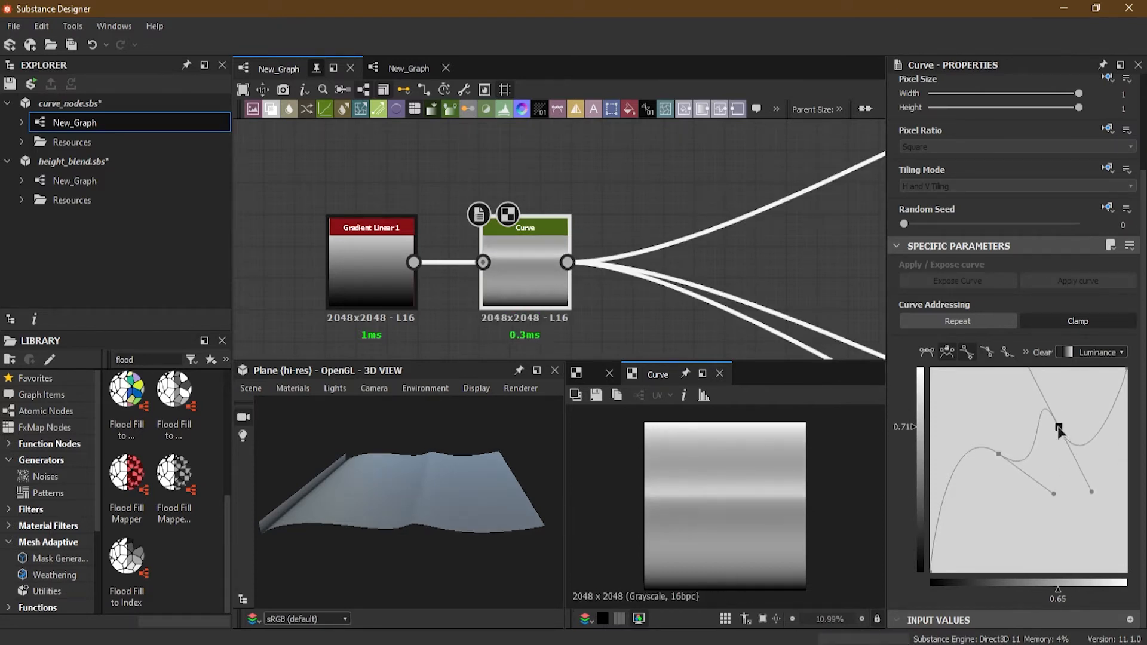
pyautogui.moveTo(987, 351)
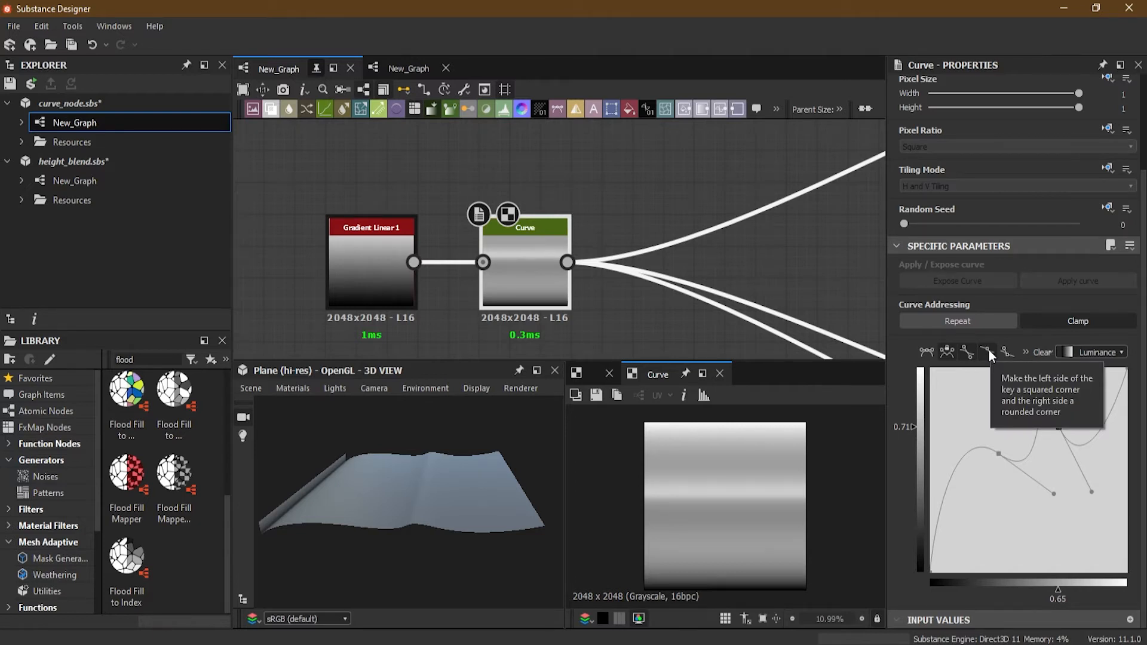
pyautogui.moveTo(1119, 503)
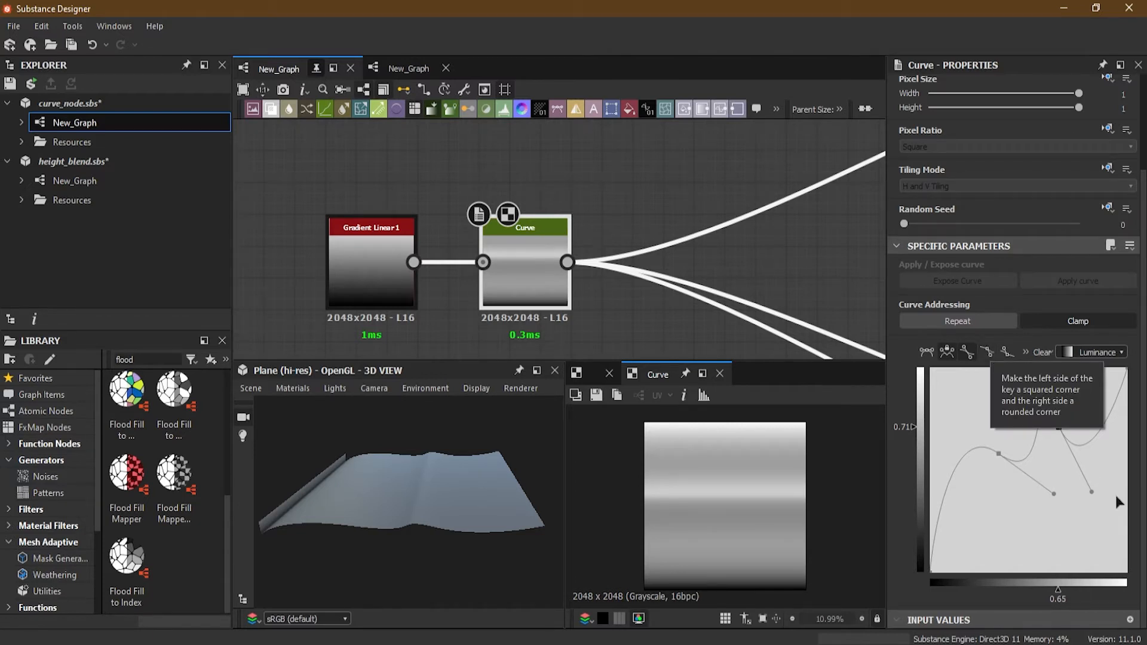
pyautogui.moveTo(986, 356)
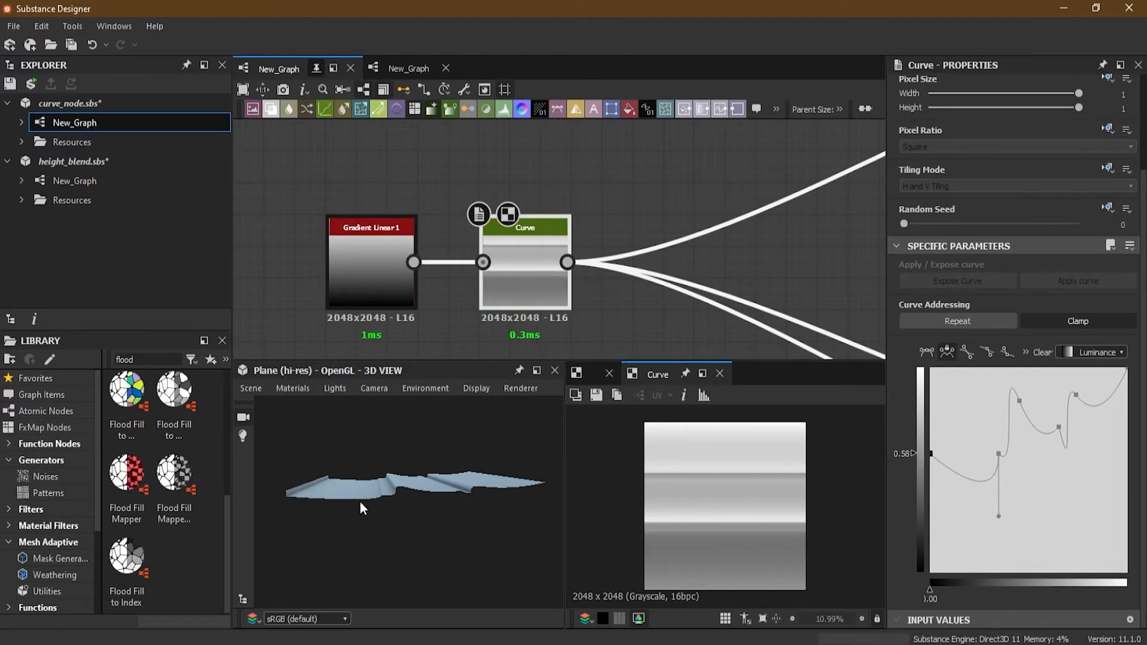
pyautogui.moveTo(935, 398)
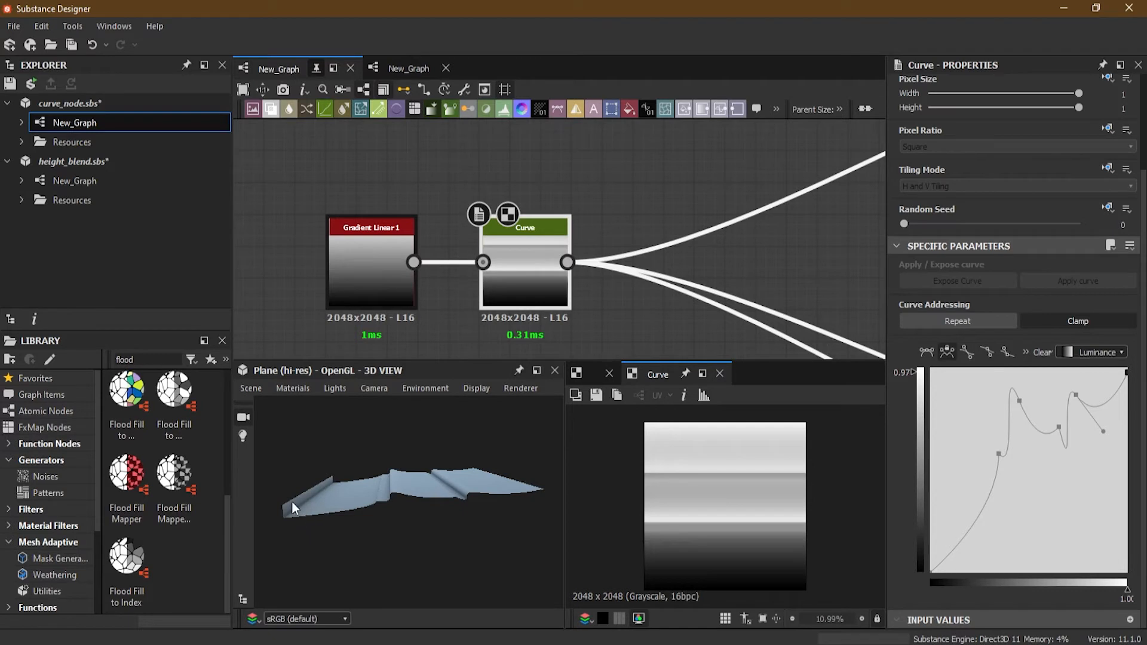
pyautogui.moveTo(919, 574)
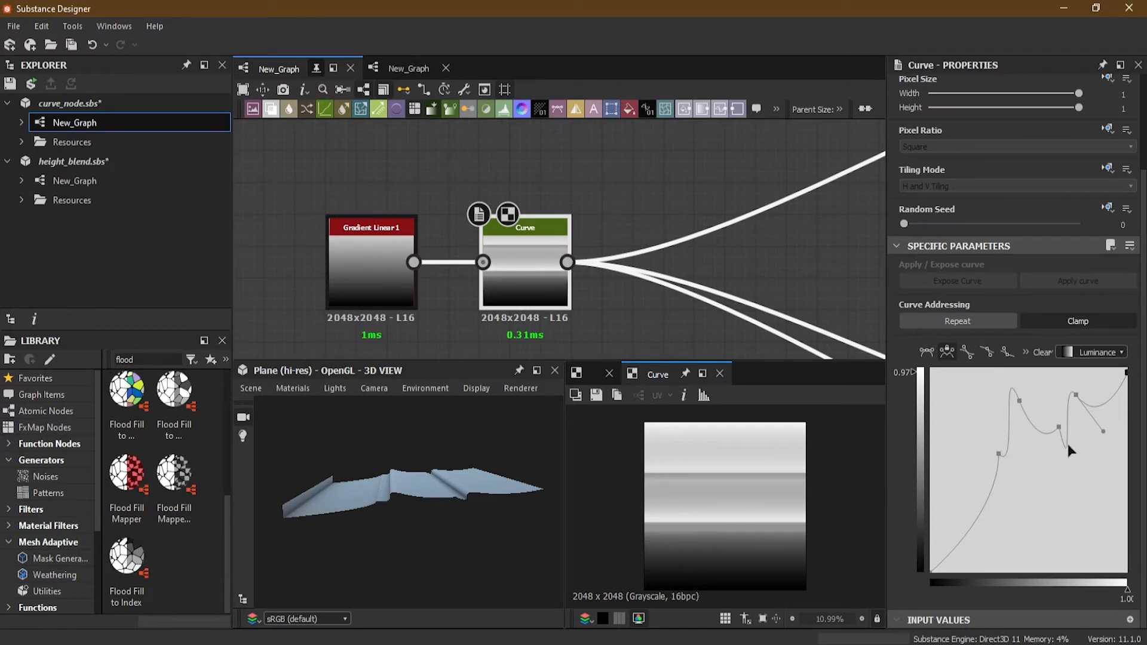
pyautogui.moveTo(270, 489)
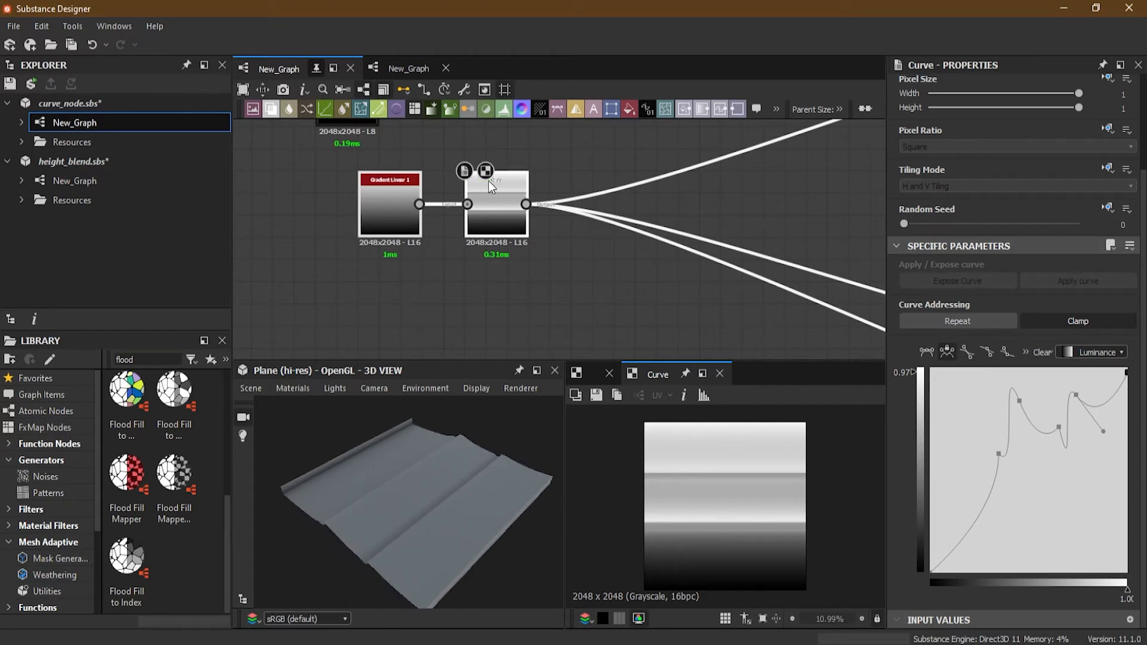
# - Zoom out the graph after shaping the stepped curve profile
pyautogui.scroll(3)
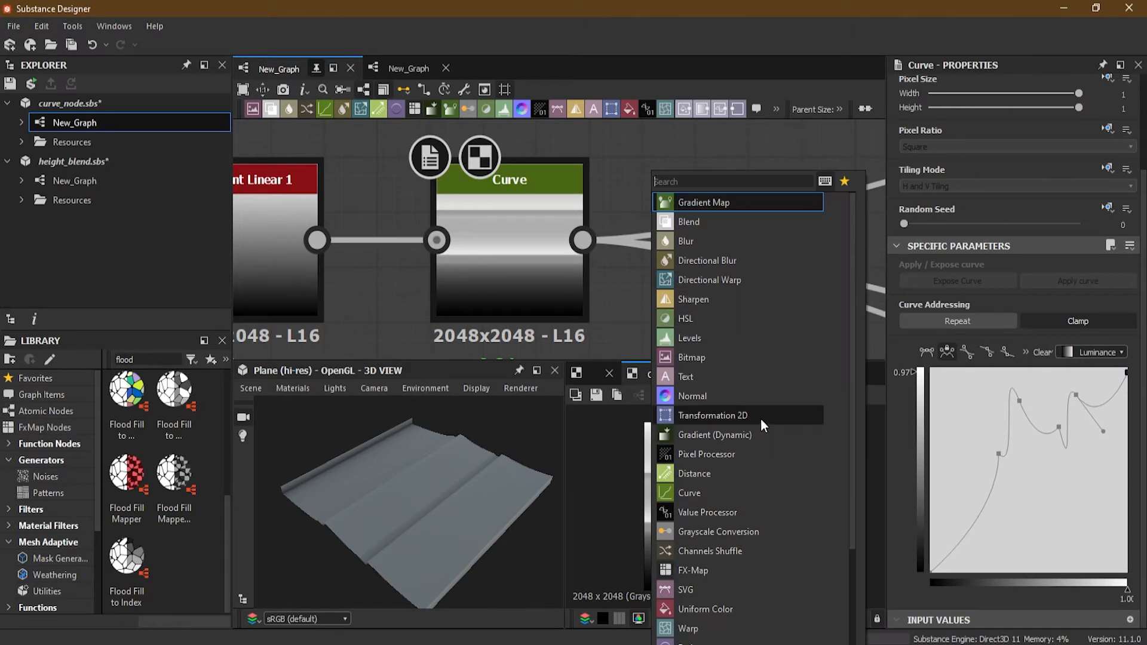
# - Insert a Transformation 2D after the Curve, offsetting Y to tile the ridges
pyautogui.click(711, 415)
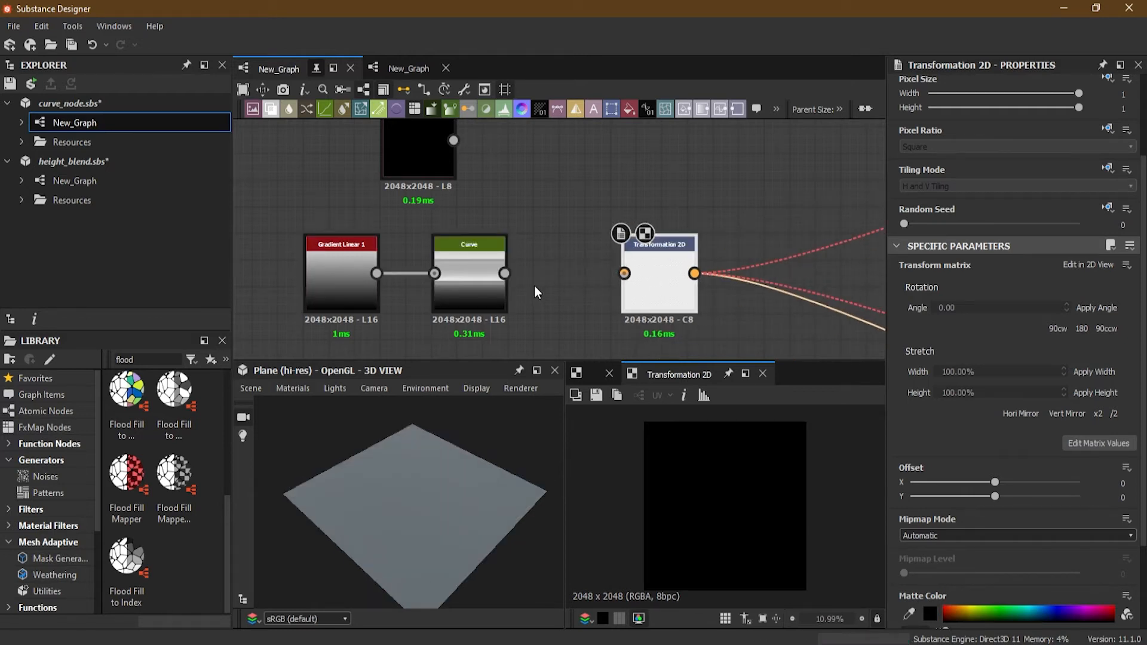
pyautogui.scroll(3)
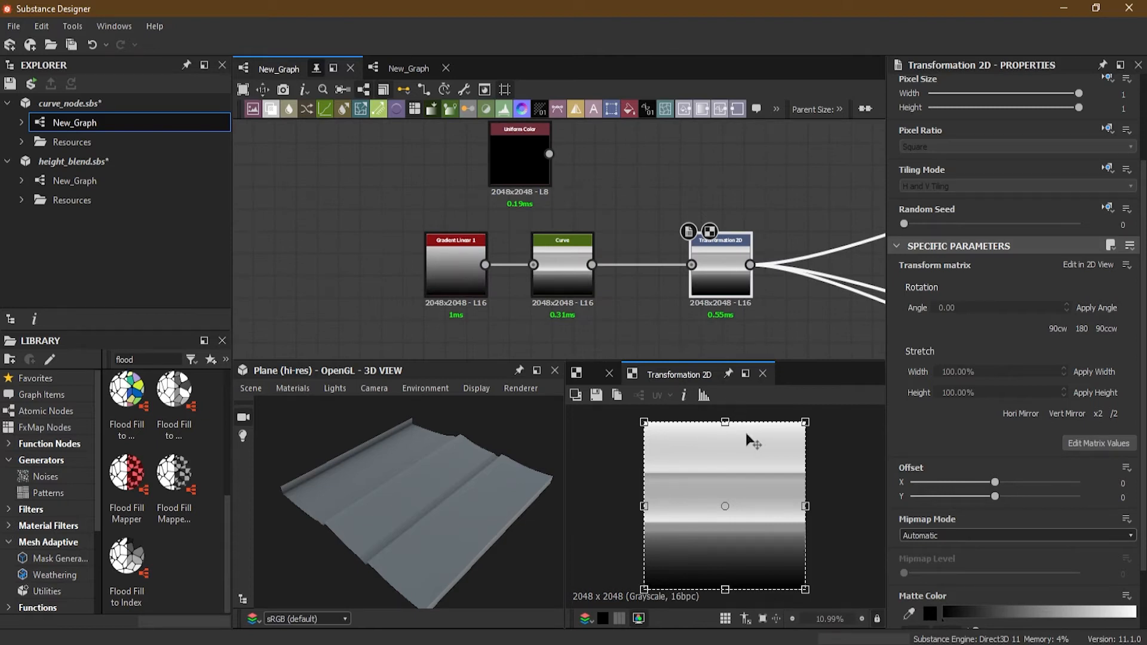
pyautogui.moveTo(724, 423)
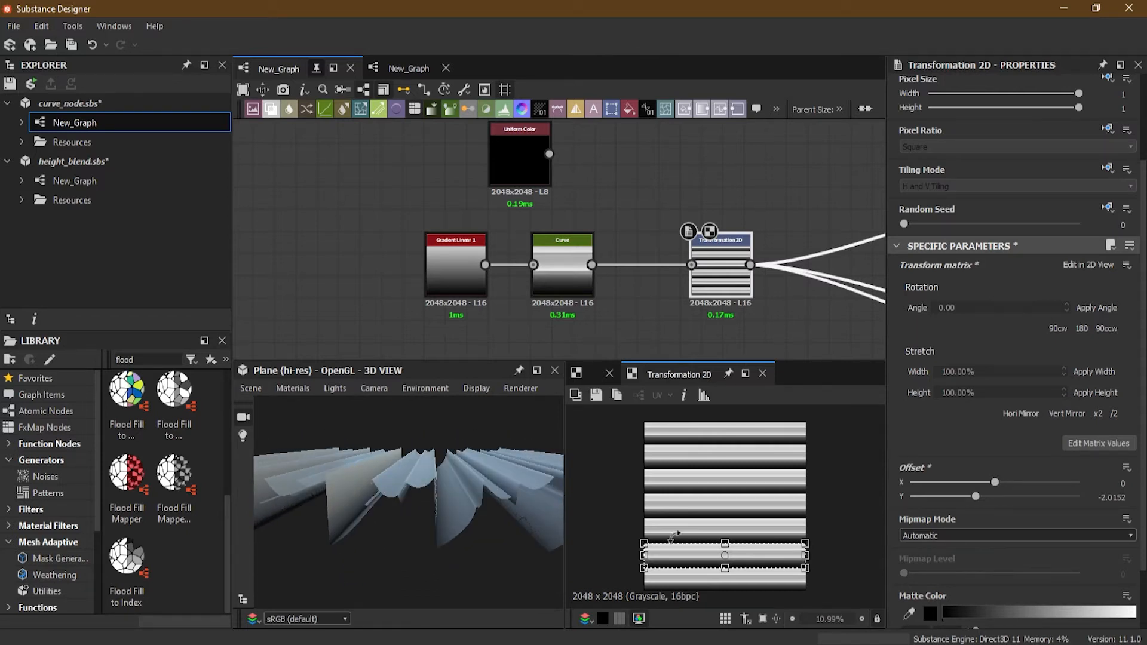
pyautogui.click(562, 263)
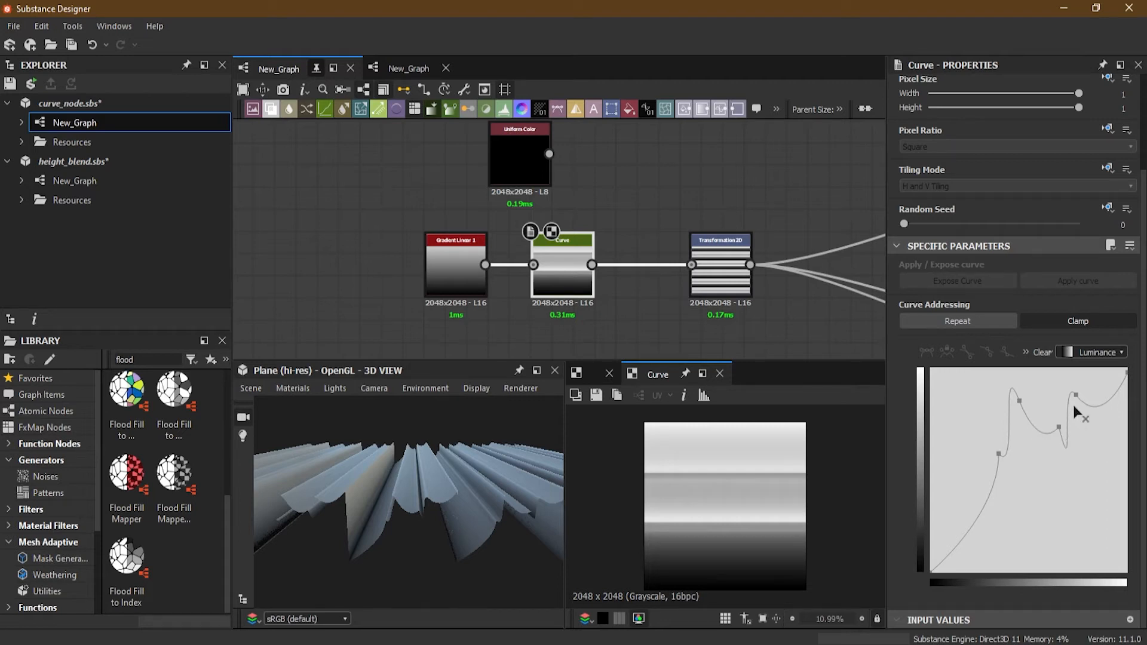
pyautogui.moveTo(431, 502)
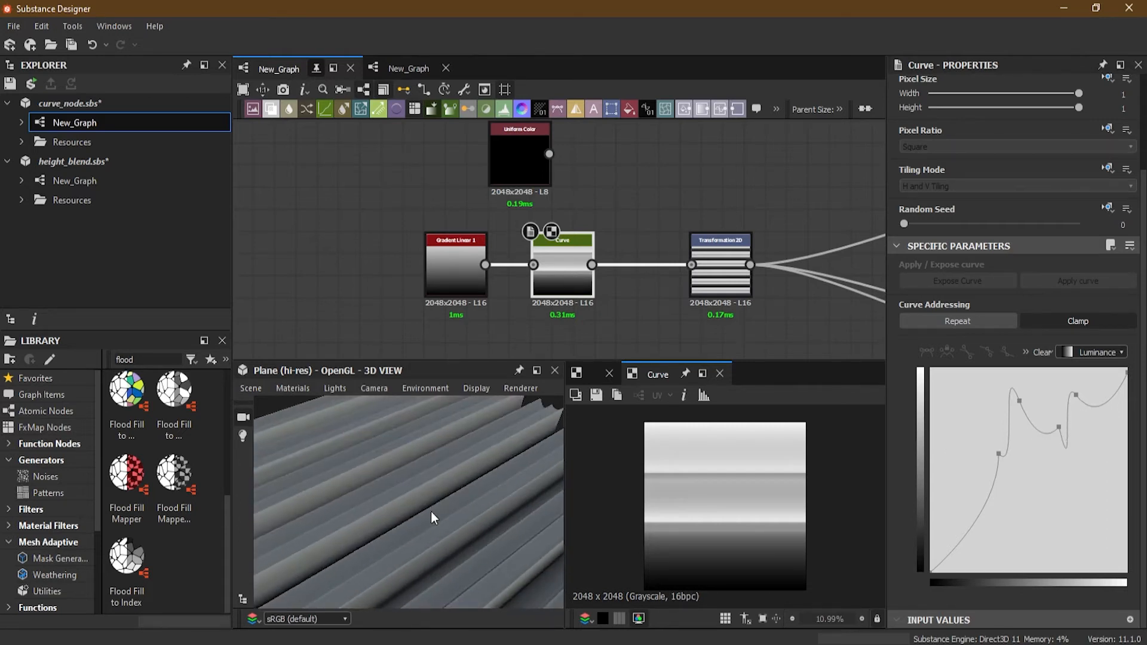
# - Set Transformation 2D's unlinked Tiling Mode to No Tiling and move the band upward
pyautogui.click(719, 262)
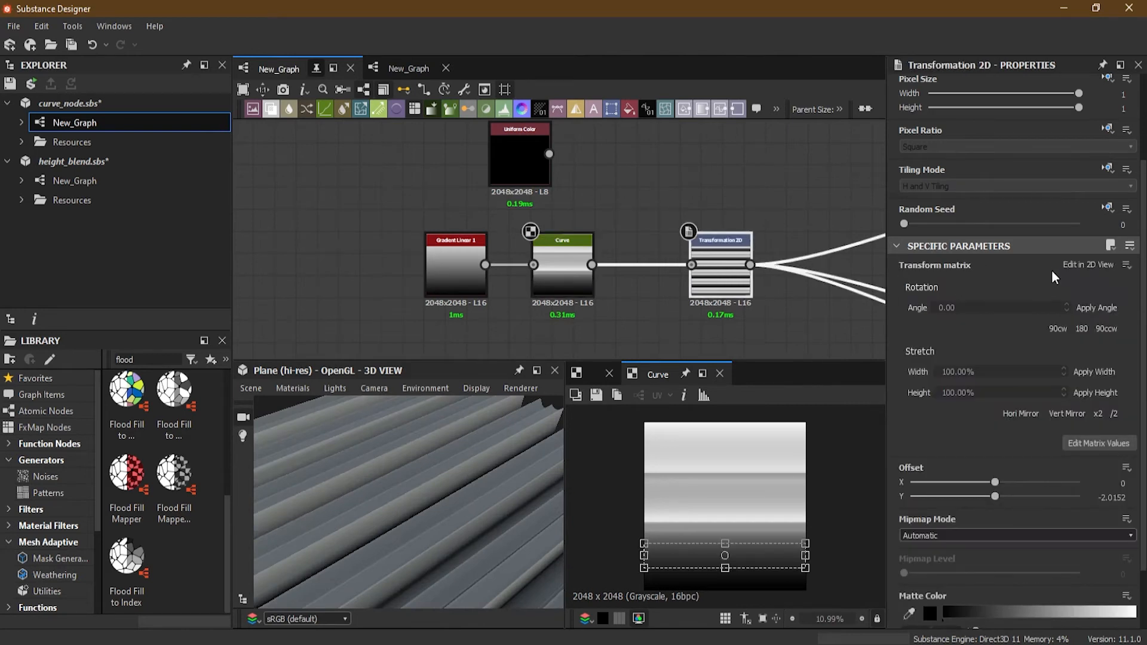
pyautogui.scroll(3)
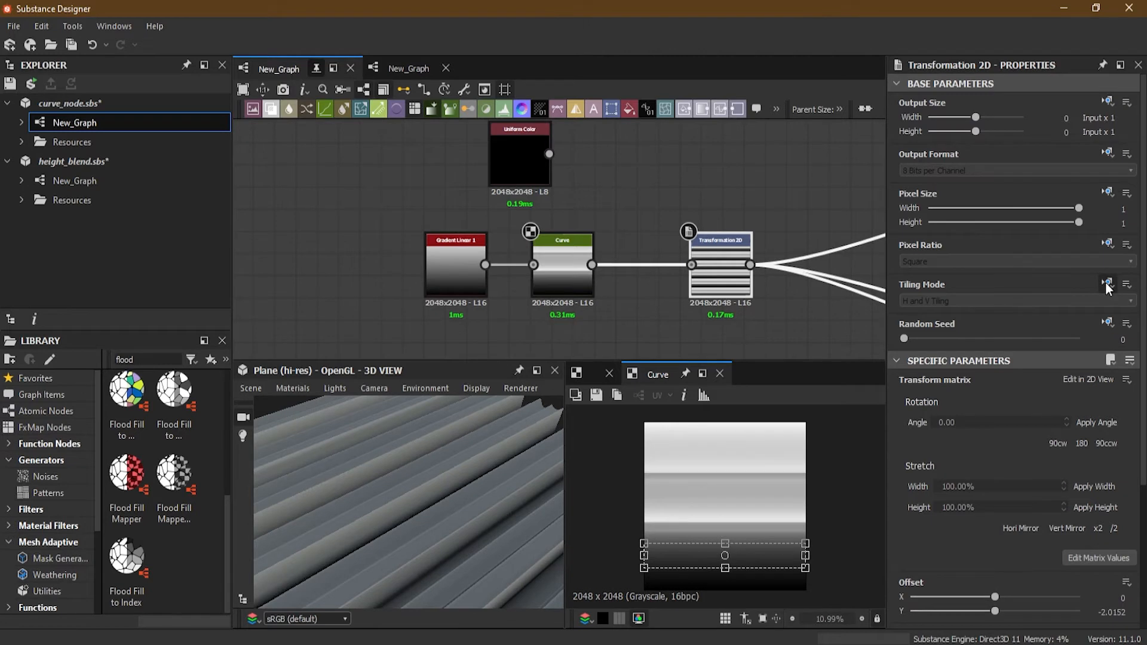
pyautogui.click(1107, 284)
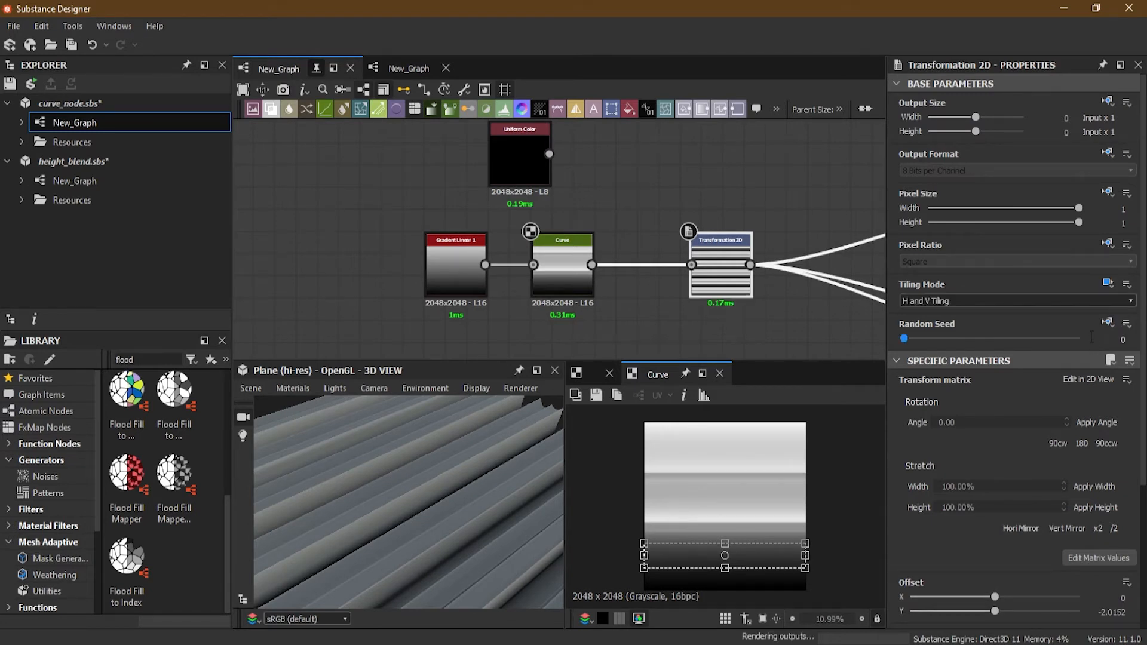
pyautogui.click(1016, 301)
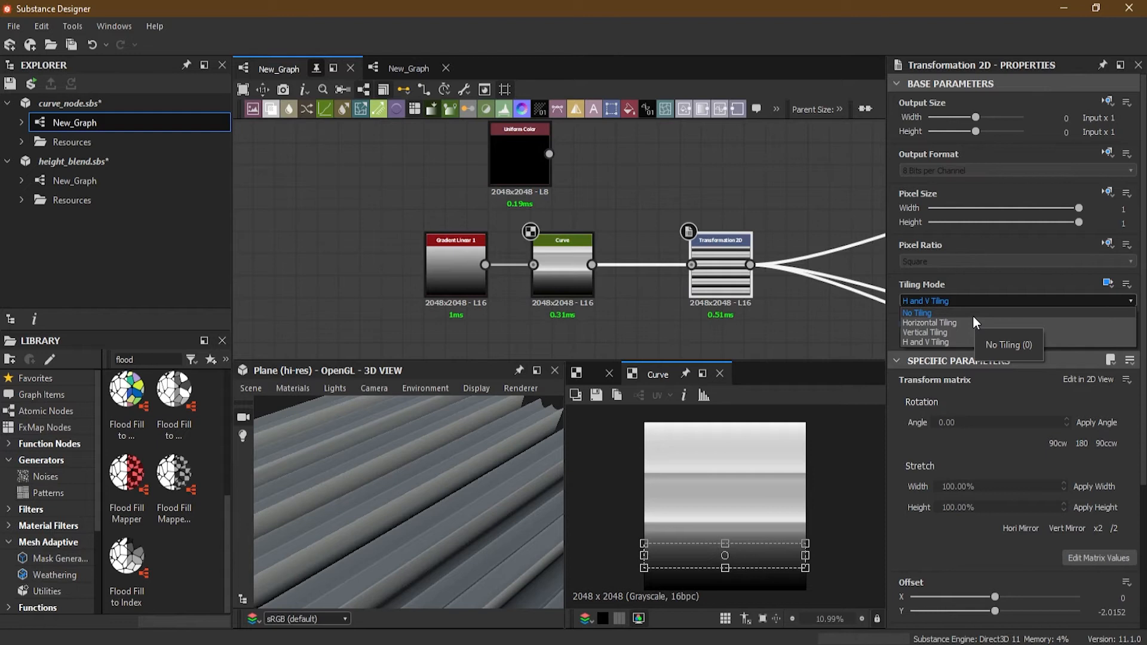
pyautogui.click(916, 313)
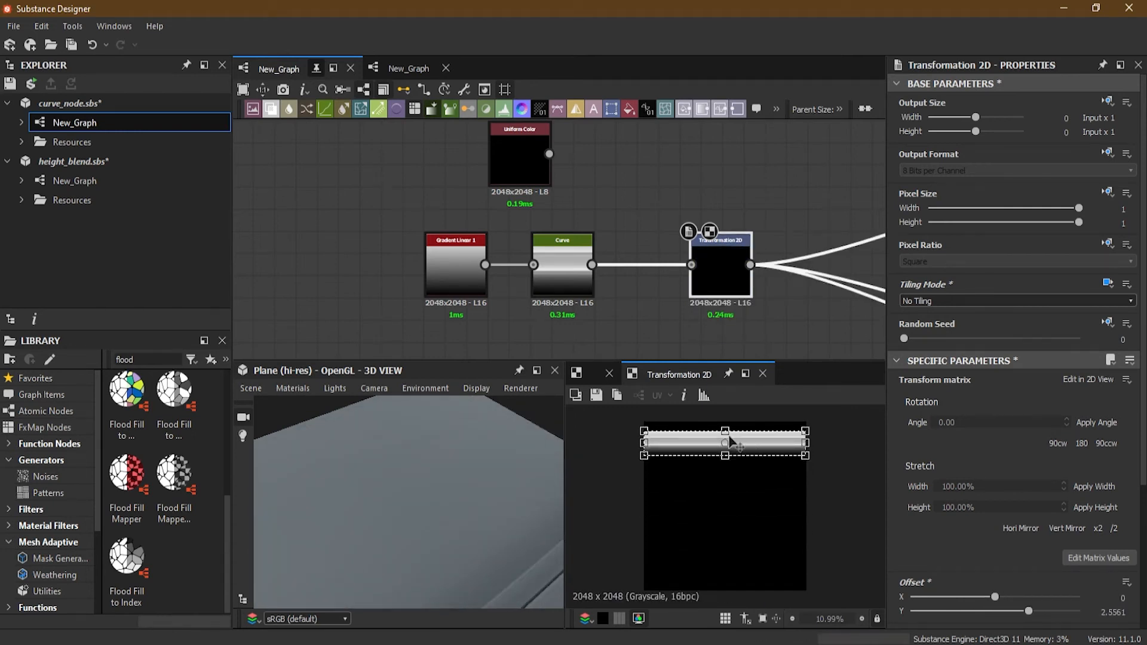
pyautogui.scroll(3)
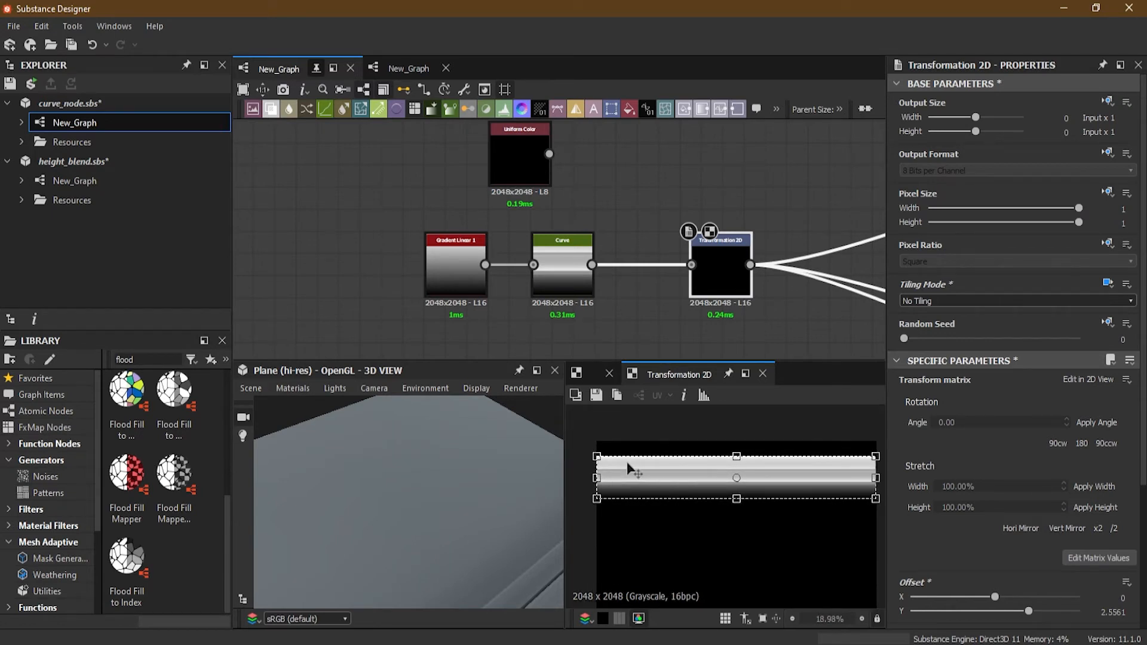
pyautogui.scroll(3)
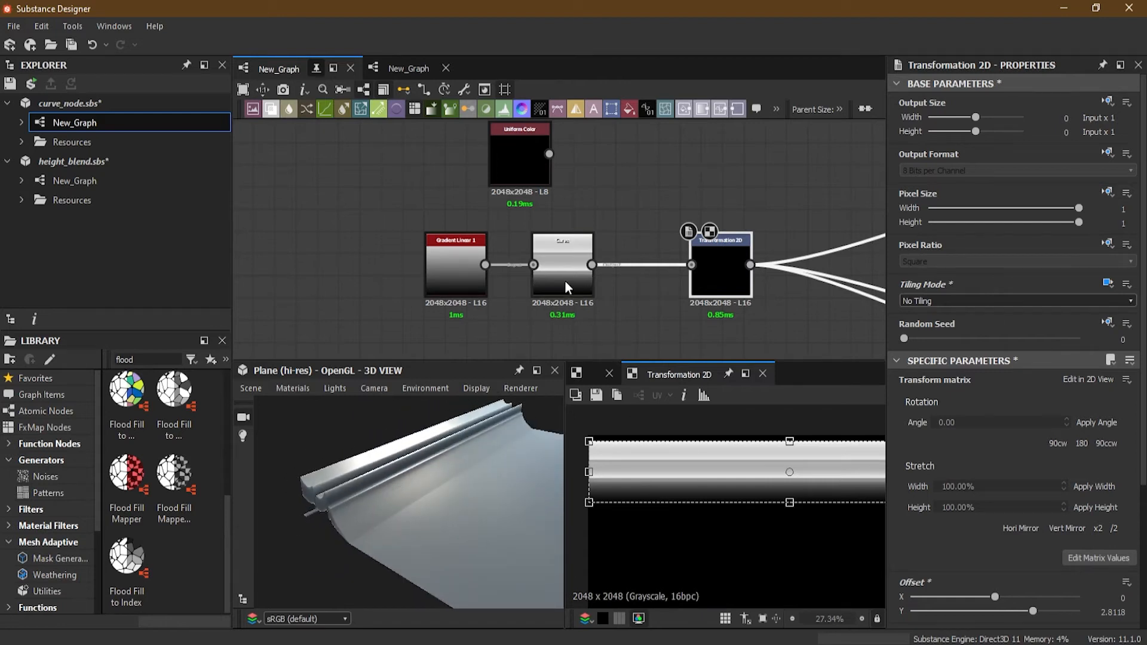
# - Rework the Curve's low-end keys to add a dip before the rise
pyautogui.click(561, 263)
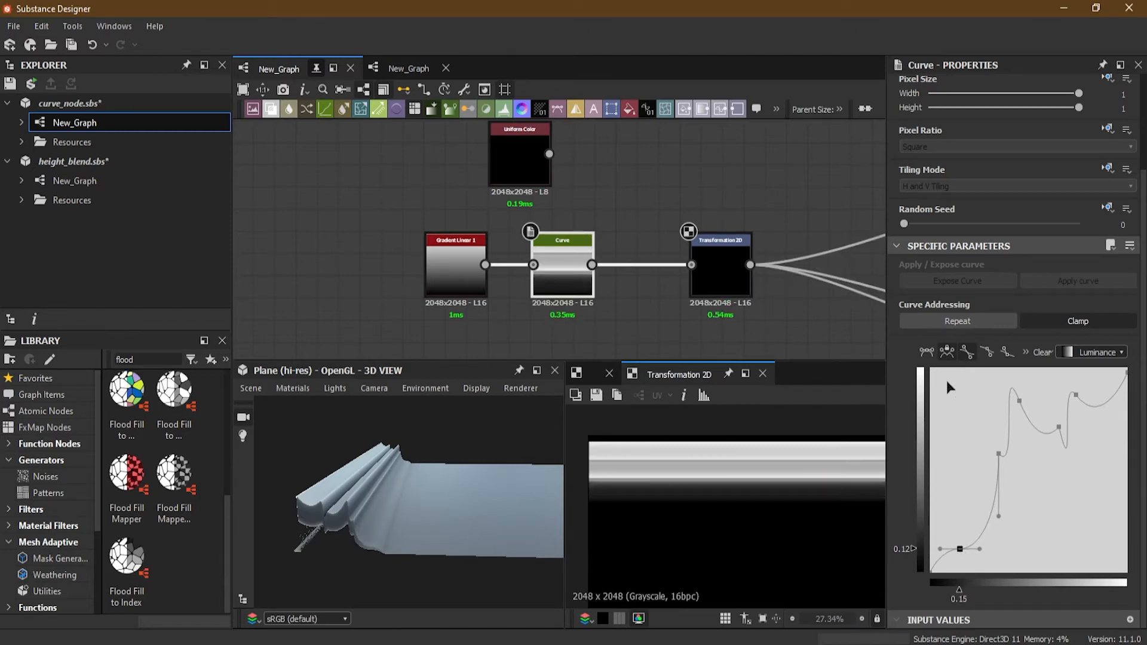
pyautogui.moveTo(980, 357)
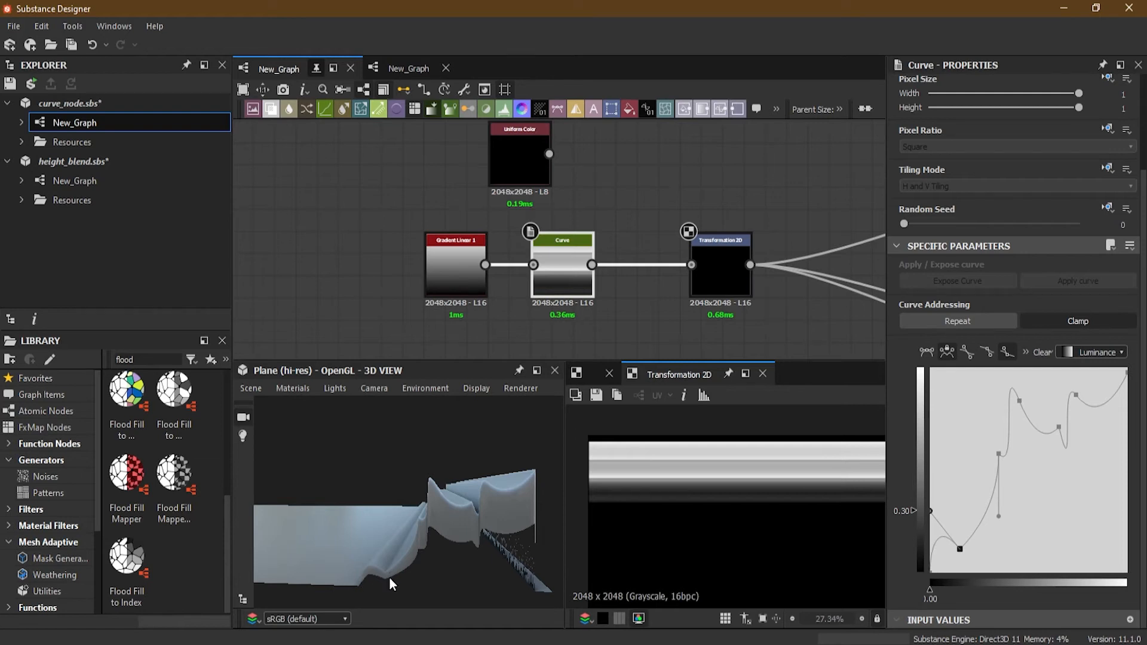
pyautogui.moveTo(1006, 472)
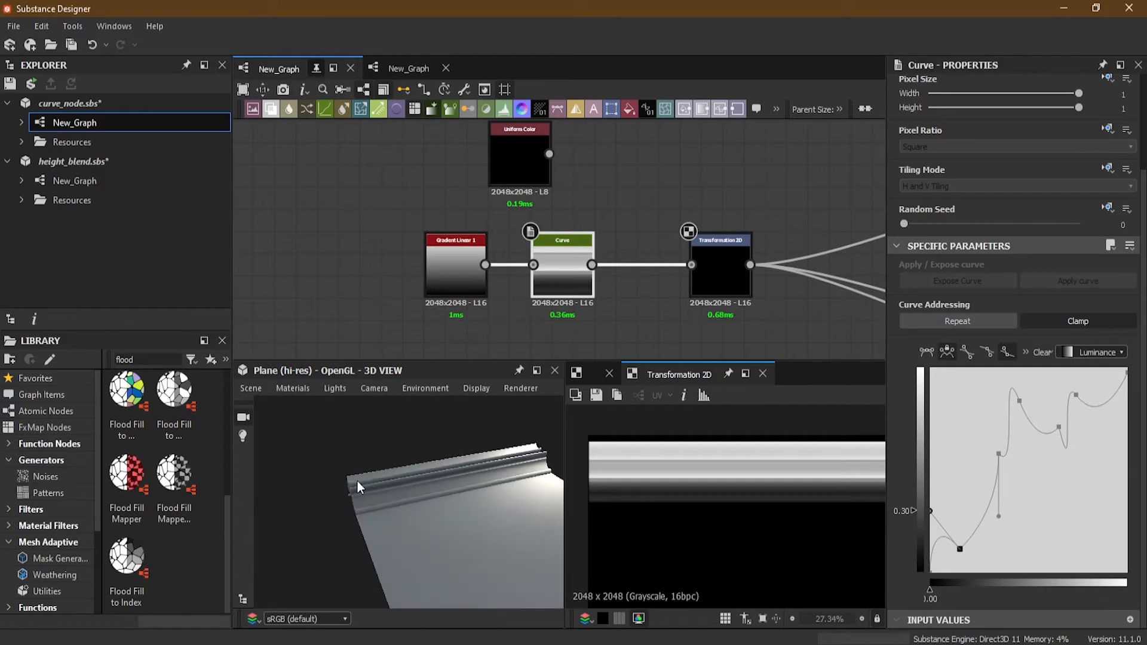
pyautogui.click(720, 264)
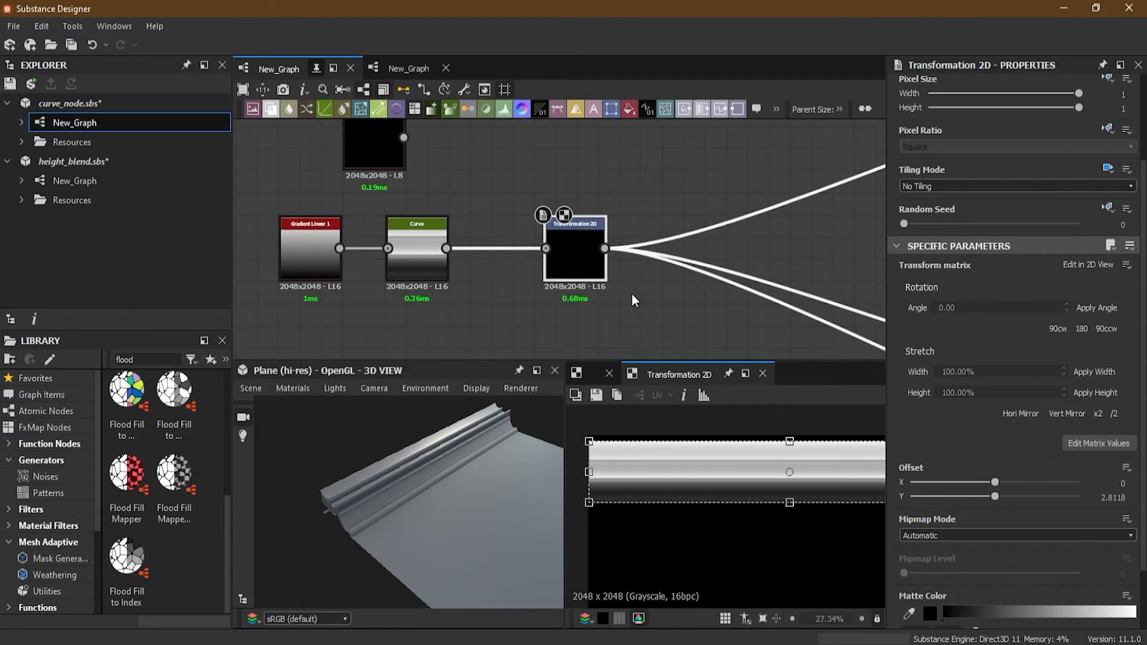
pyautogui.moveTo(617, 317)
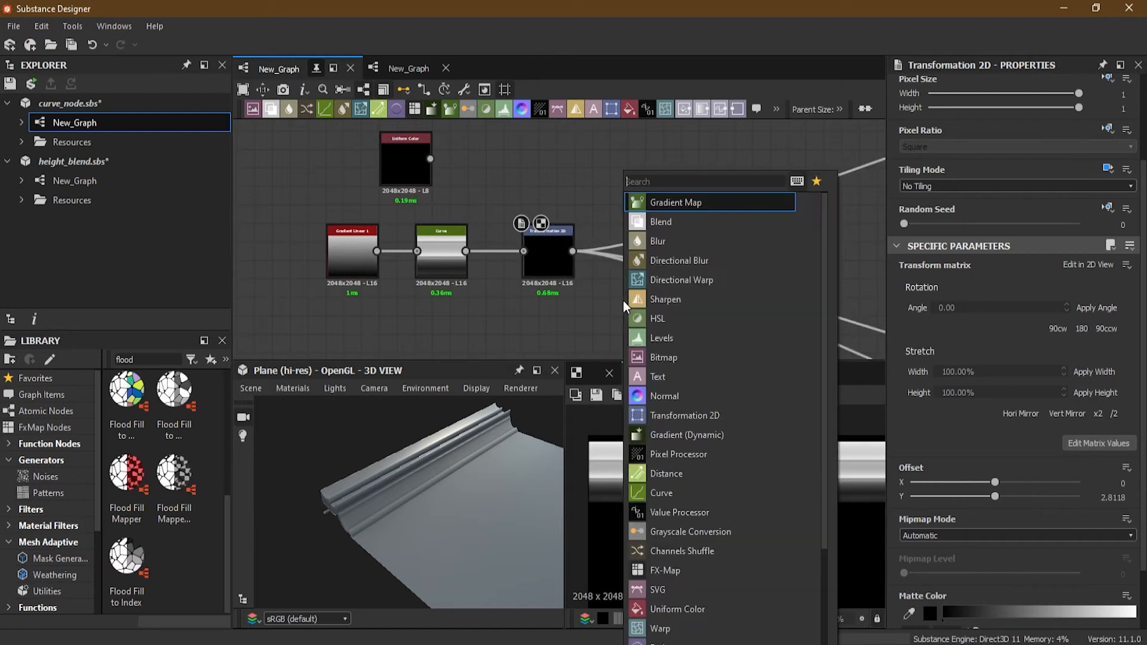
# - Insert a Trapezoid Transform Grayscale after Transformation 2D and raise its Bottom Stretch
pyautogui.write('trap')
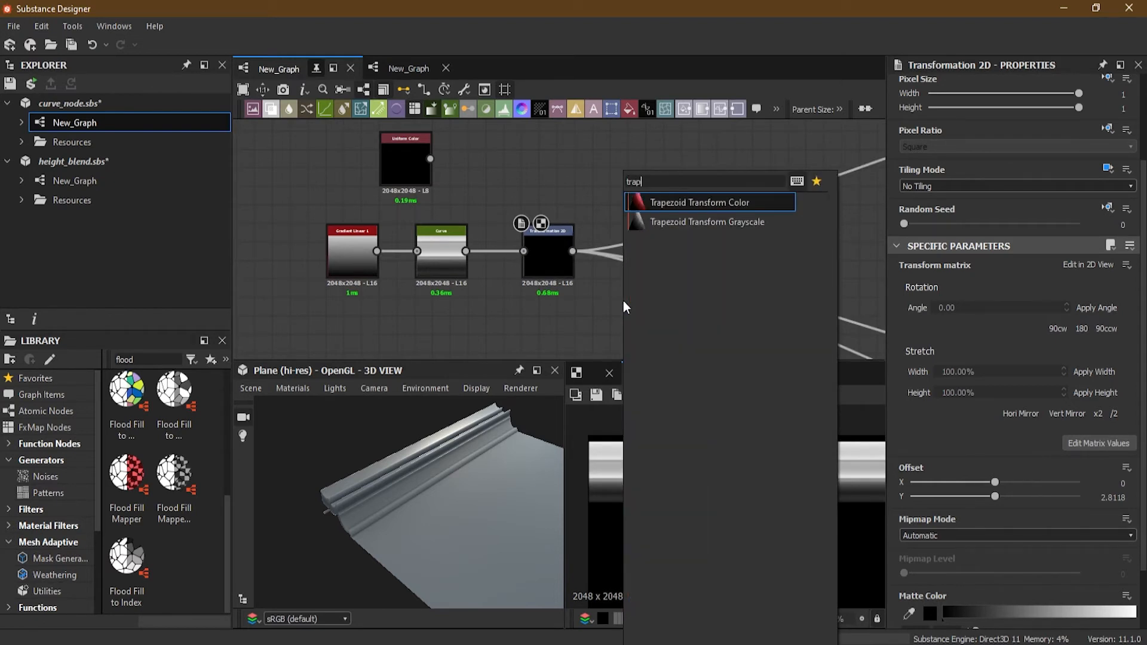
pyautogui.click(707, 222)
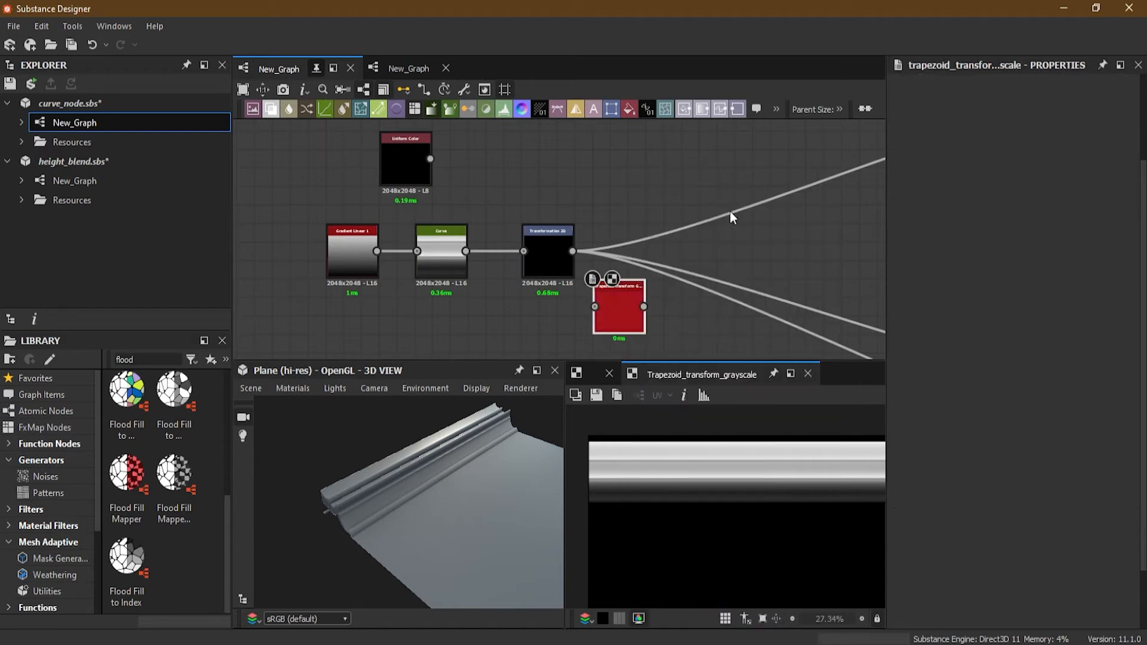
pyautogui.click(619, 306)
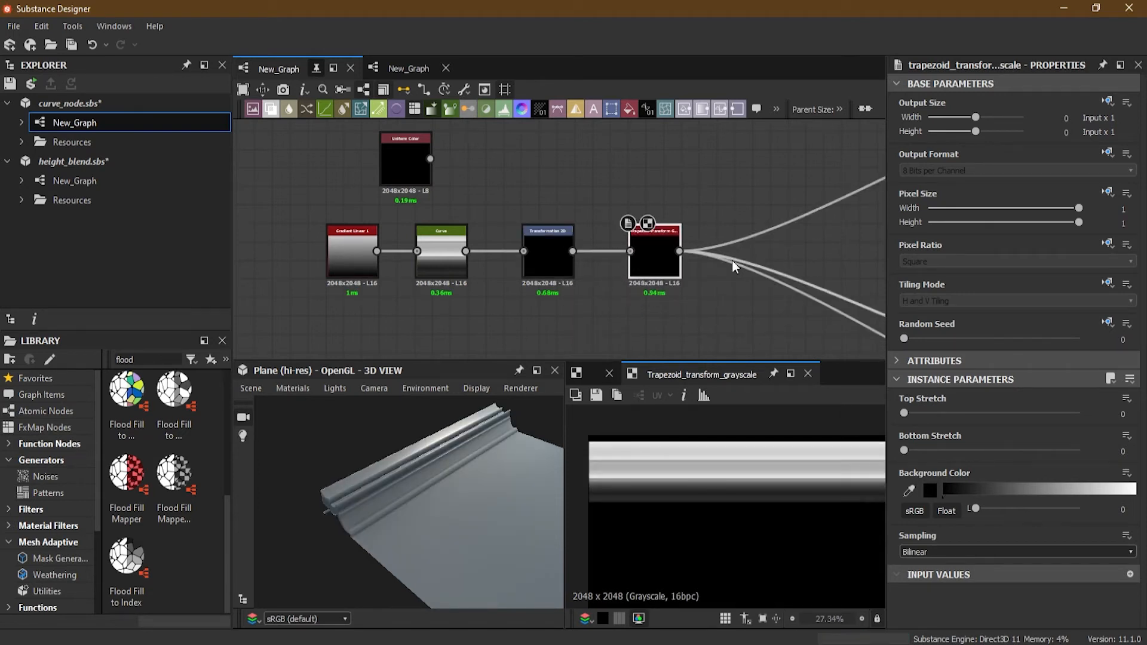
pyautogui.scroll(3)
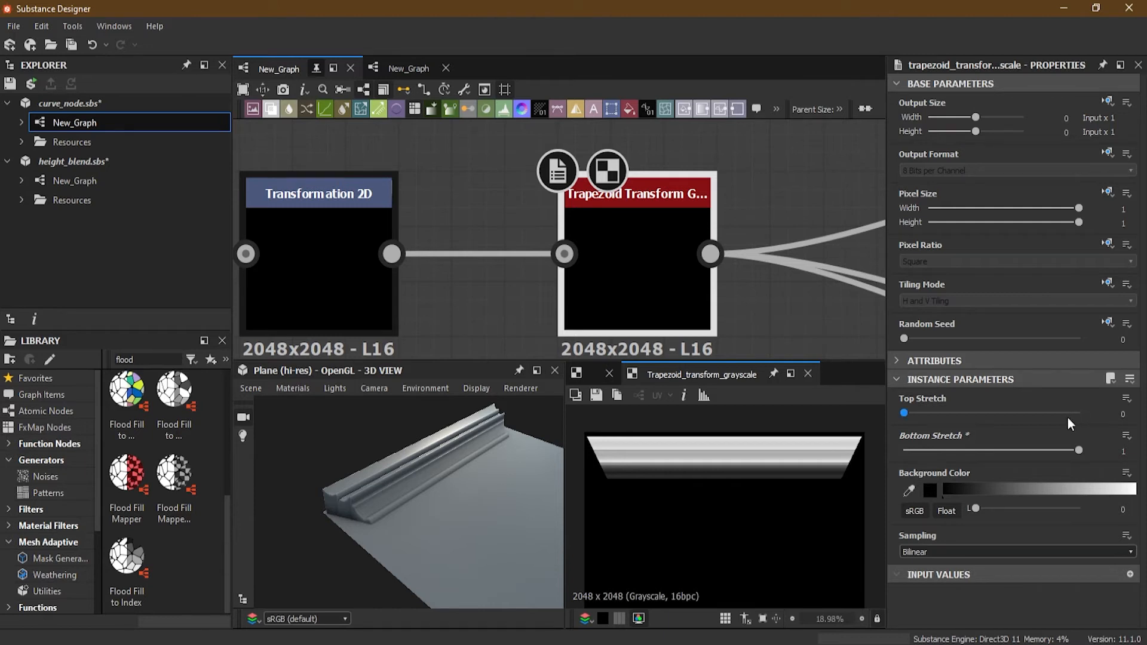
pyautogui.click(1124, 450)
pyautogui.write('2')
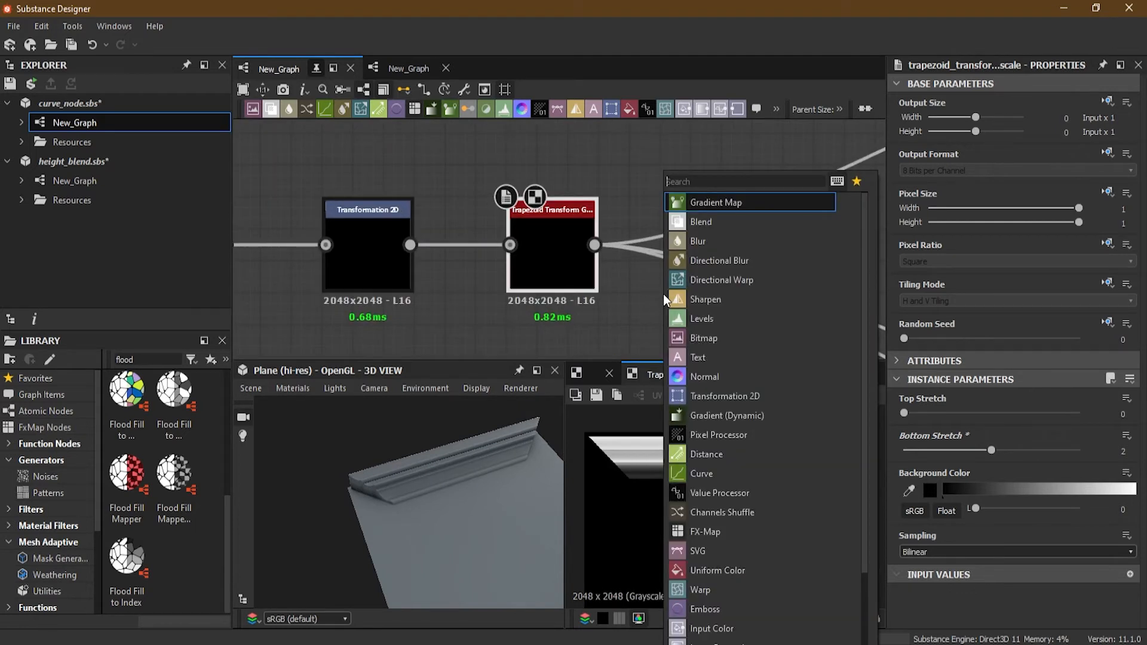
# - Add a Mirror Grayscale after the trapezoid with Mode set to Mirror Axis Y
pyautogui.write('min')
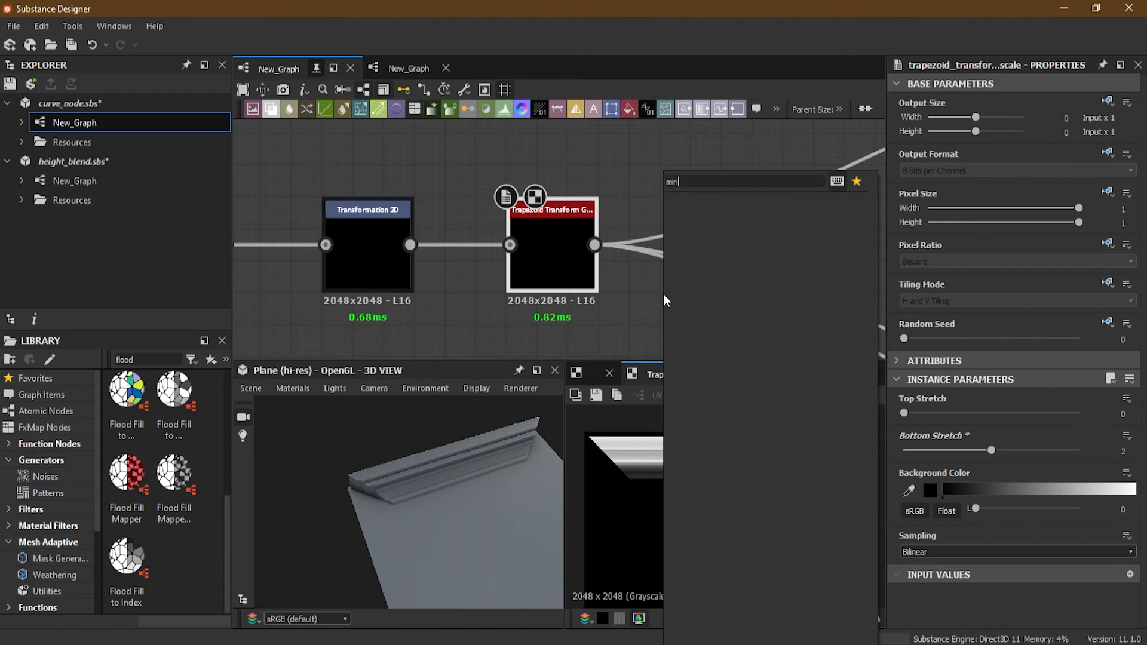
pyautogui.write('mir')
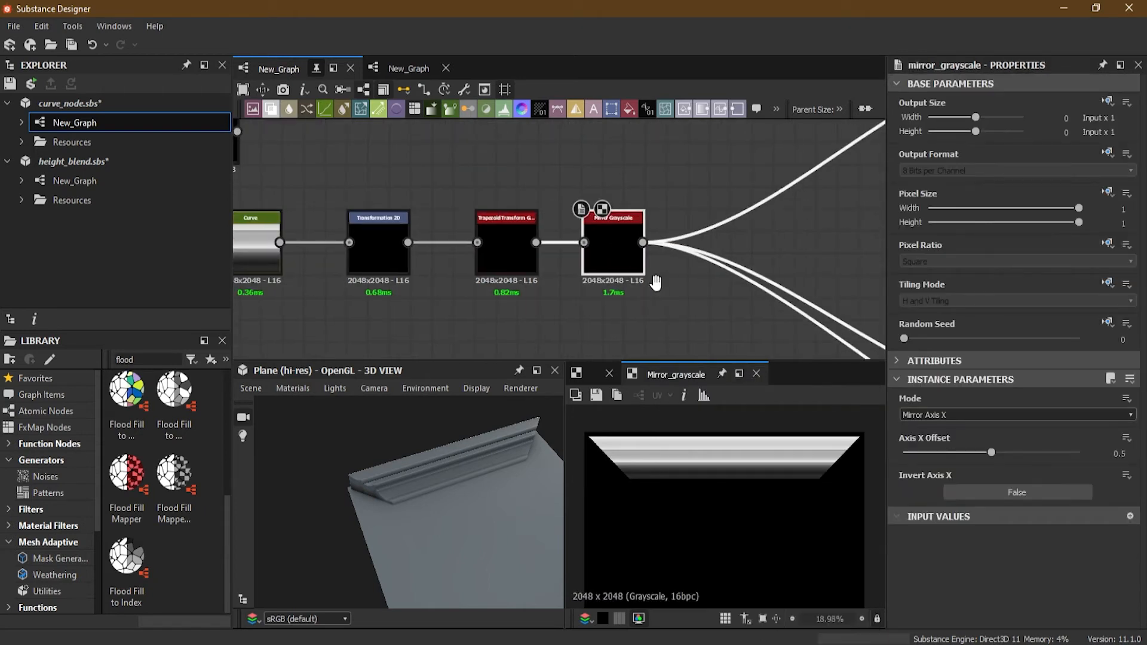
pyautogui.moveTo(665, 300)
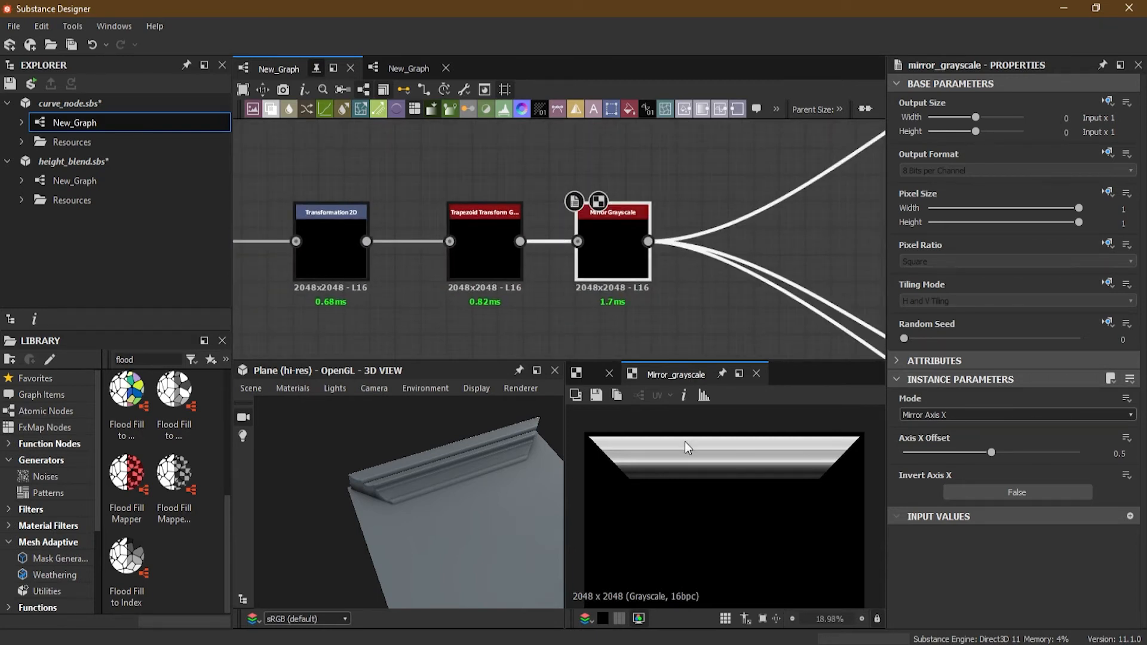
pyautogui.scroll(-3)
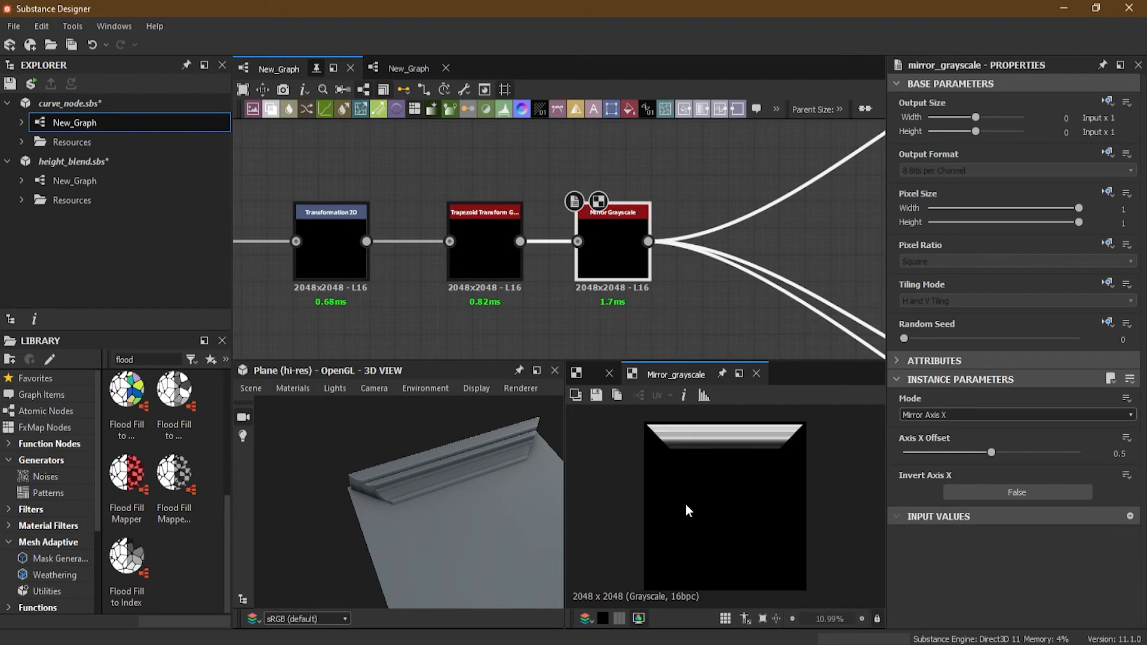
pyautogui.click(1015, 415)
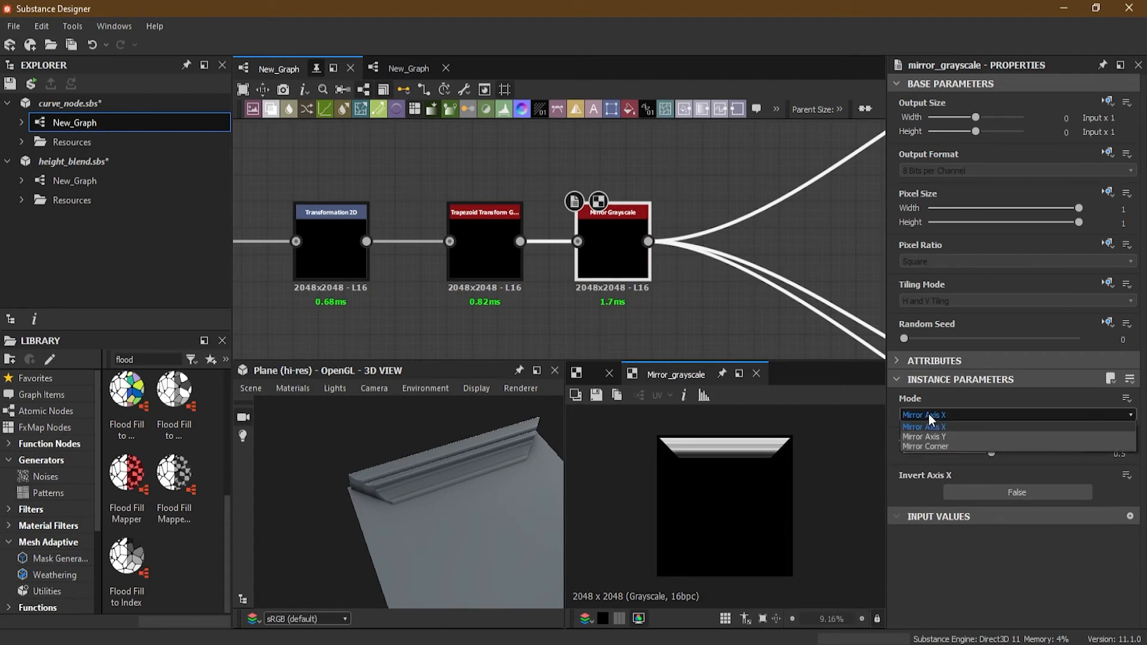
pyautogui.moveTo(944, 436)
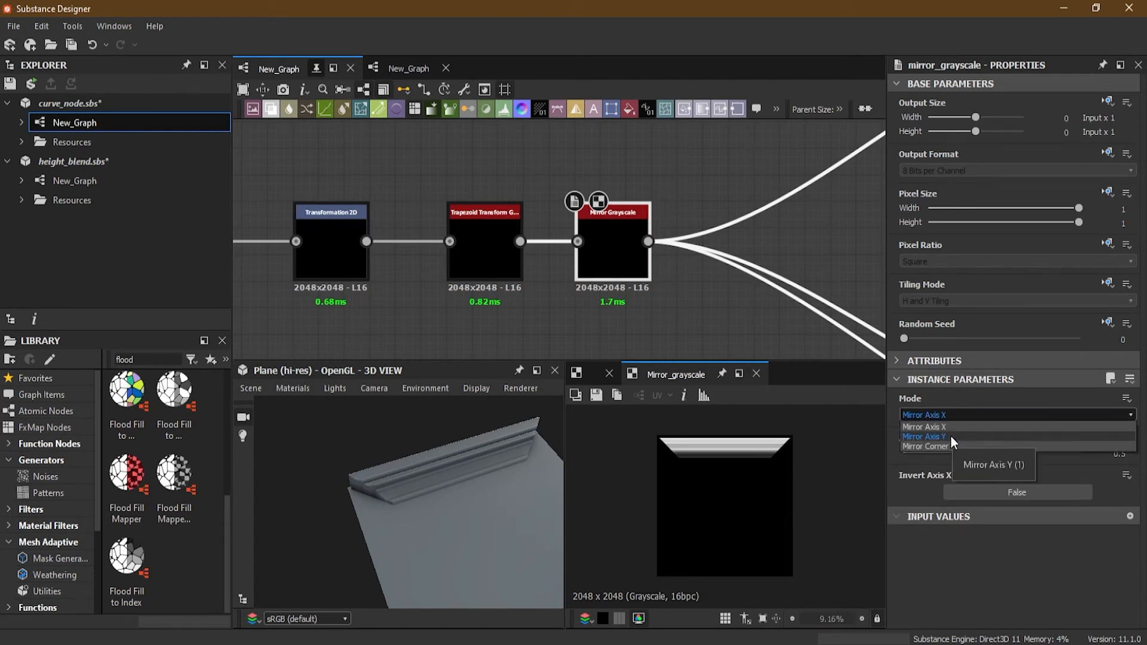
pyautogui.click(925, 437)
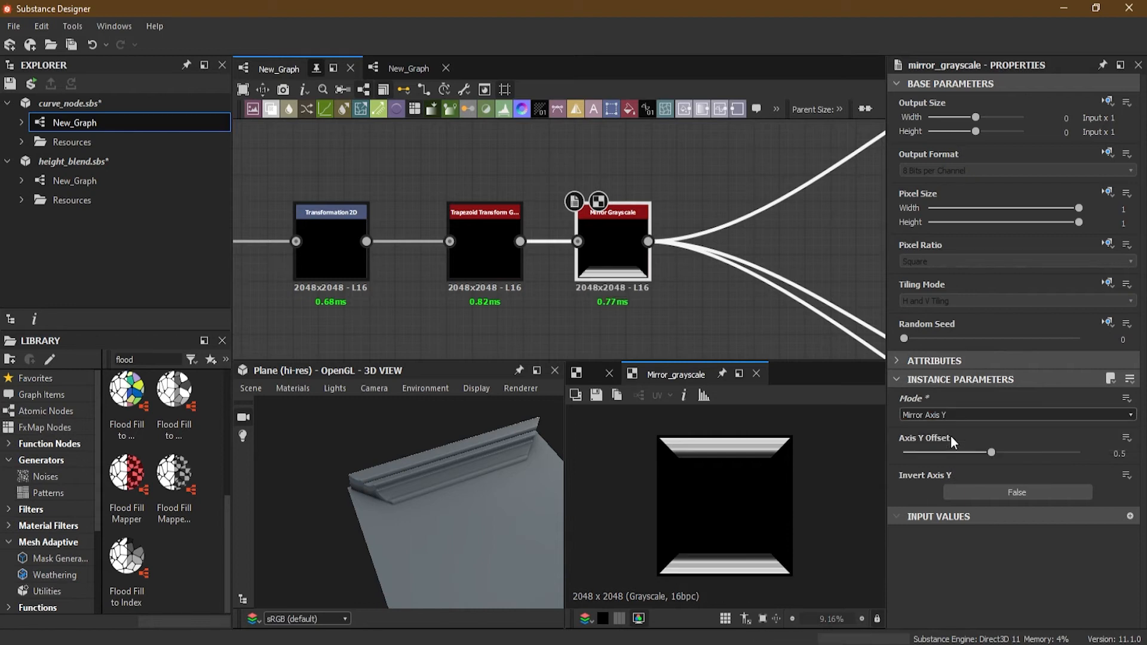
pyautogui.scroll(3)
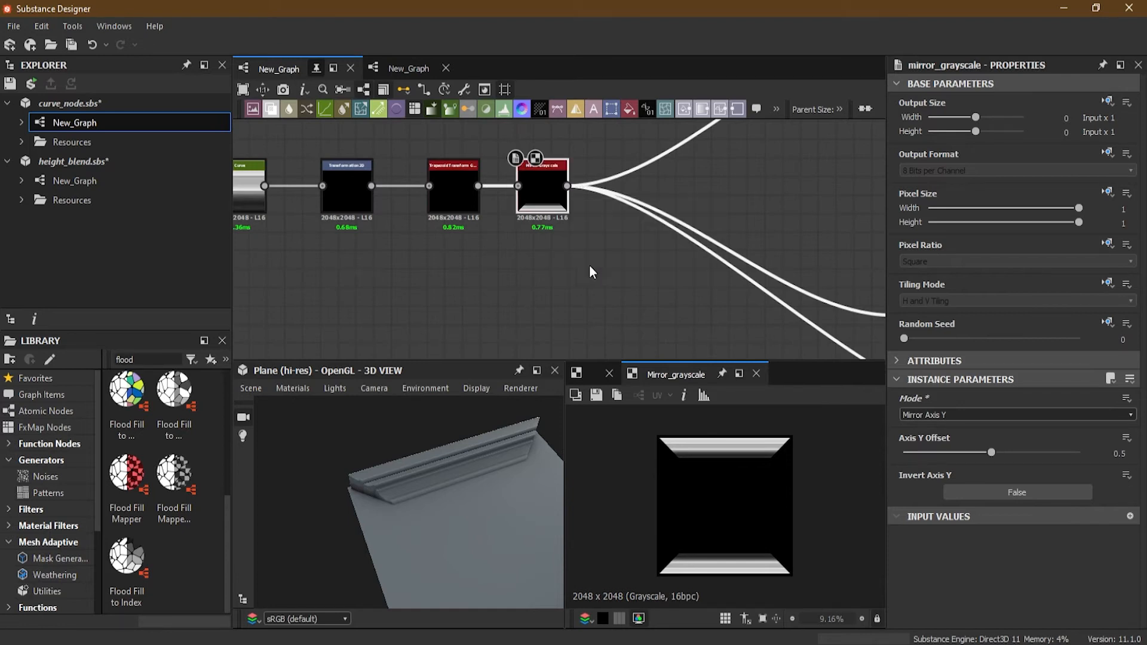
pyautogui.click(590, 271)
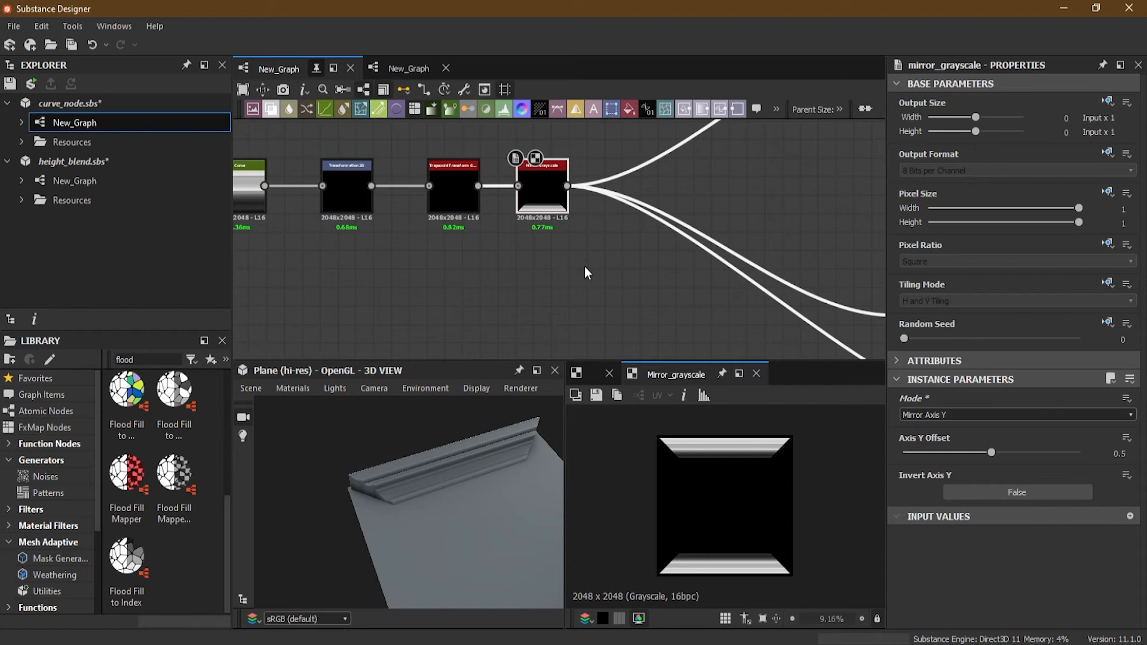
pyautogui.moveTo(590, 268)
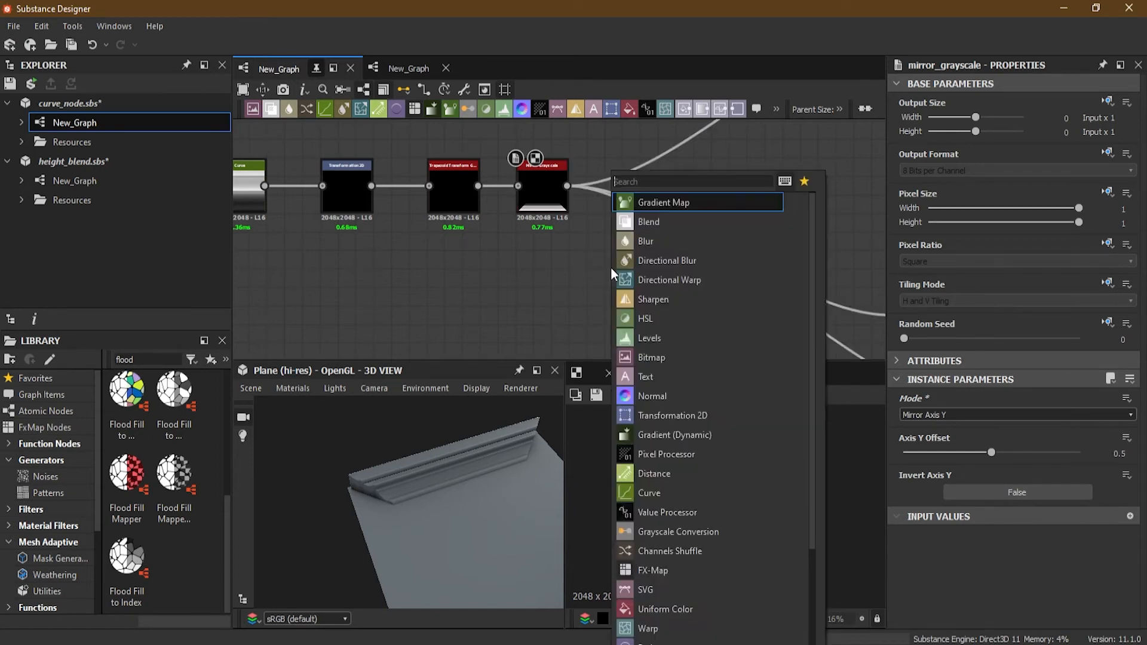
# - Add a Transformation 2D off the mirror output, rotated 90 degrees
pyautogui.click(671, 416)
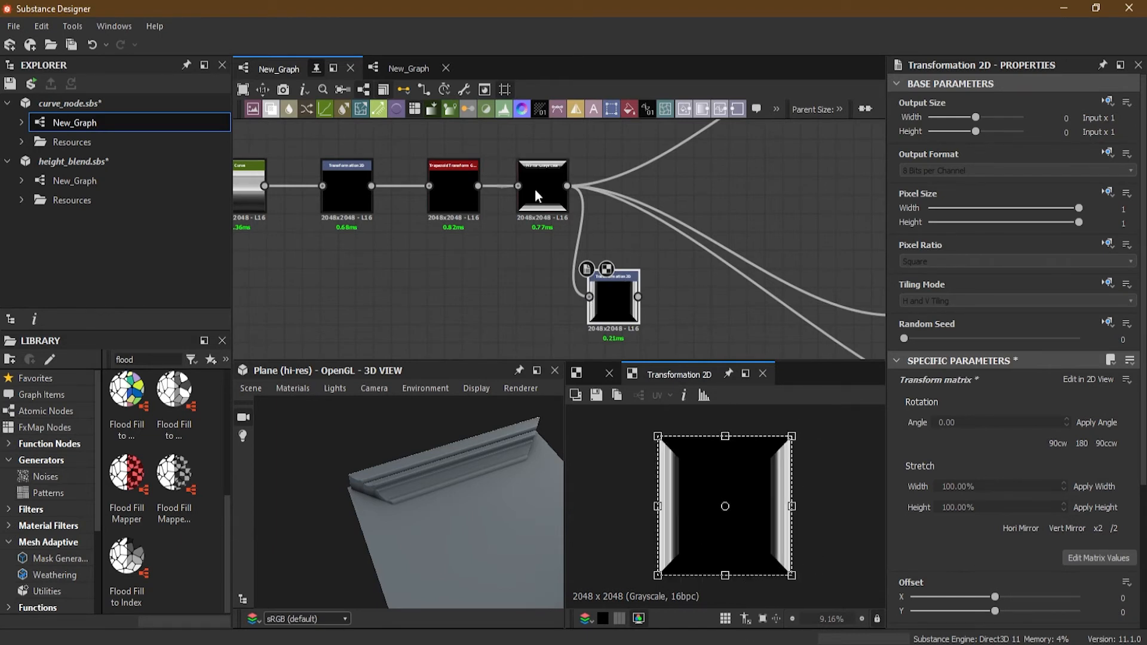
pyautogui.click(541, 187)
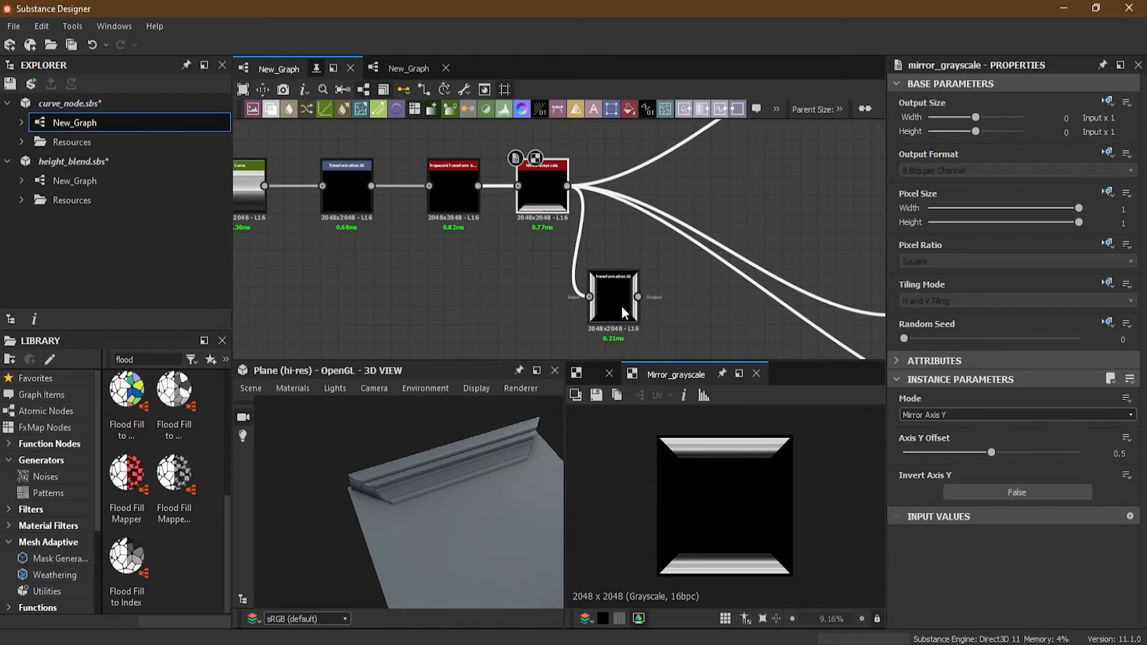
pyautogui.moveTo(617, 310)
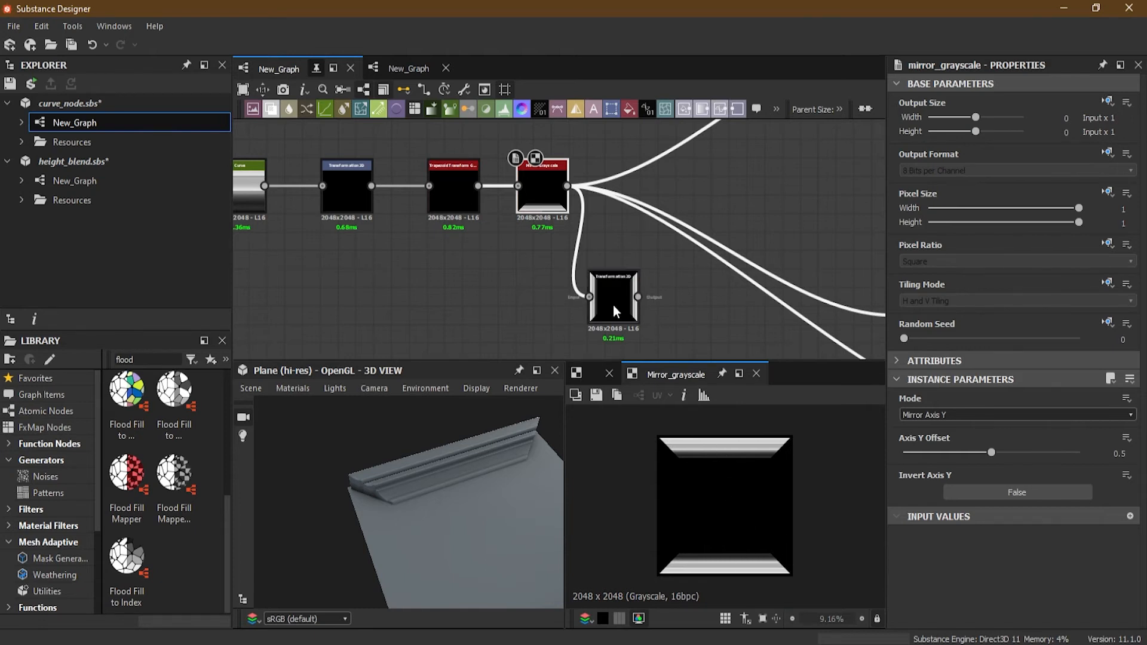
pyautogui.click(613, 296)
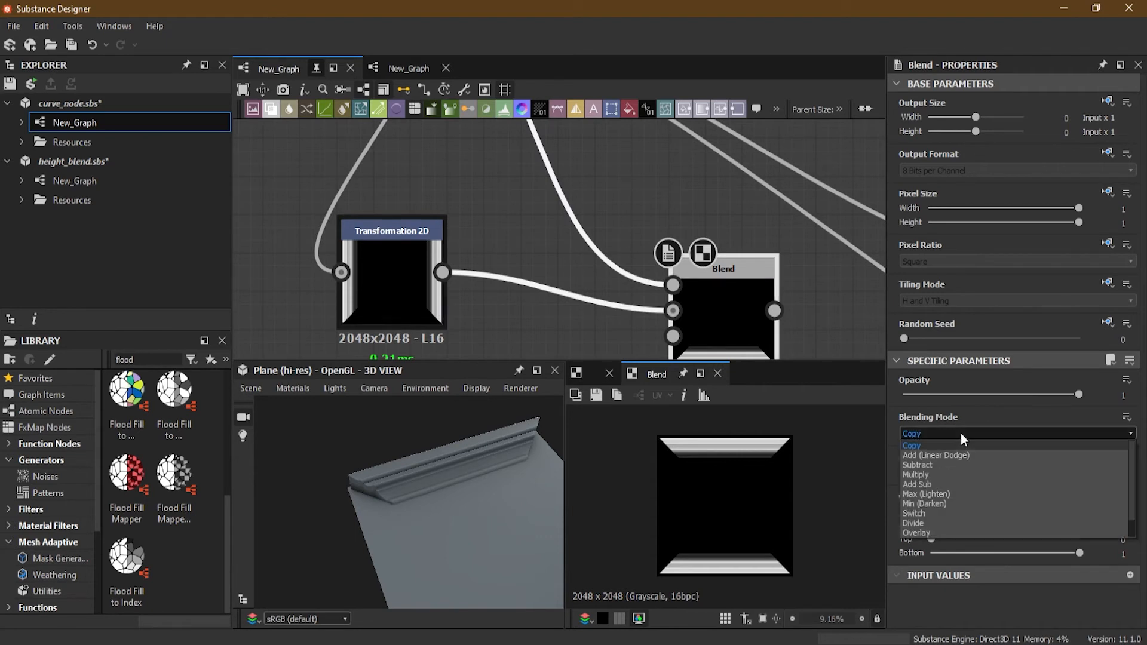
# - Combine Mirror Grayscale and rotated Transformation 2D in a Blend set to Add (Linear Dodge)
pyautogui.click(935, 455)
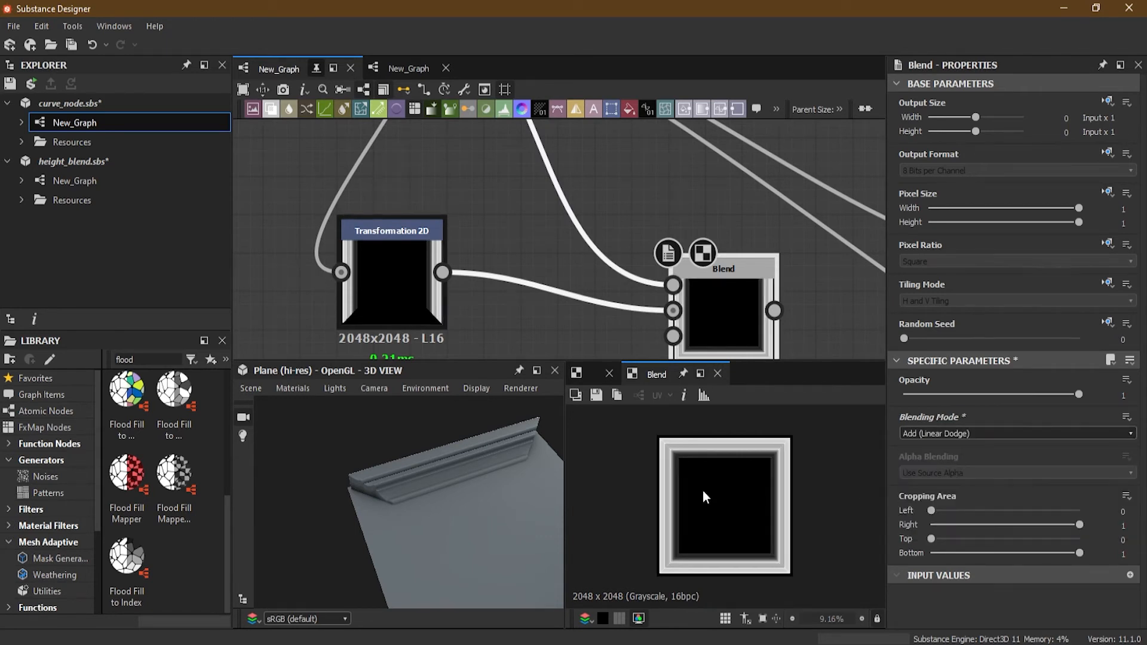
pyautogui.scroll(3)
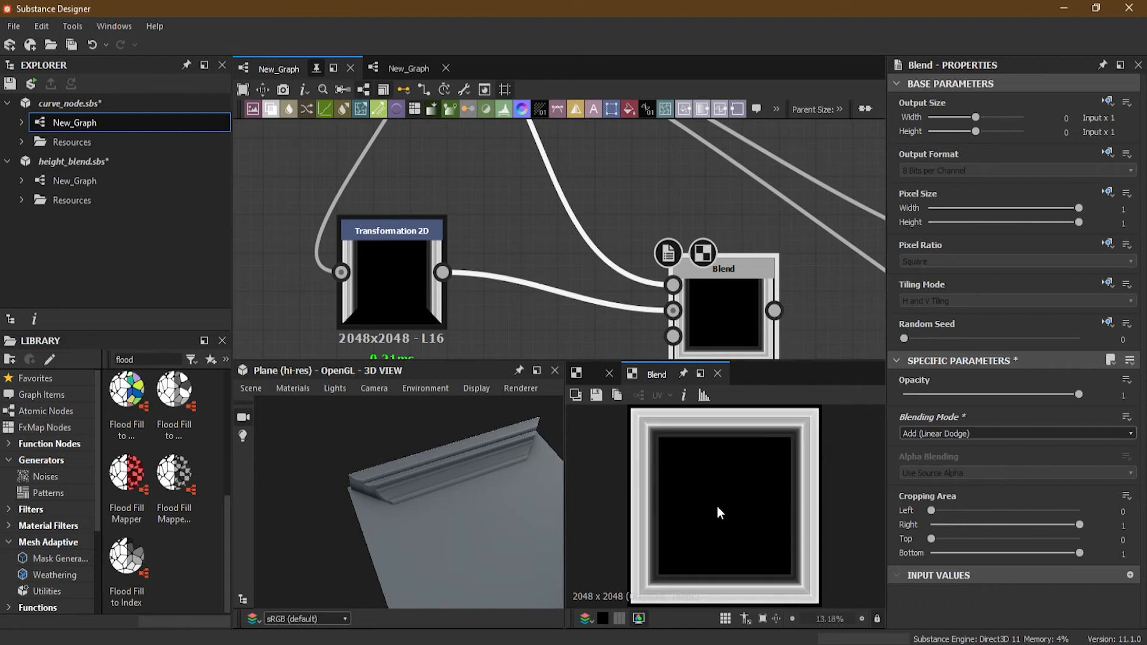
pyautogui.scroll(-3)
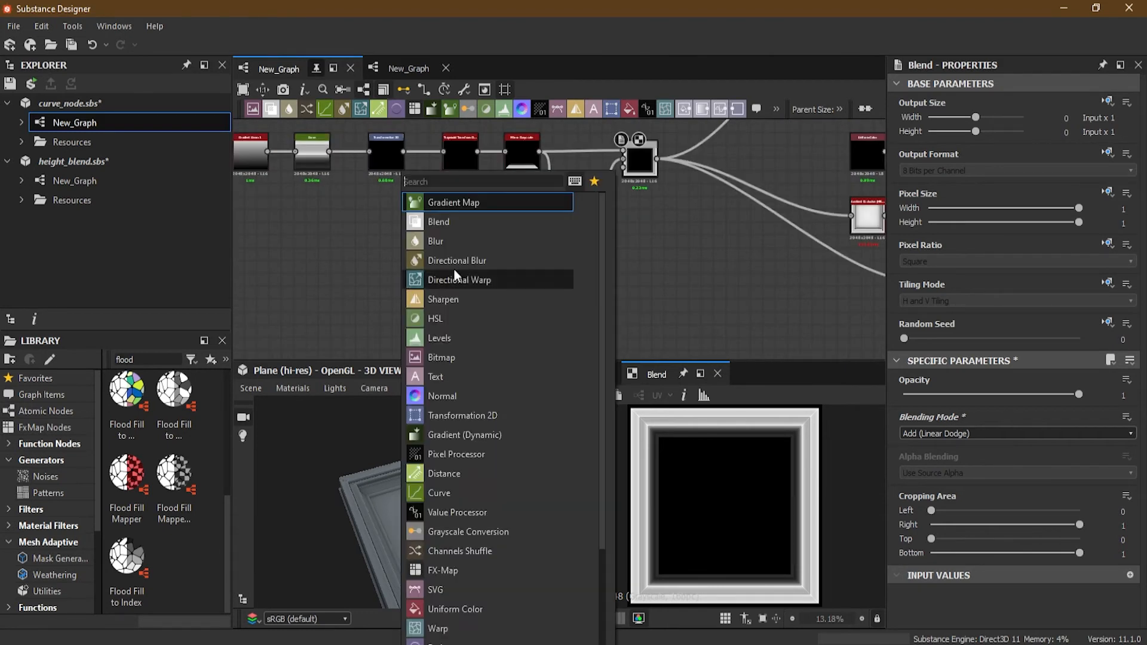
pyautogui.moveTo(469, 319)
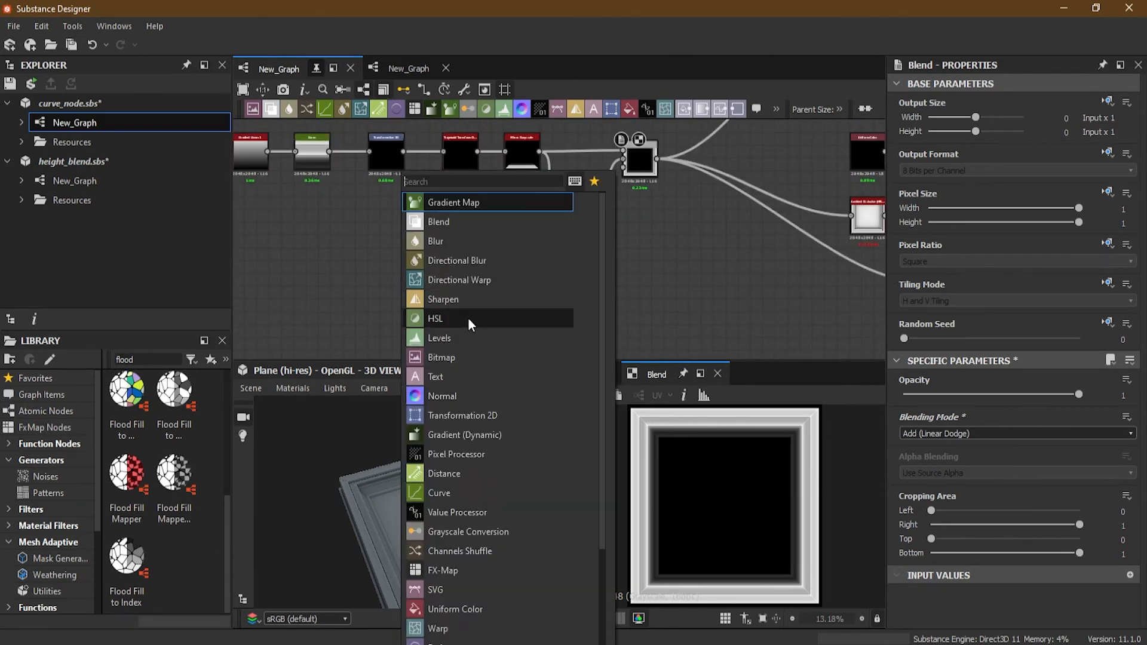
# - Add a new Gradient Linear and Curve node pair to the graph
pyautogui.write('gra')
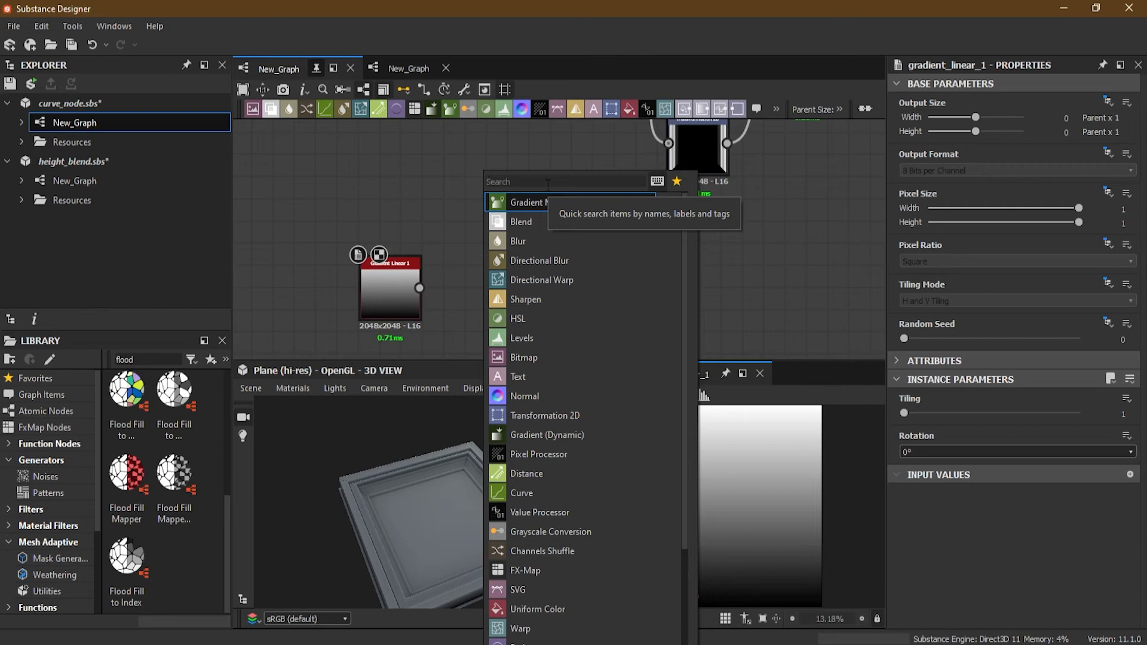
pyautogui.write('curv')
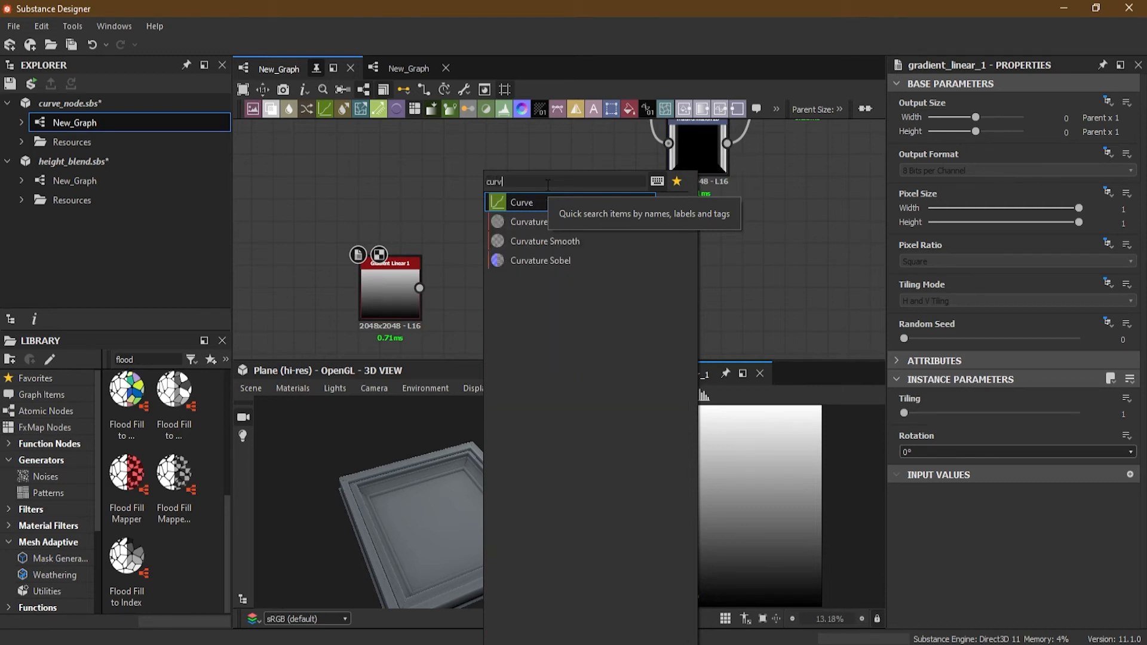
pyautogui.click(522, 202)
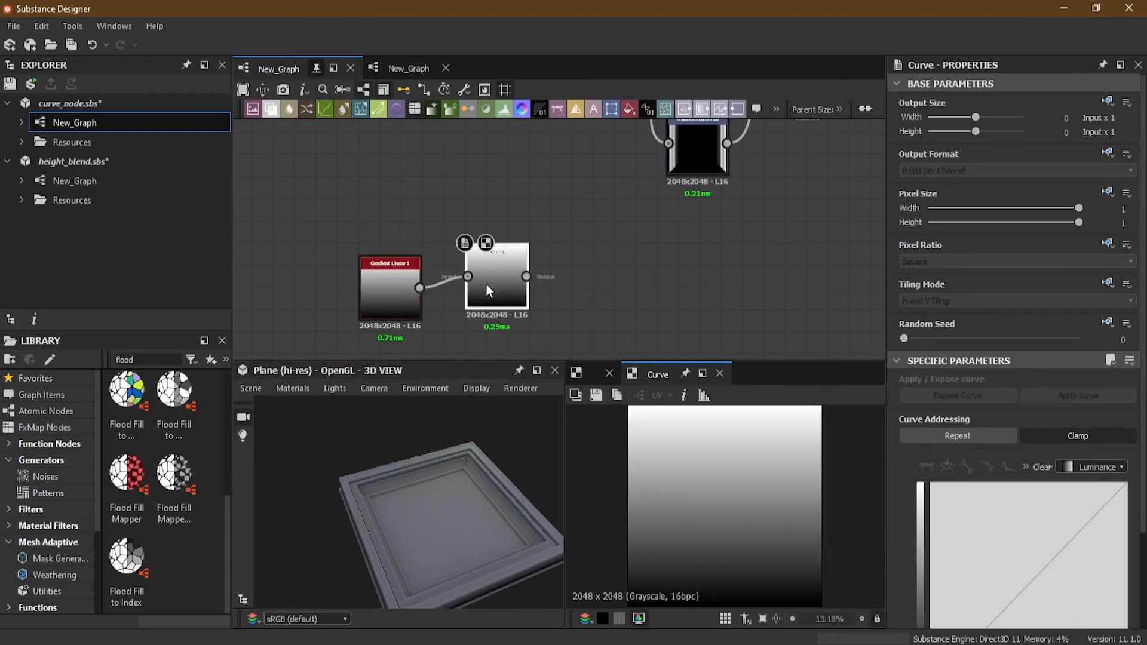
pyautogui.click(498, 286)
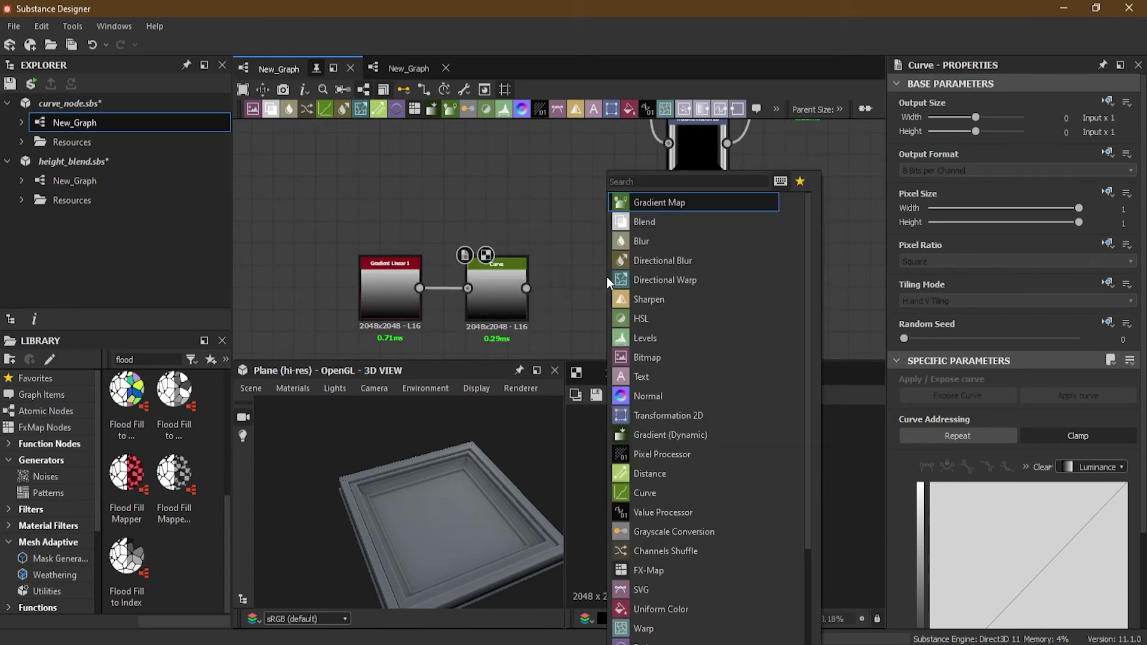
# - Search the node library and place a Star shape node
pyautogui.write('sh')
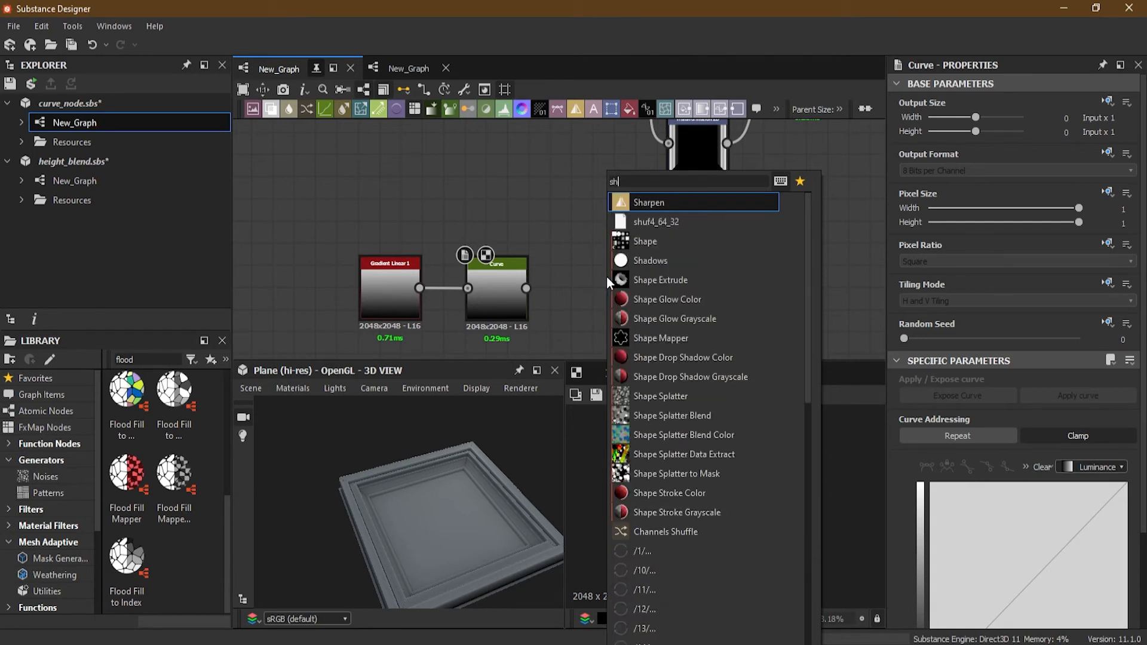
pyautogui.press('Backspace')
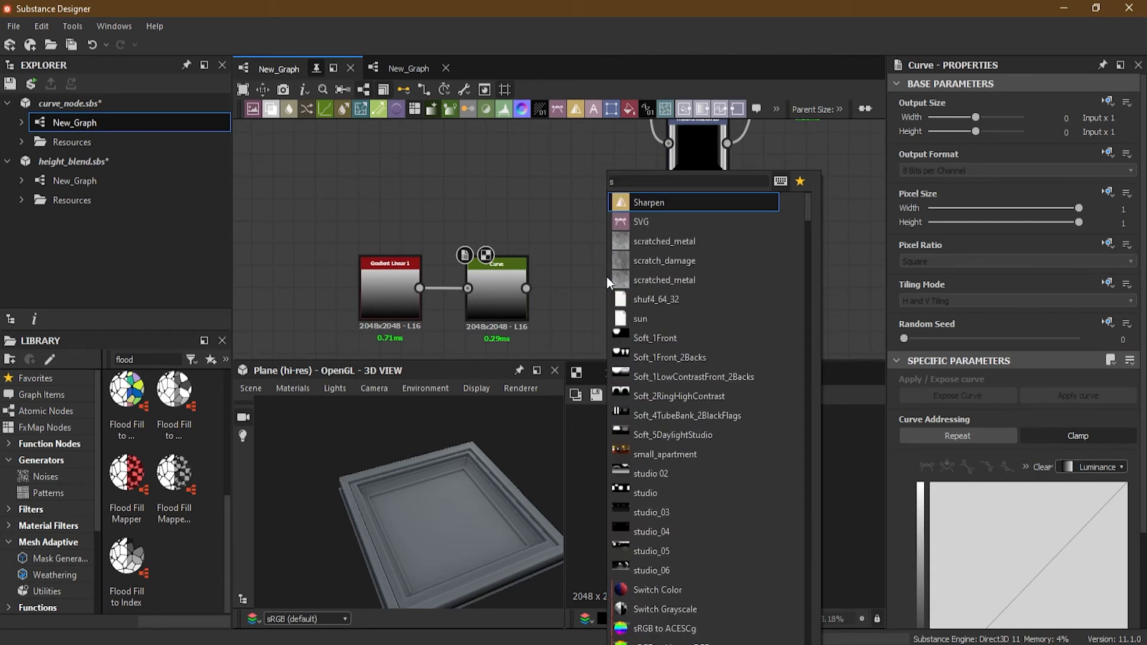
pyautogui.write('tr')
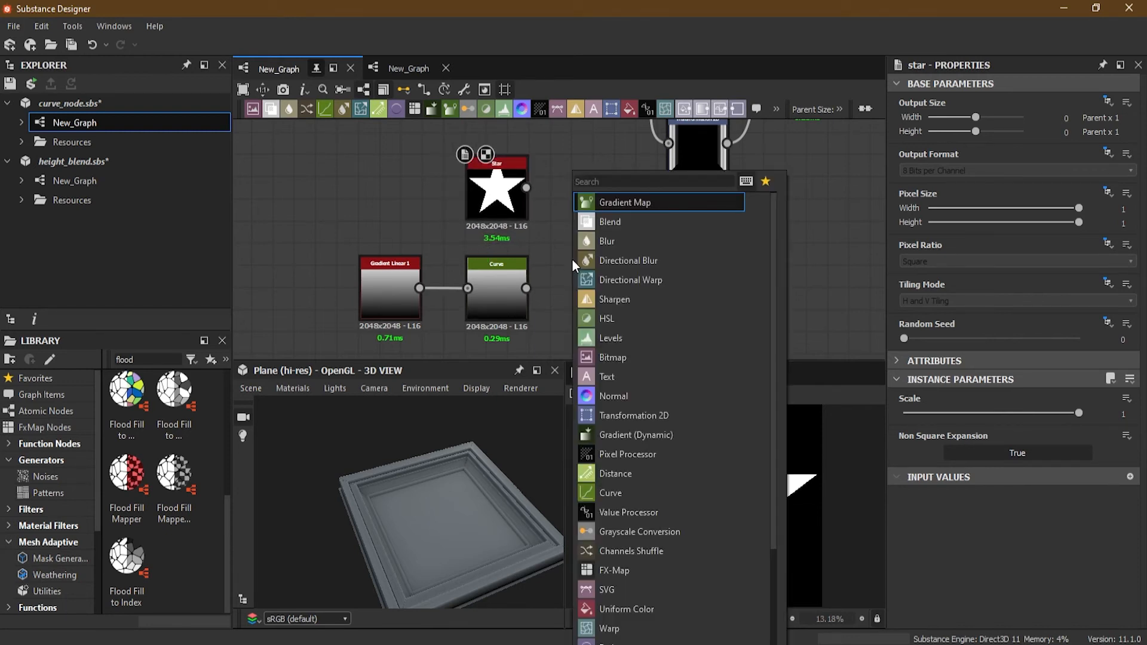
pyautogui.write('sh')
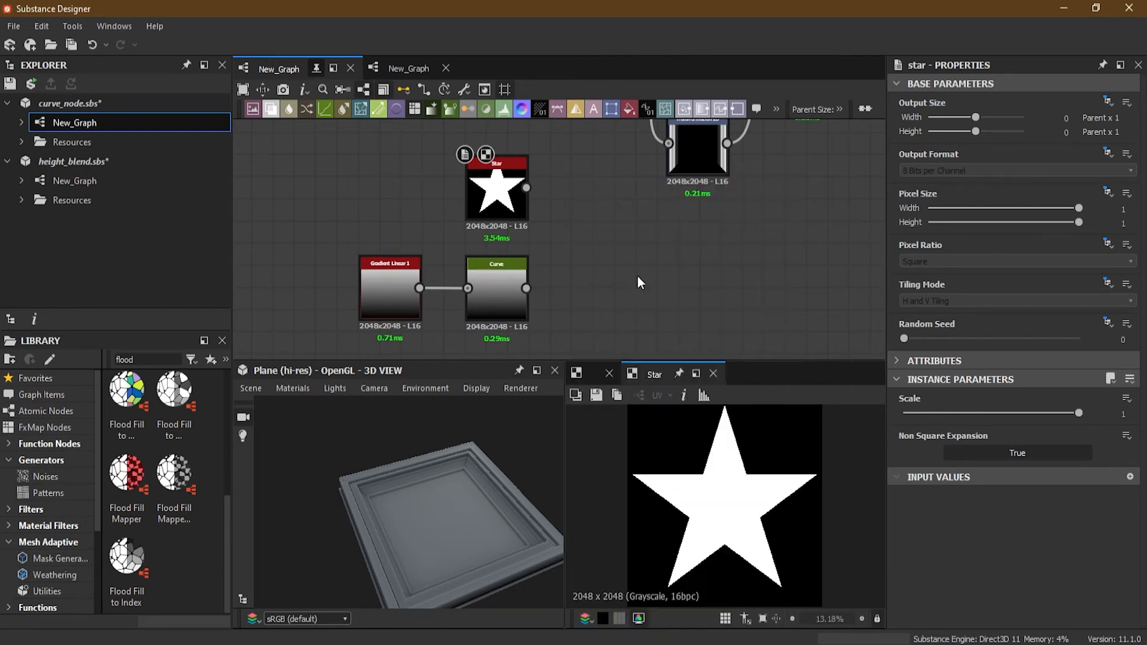
pyautogui.click(649, 278)
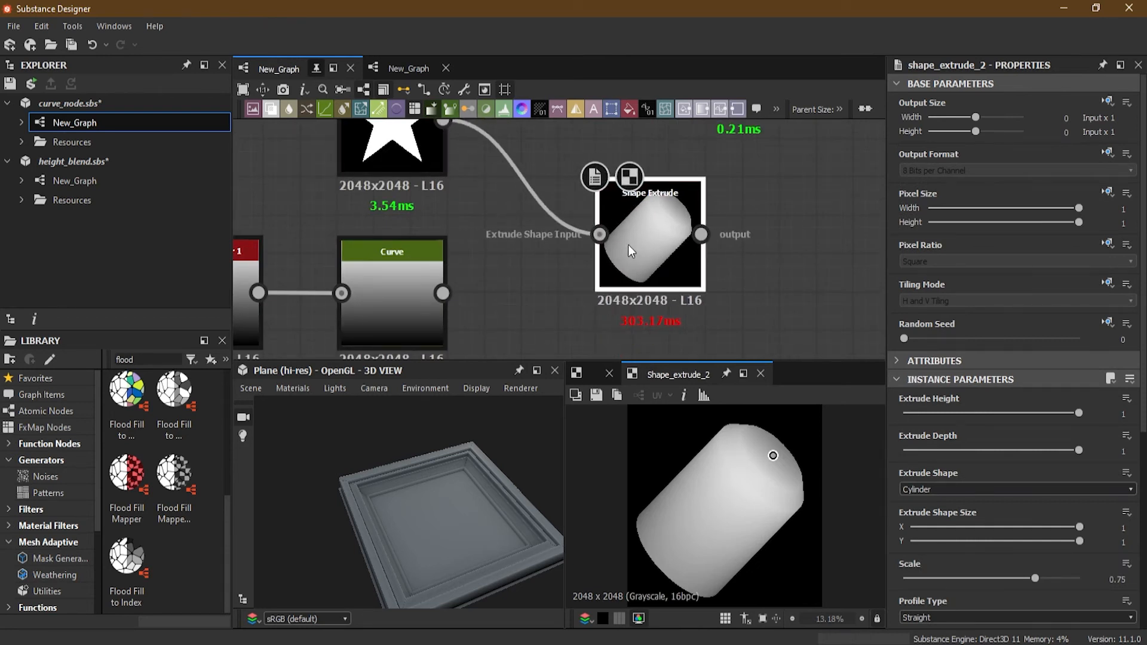
# - Set Shape Extrude's shape to the star Custom Input and profile to Vertical Gradient
pyautogui.click(1014, 489)
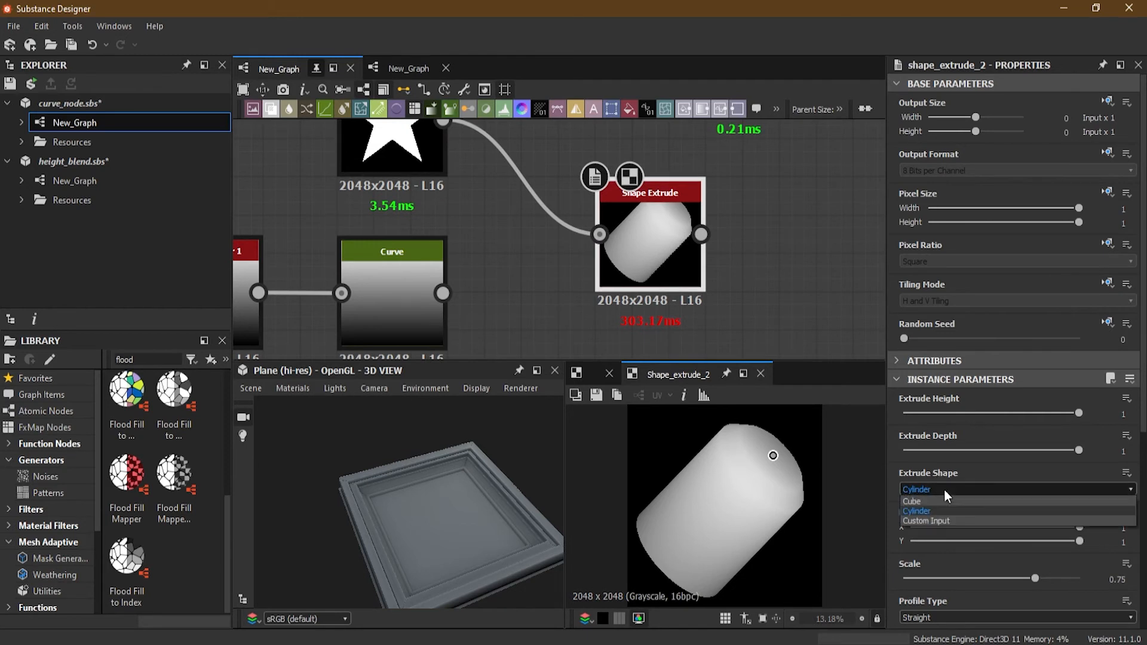
pyautogui.click(926, 521)
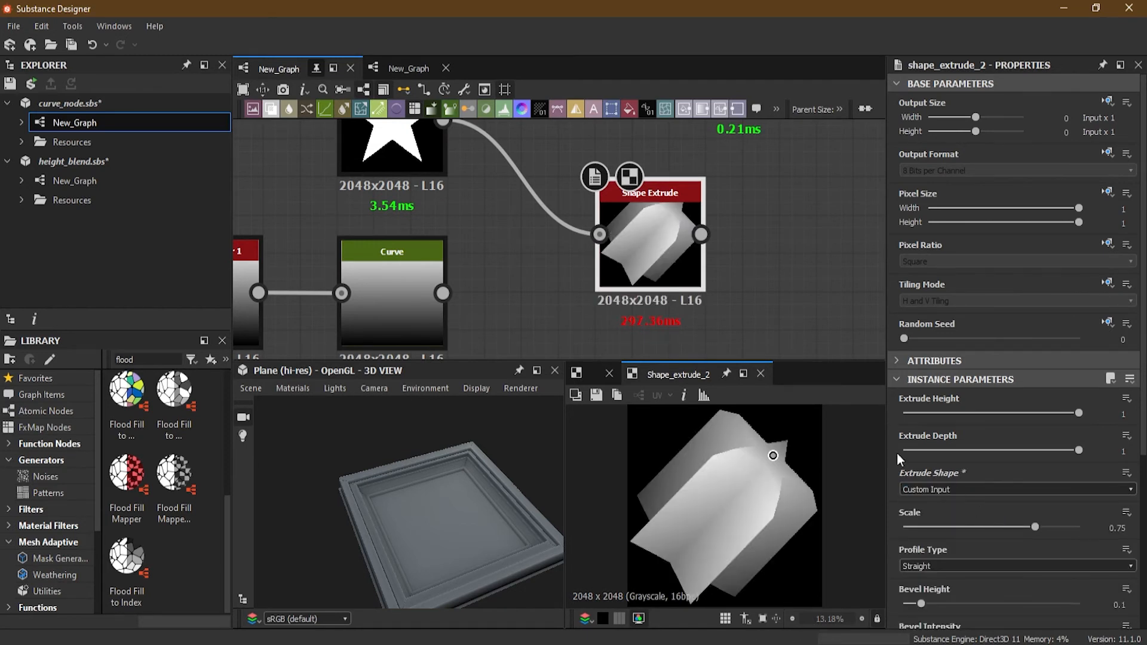
pyautogui.click(649, 233)
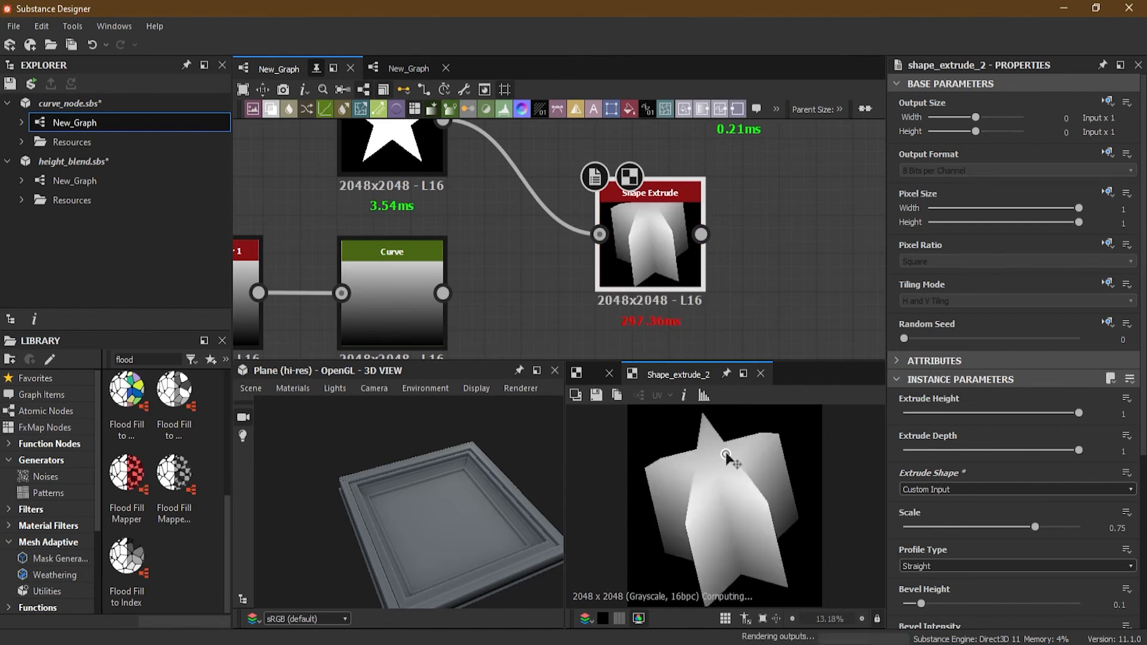
pyautogui.scroll(-3)
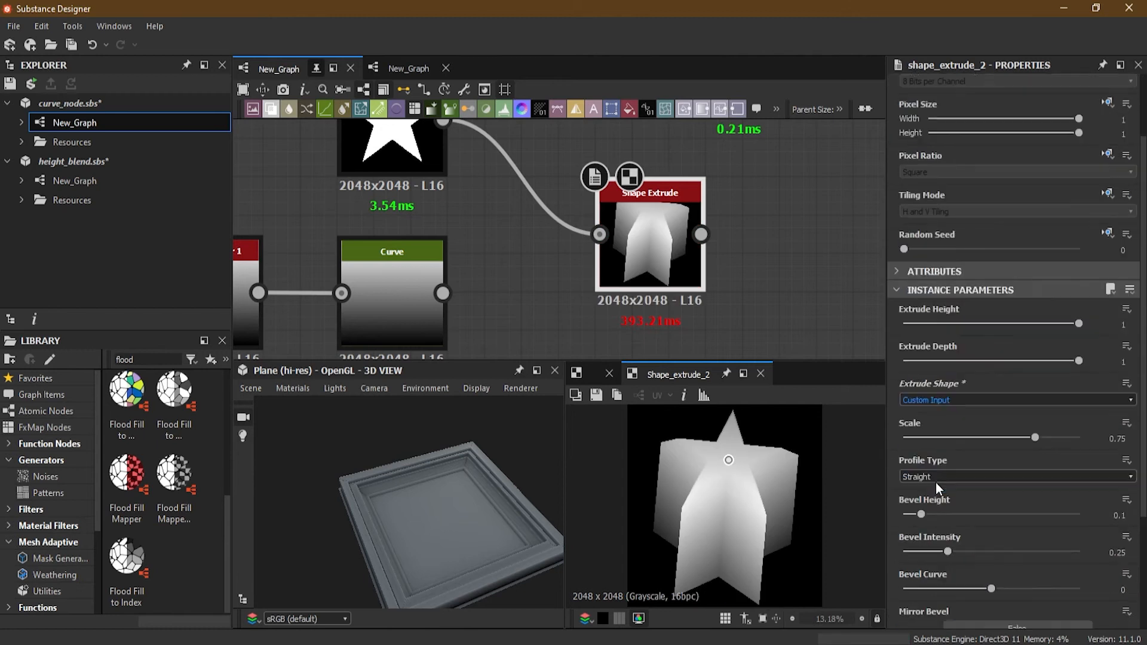
pyautogui.click(1015, 476)
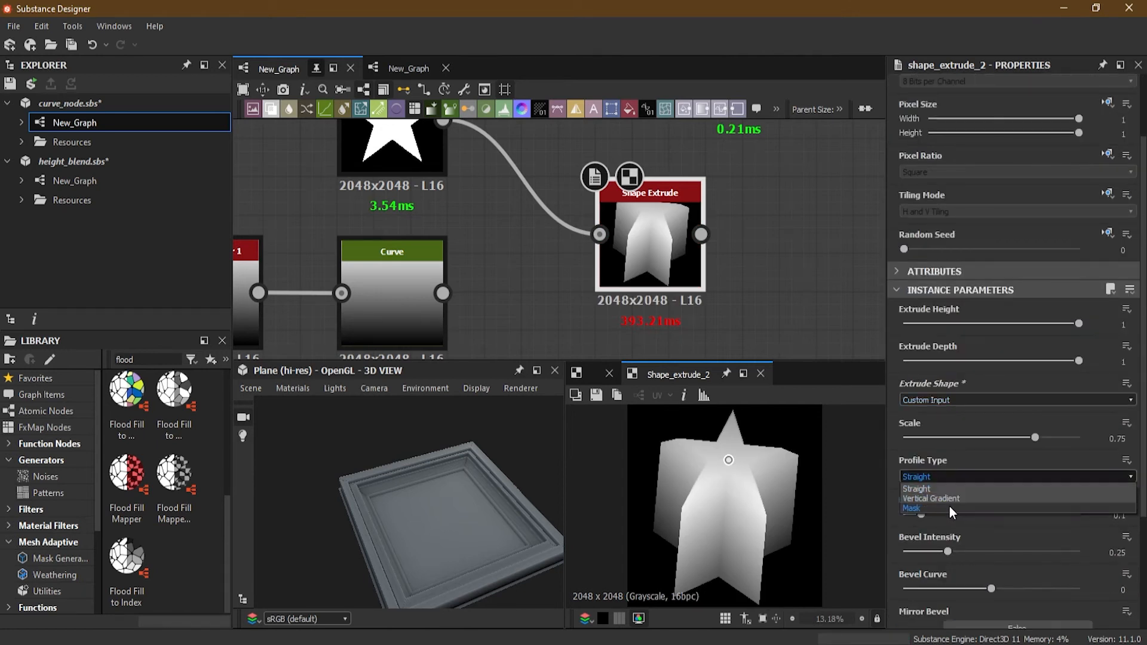
pyautogui.click(932, 498)
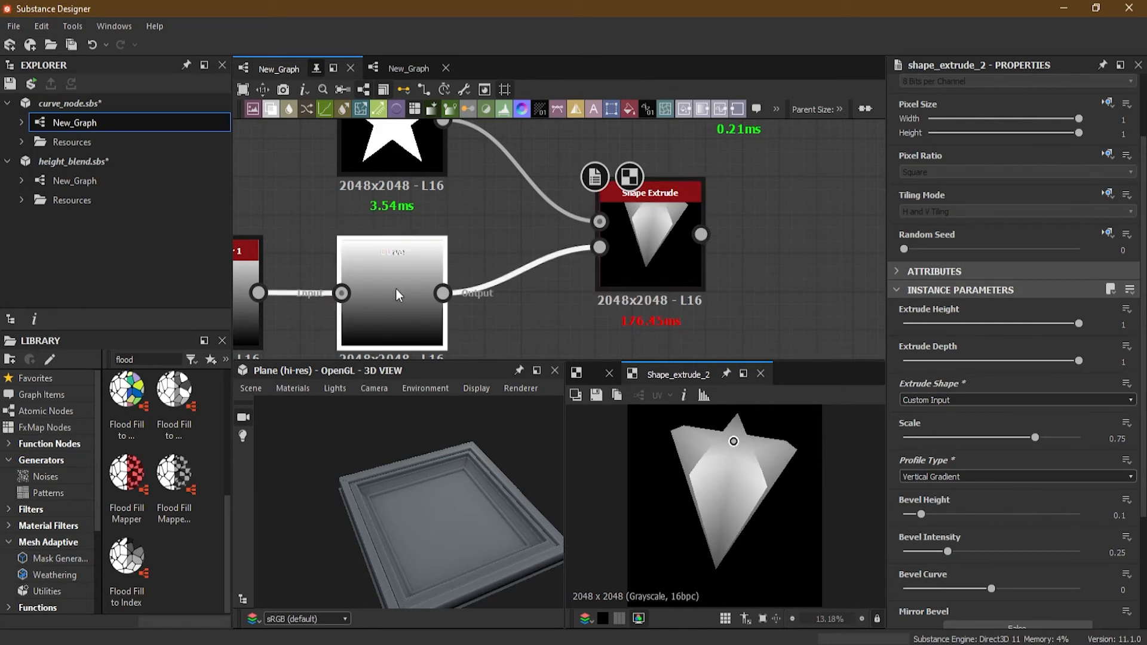
# - Edit the Curve node's points while checking Shape Extrude, giving a narrow-waisted vase profile
pyautogui.click(392, 293)
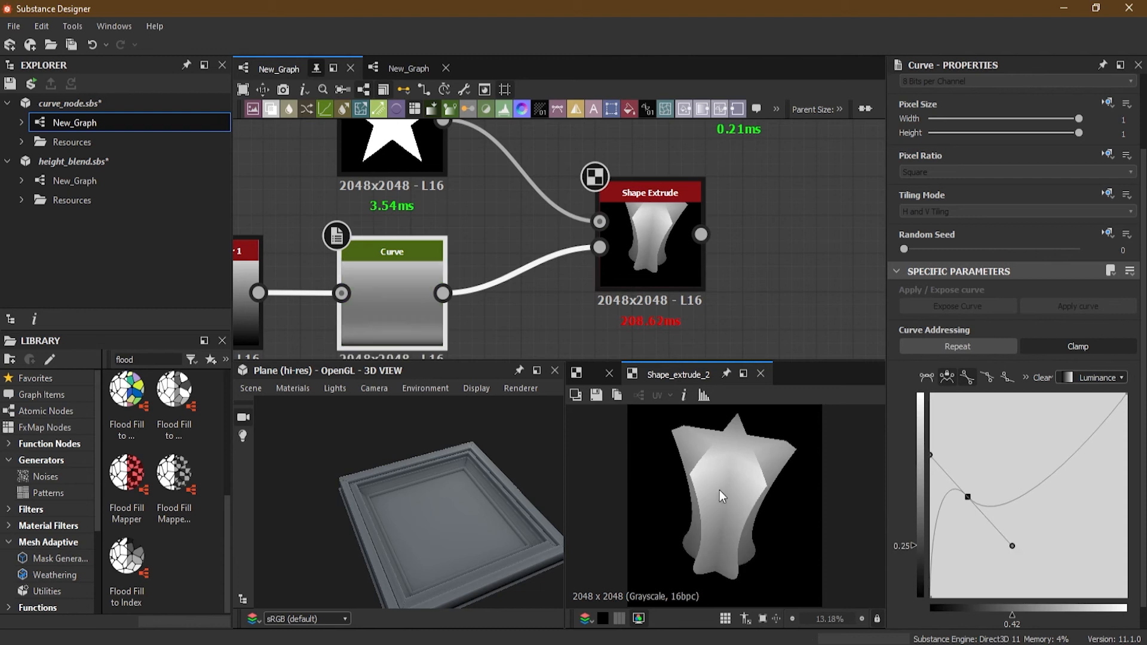
pyautogui.moveTo(769, 469)
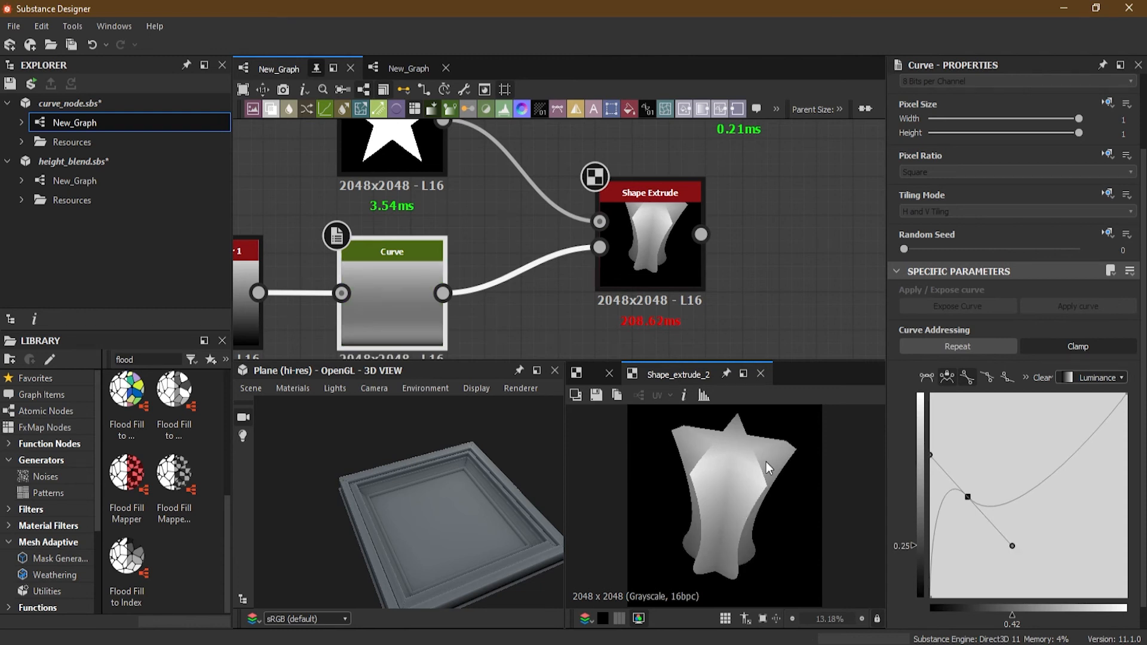
pyautogui.click(649, 234)
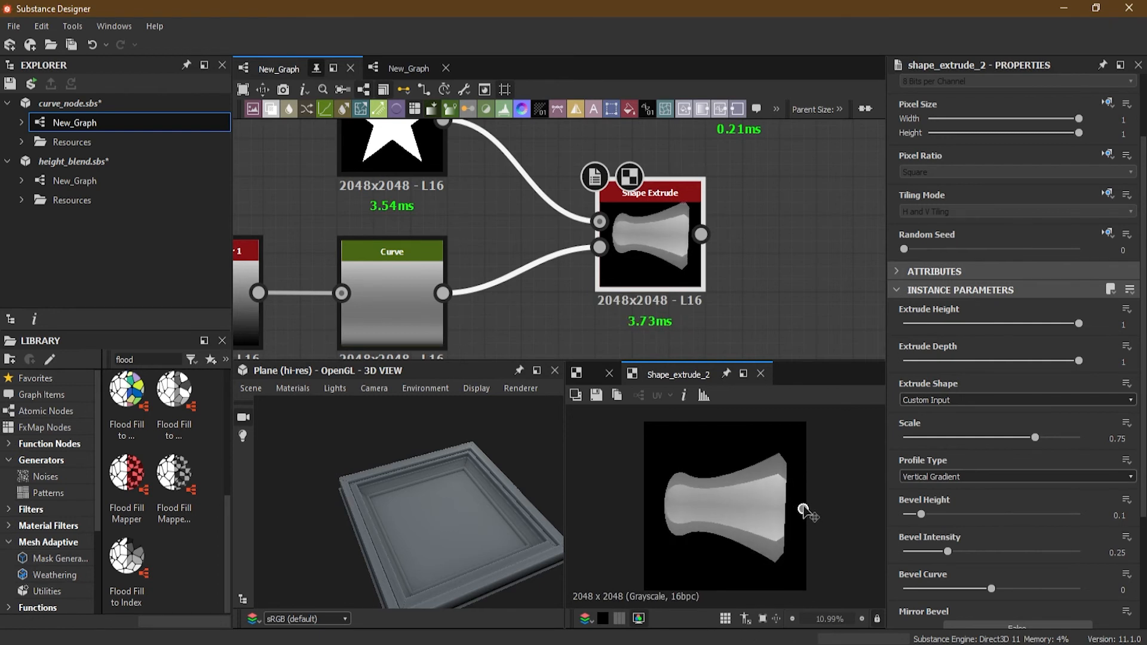
pyautogui.click(391, 251)
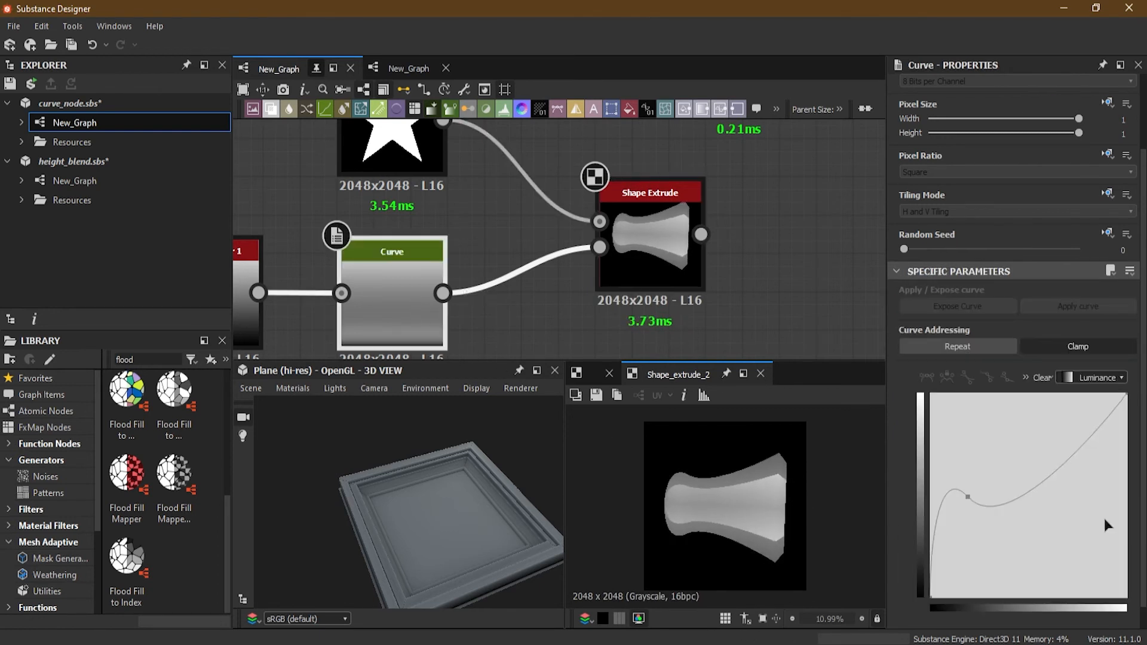
pyautogui.moveTo(682, 542)
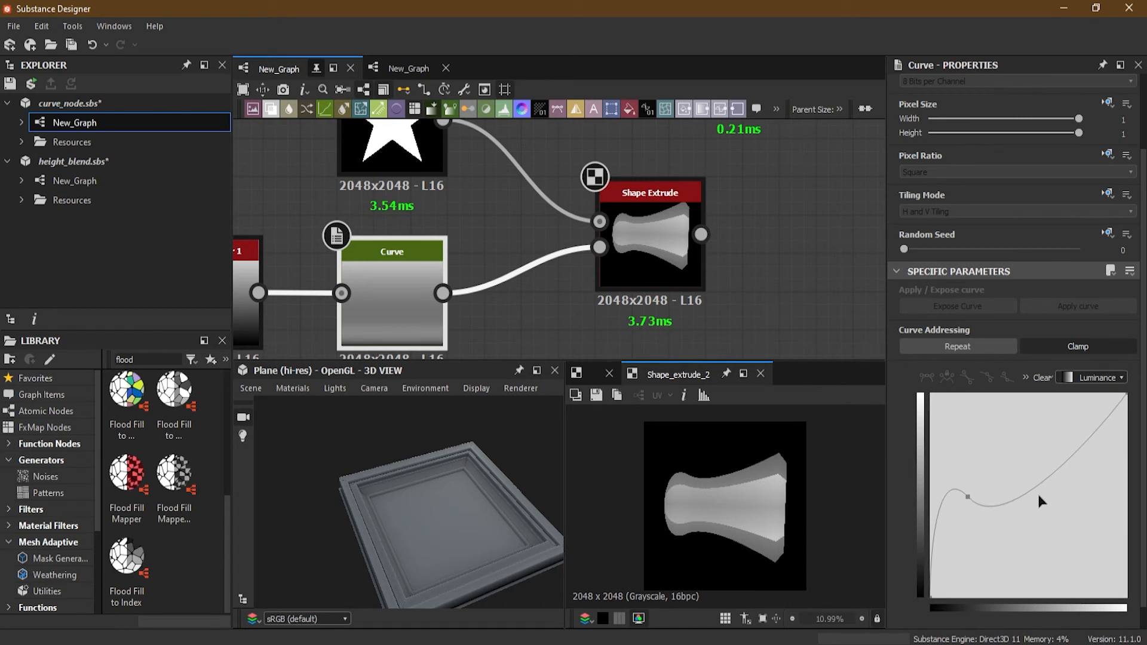
pyautogui.moveTo(752, 476)
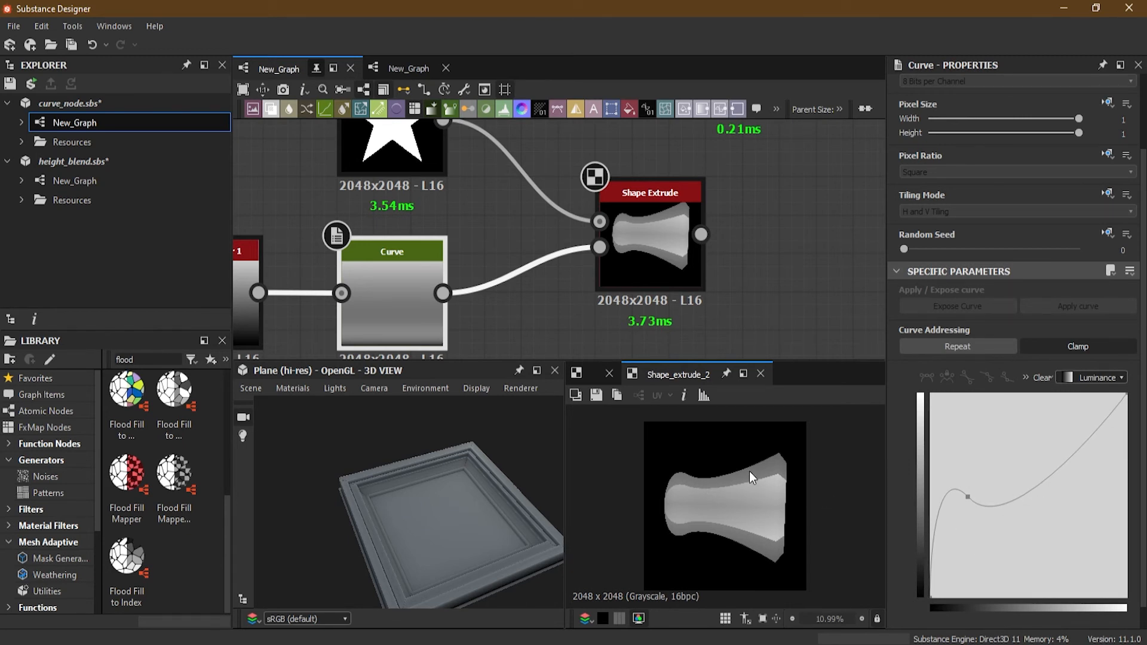
pyautogui.moveTo(1067, 463)
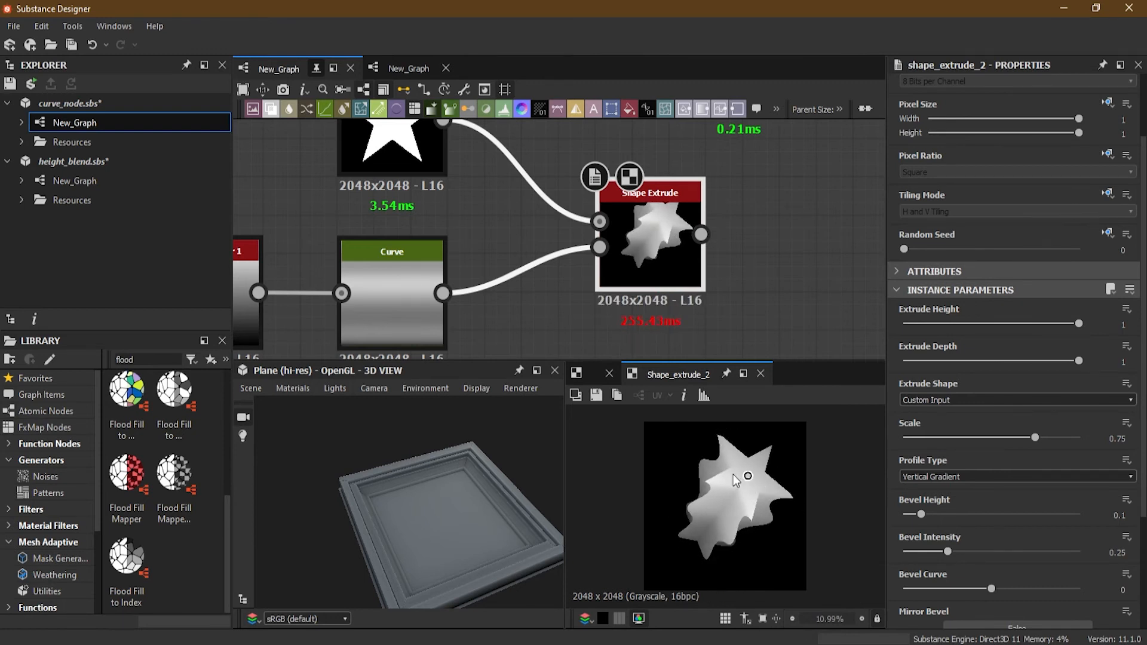
pyautogui.moveTo(446, 271)
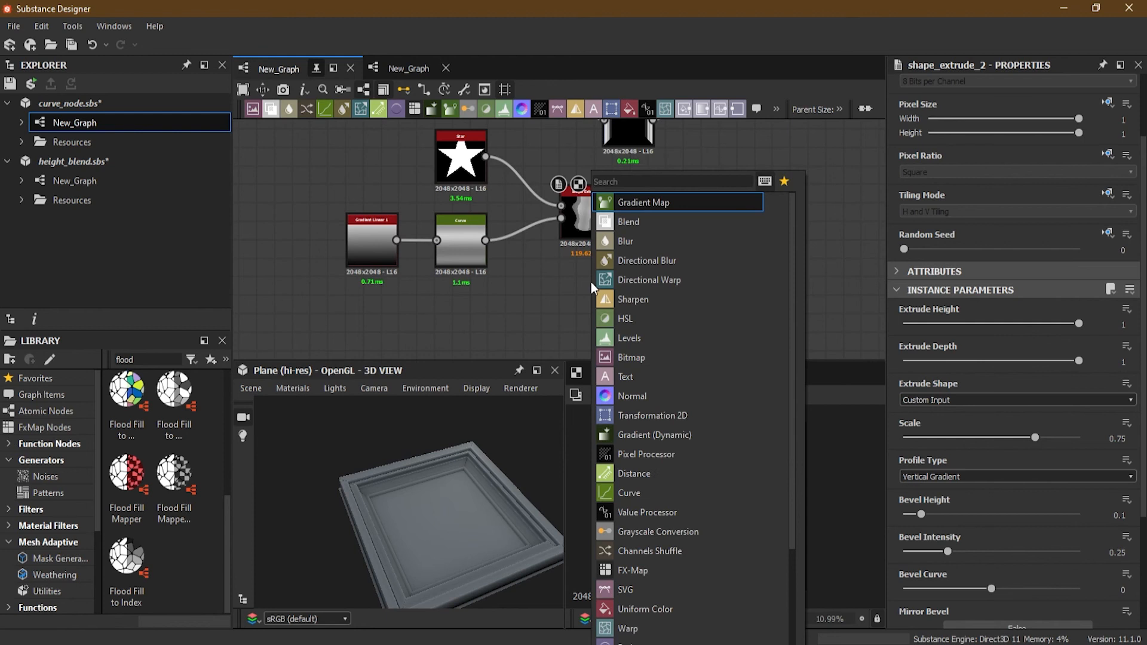
# - Warp the star with a Curve-driven Directional Warp, intensity ~113, angle 0.25, and tweak the curve
pyautogui.click(649, 280)
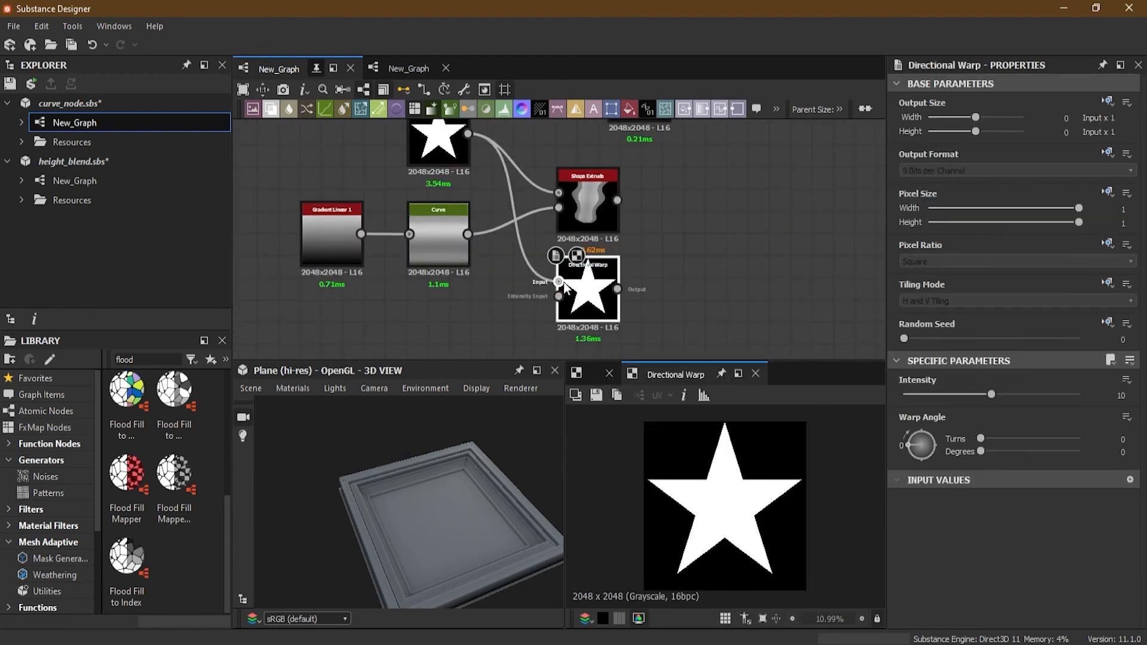
pyautogui.scroll(3)
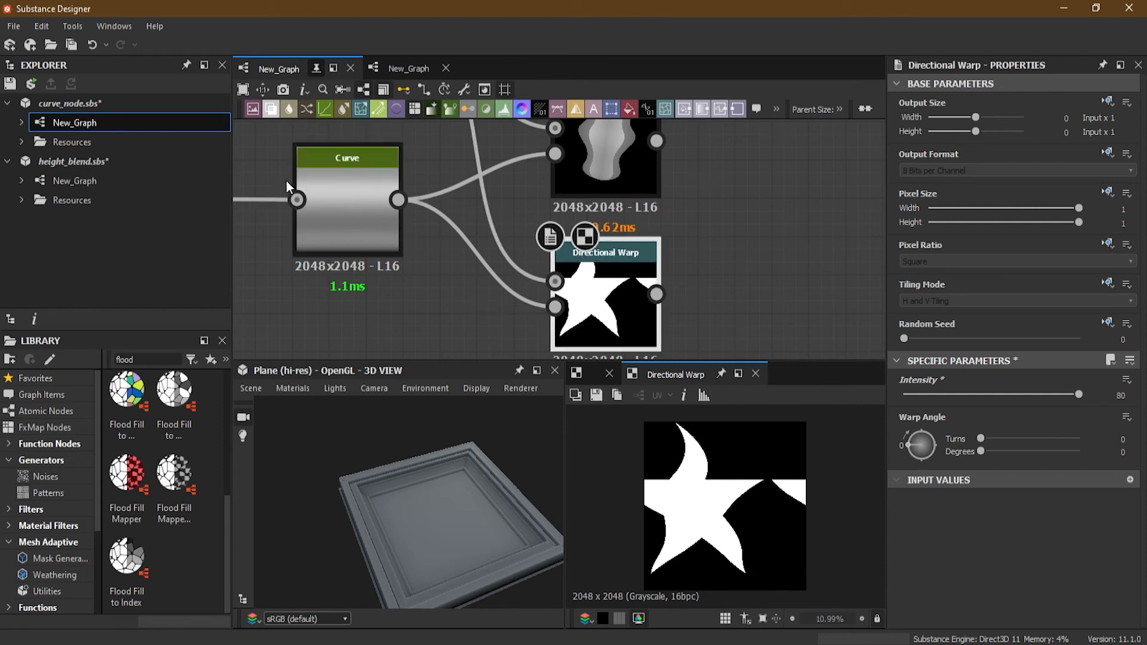
pyautogui.scroll(3)
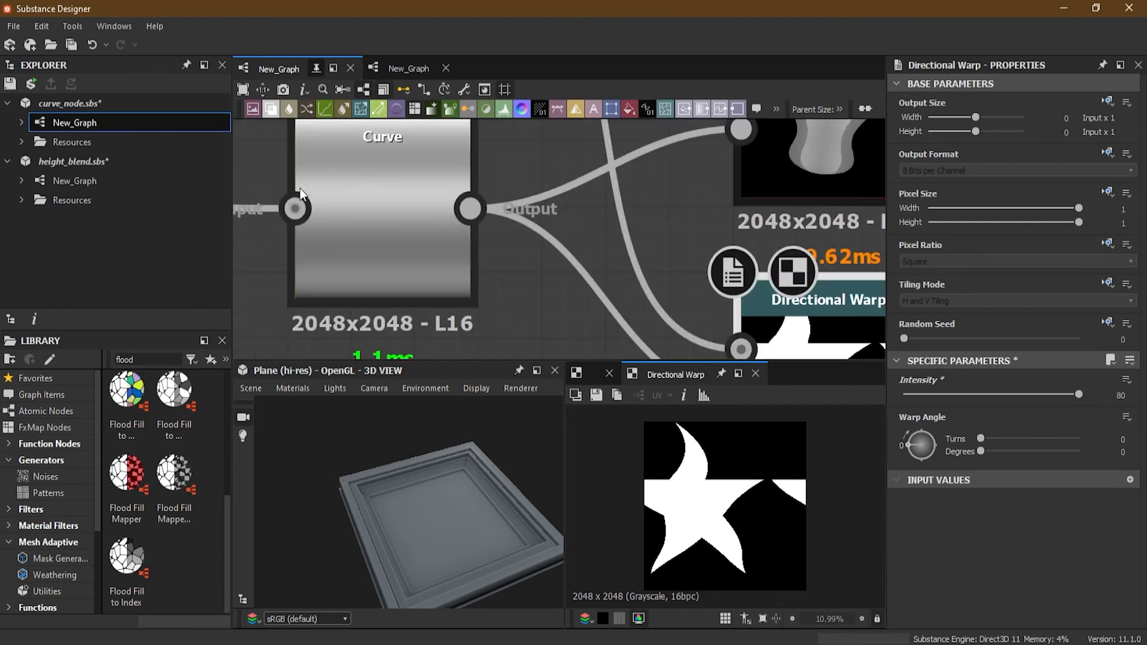
pyautogui.moveTo(365, 181)
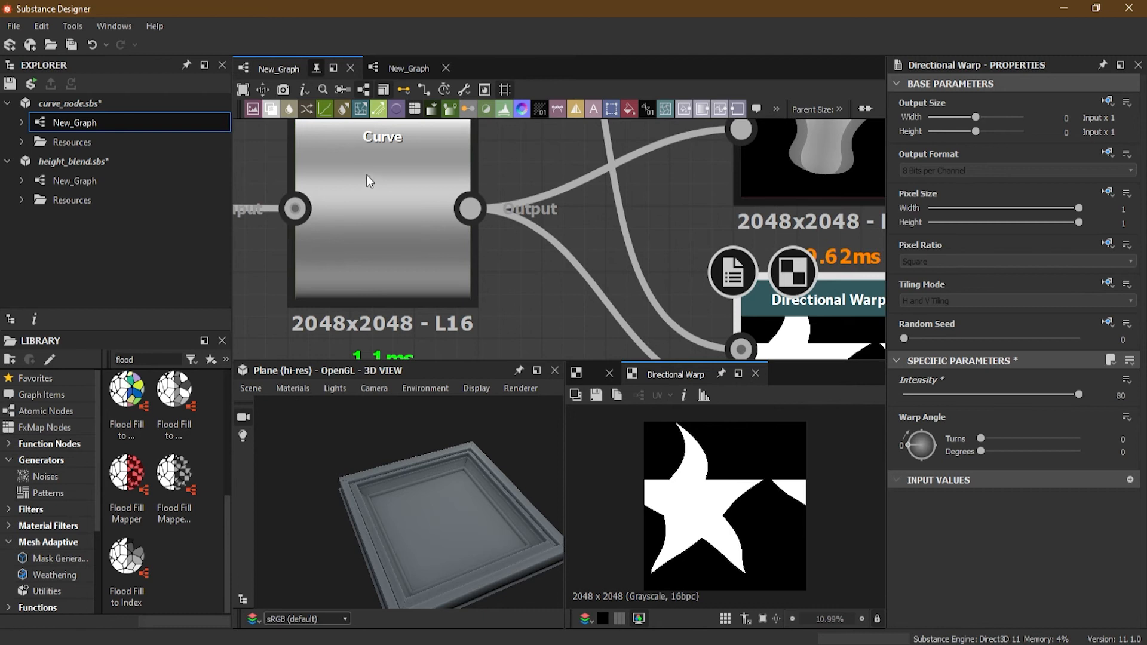
pyautogui.click(382, 220)
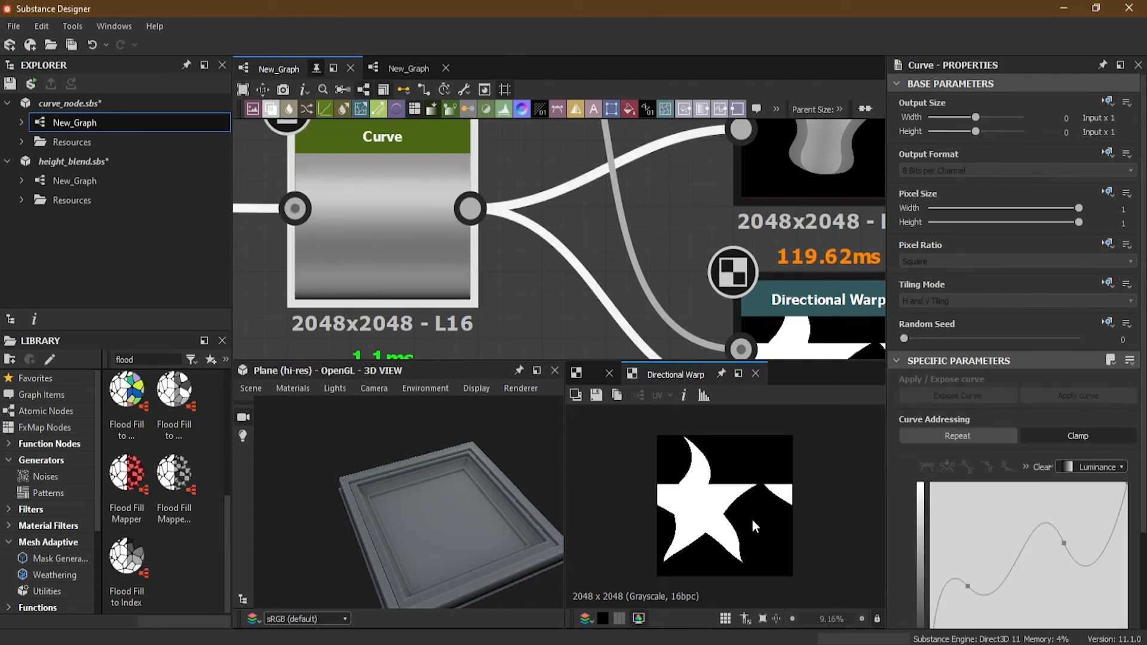
pyautogui.moveTo(1057, 547)
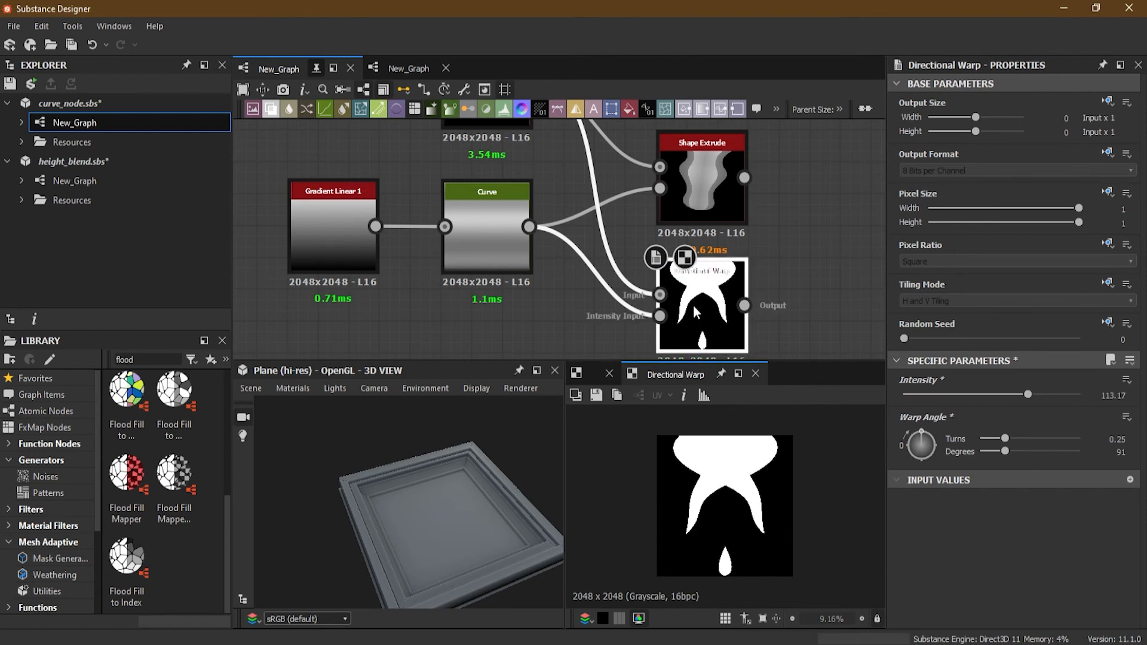
pyautogui.click(486, 192)
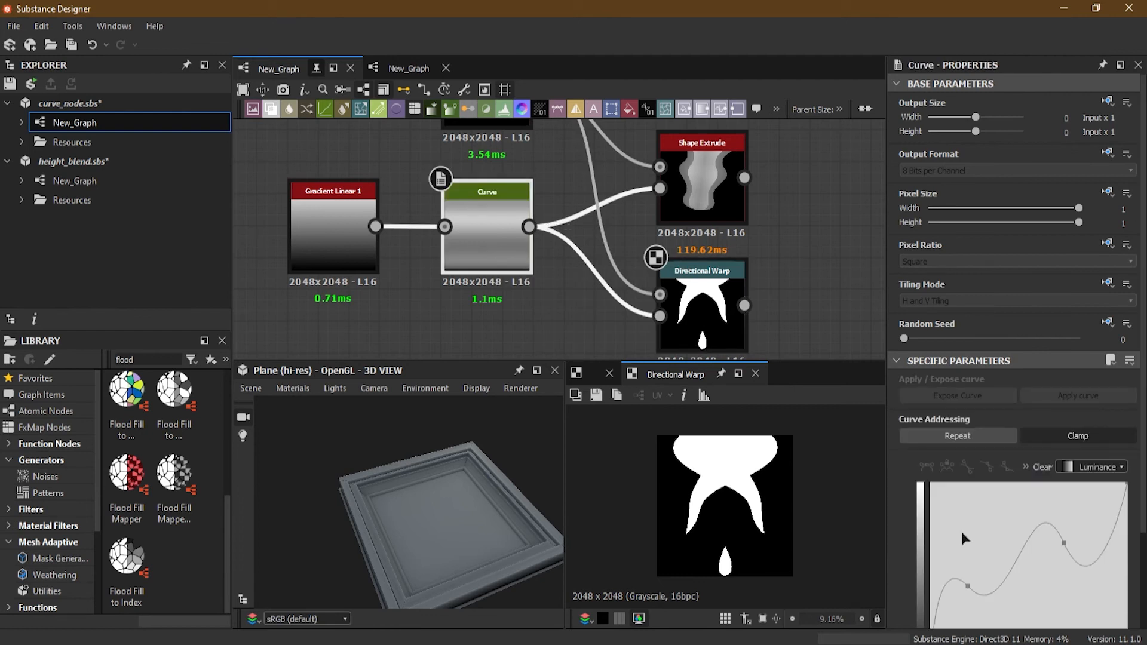
pyautogui.moveTo(728, 580)
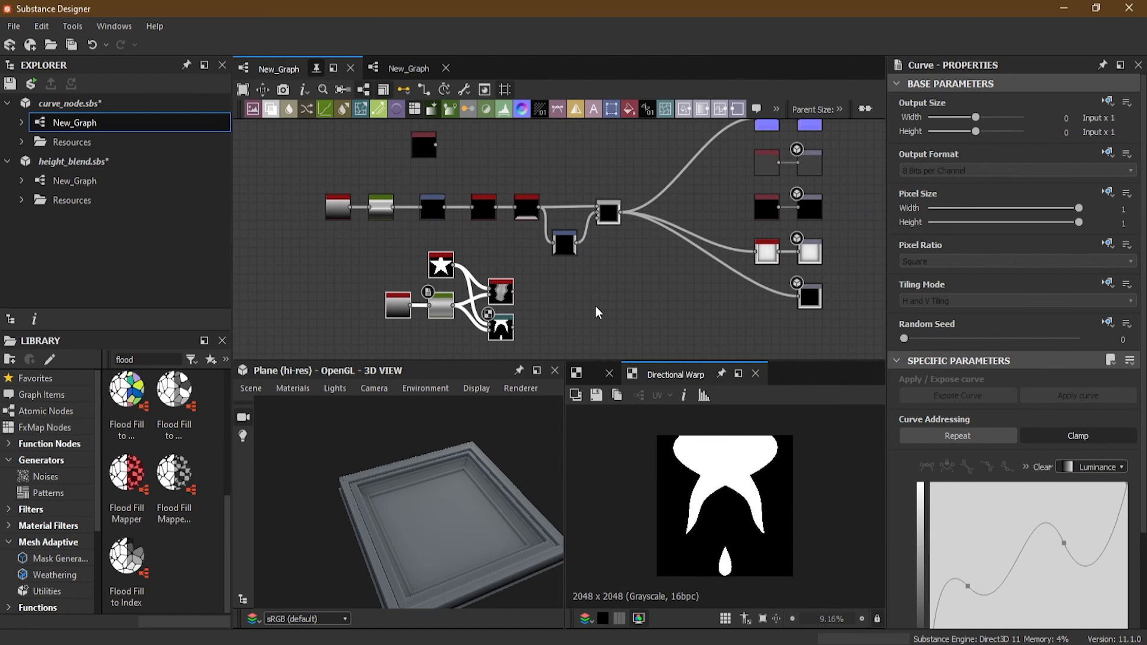
pyautogui.moveTo(687, 225)
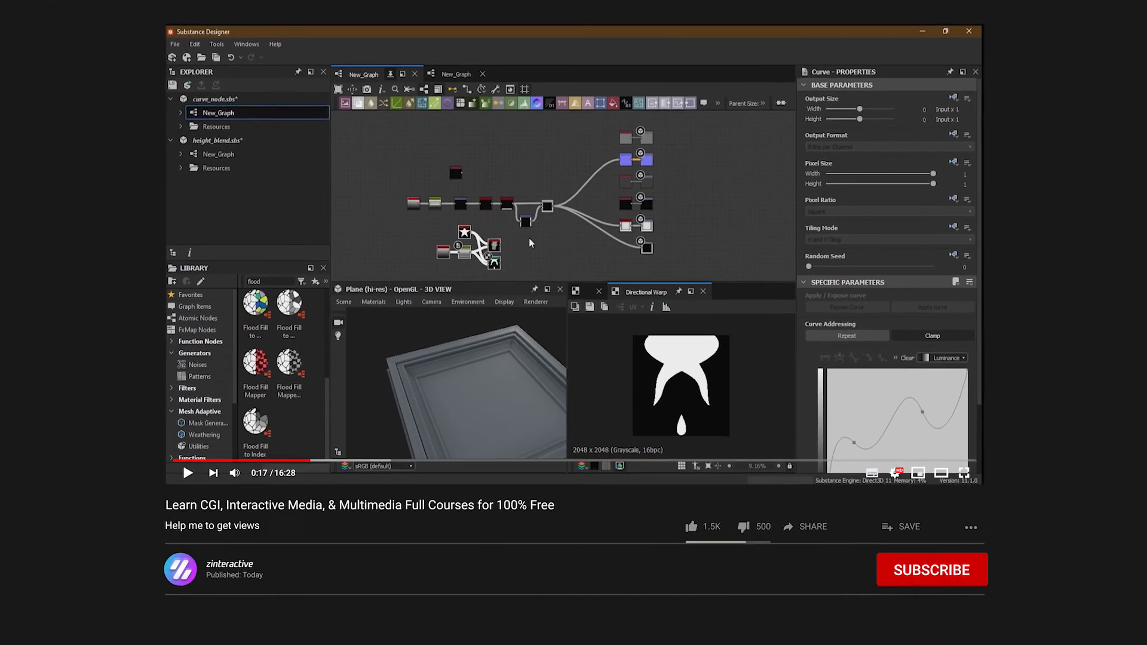
# - Subscribe to the tutorial's channel on YouTube
pyautogui.click(932, 570)
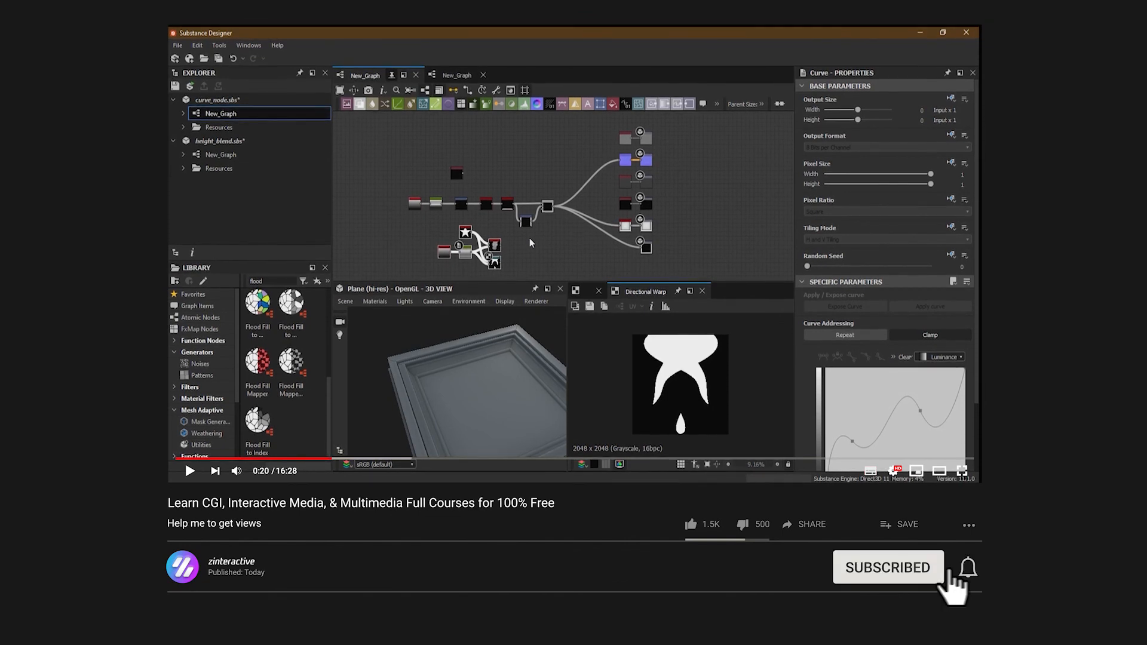